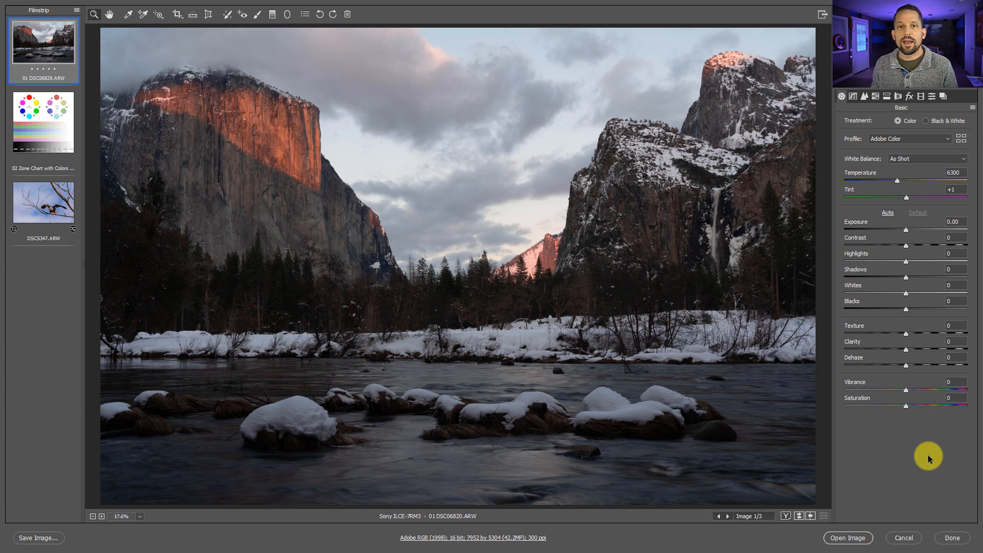
mouse_move(932, 96)
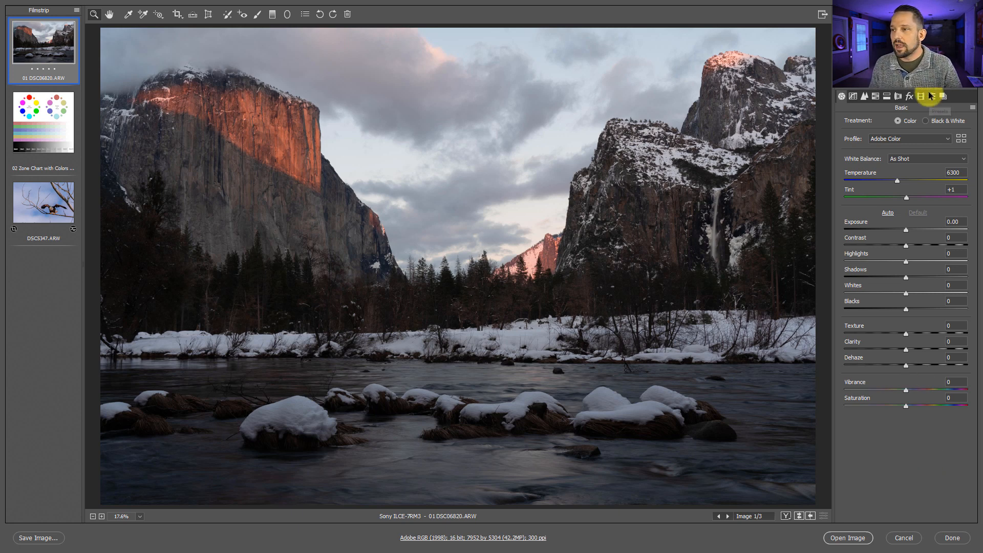
mouse_move(931, 96)
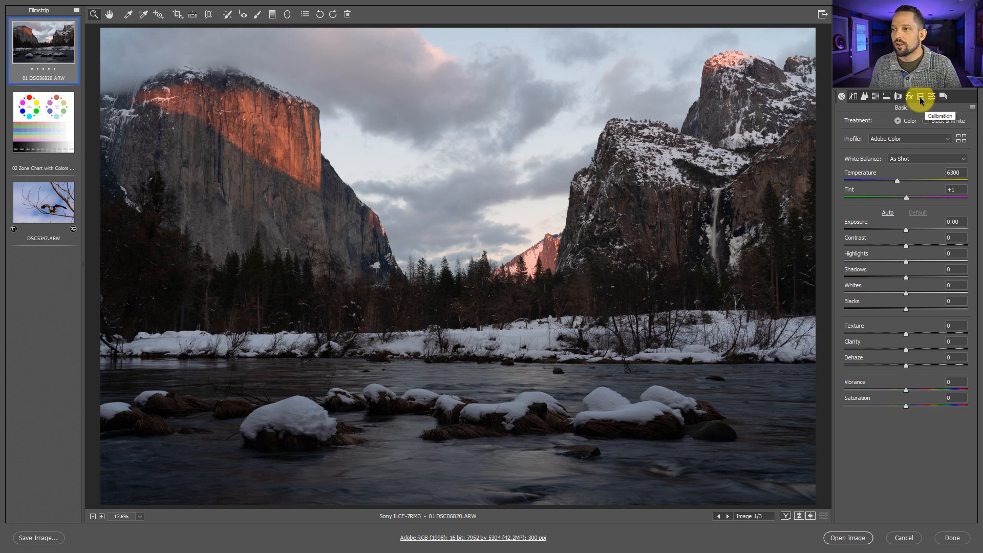
mouse_move(931, 95)
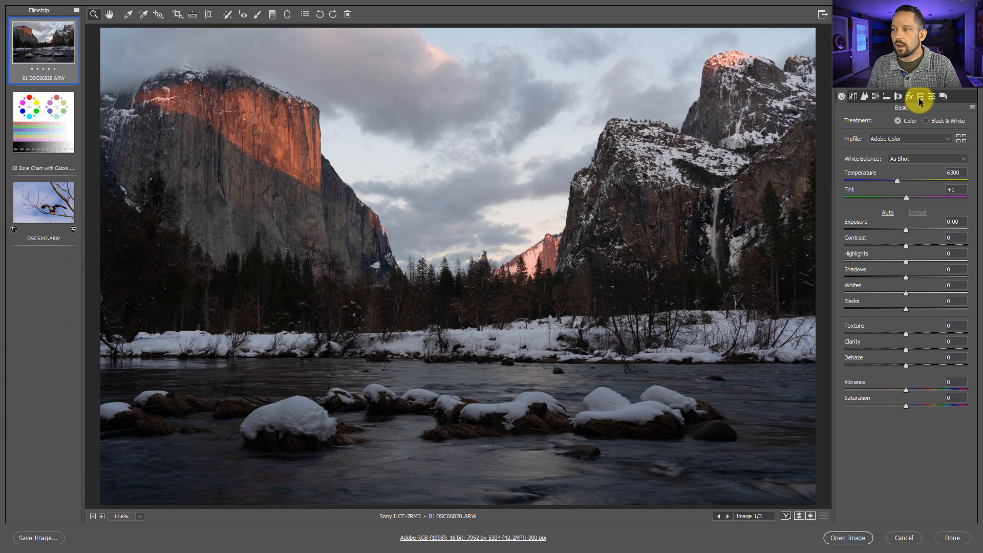
Show the Yosemite photo's Calibration panel, keeping Process Version 5 after a glance at Basic.
left_click(920, 96)
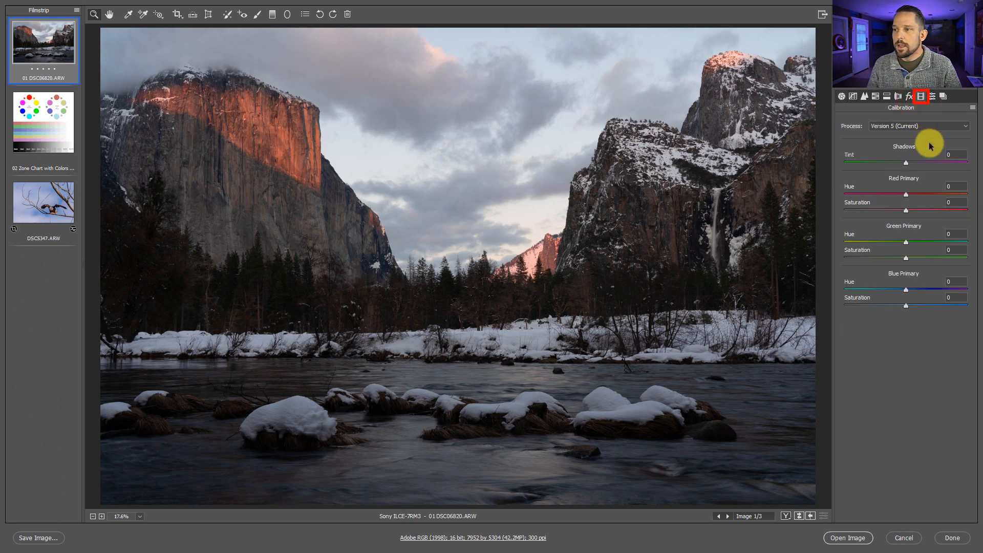
left_click(918, 126)
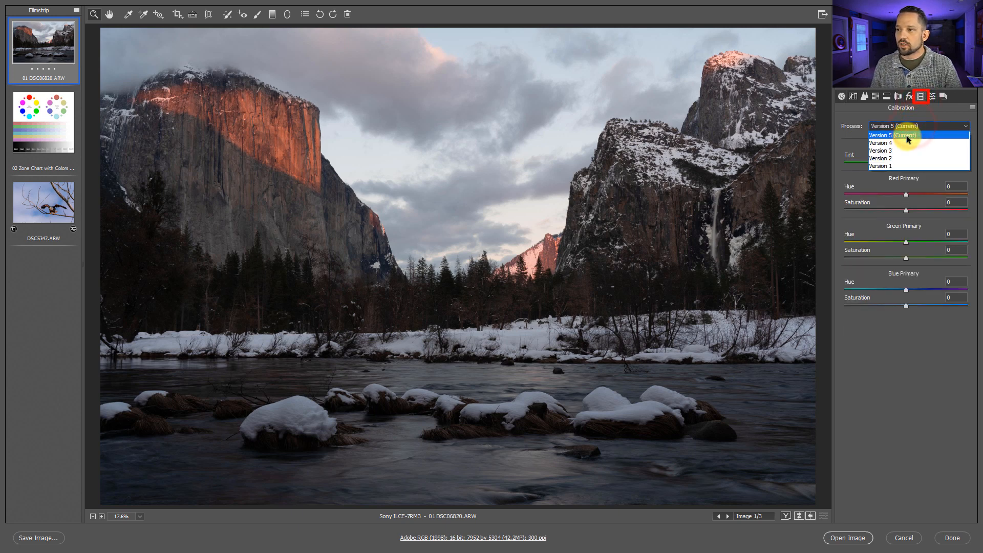
left_click(880, 135)
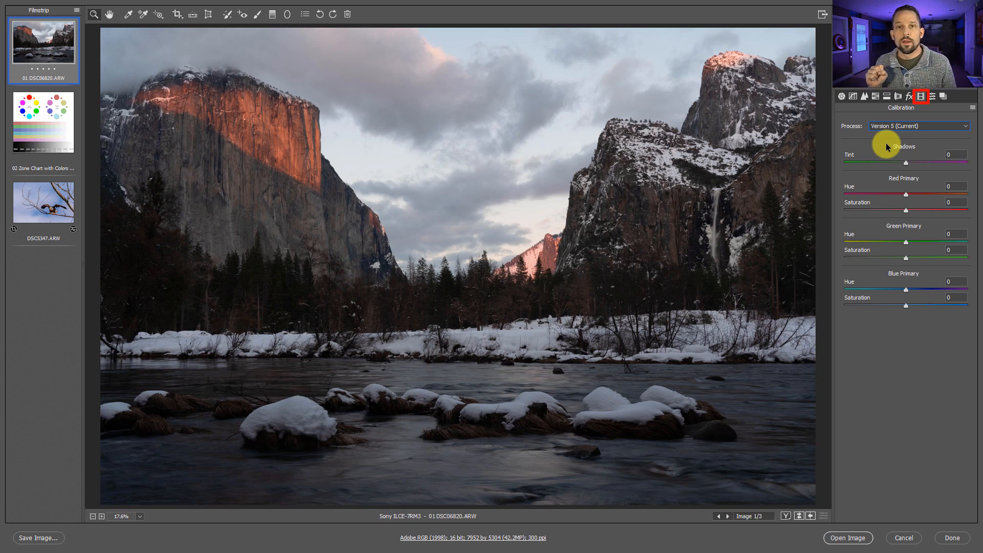
left_click(840, 95)
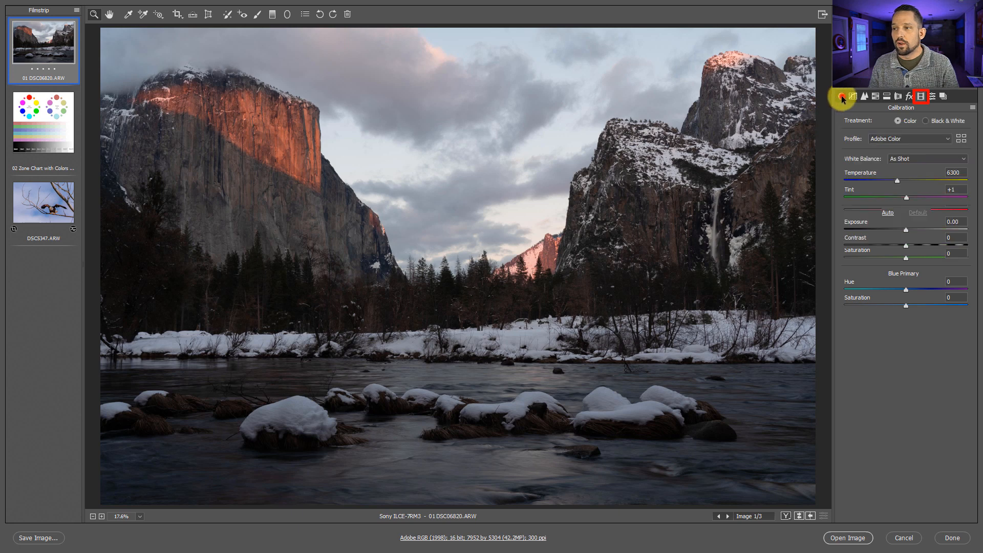
left_click(840, 95)
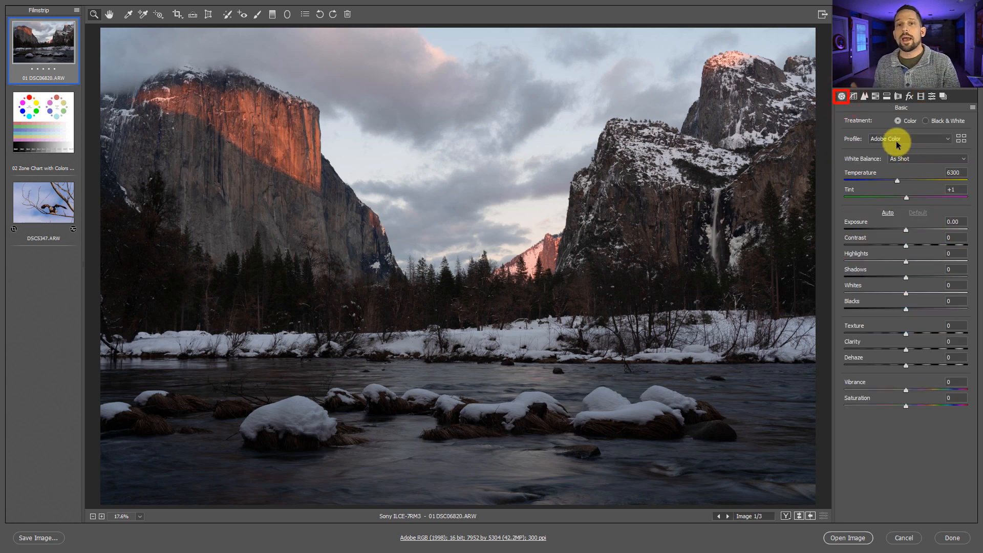
mouse_move(916, 120)
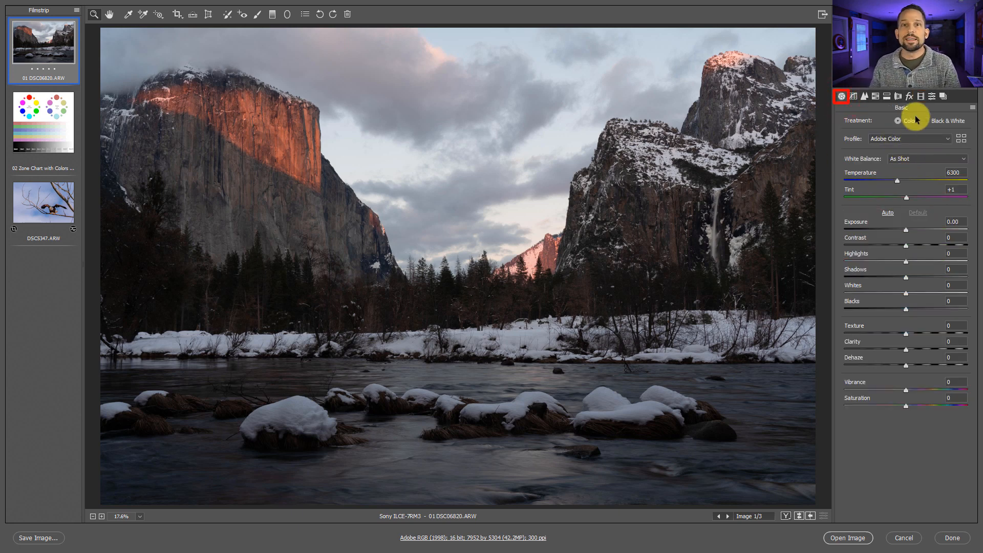
left_click(921, 96)
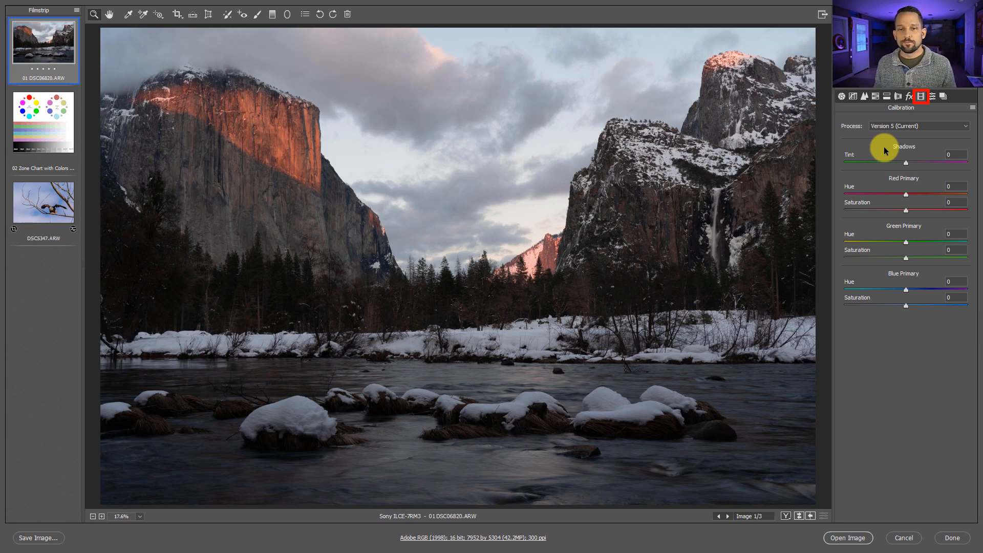
mouse_move(841, 96)
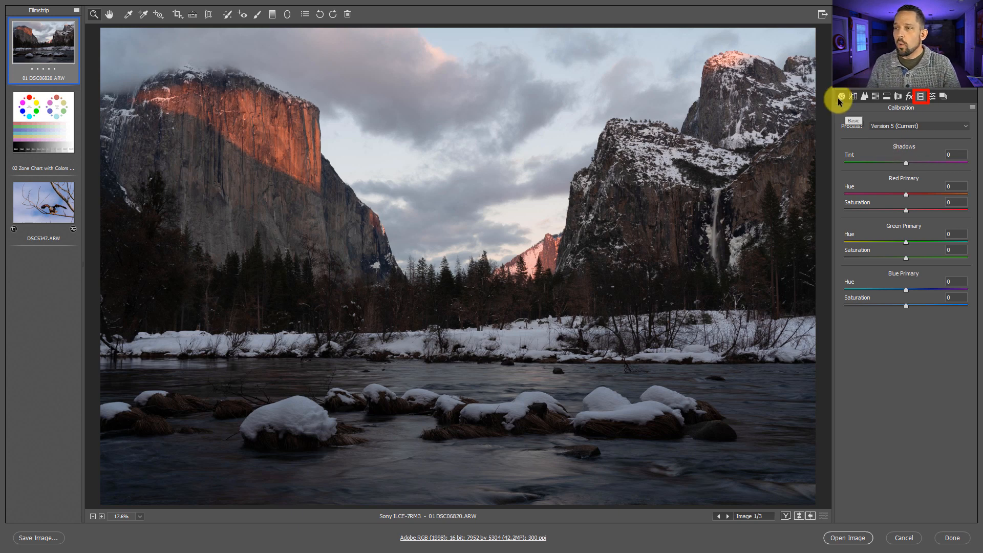
Set Exposure +0.60, Highlights -97, Shadows +71, Blacks -20, Vibrance +15, Tint +7.
left_click(840, 96)
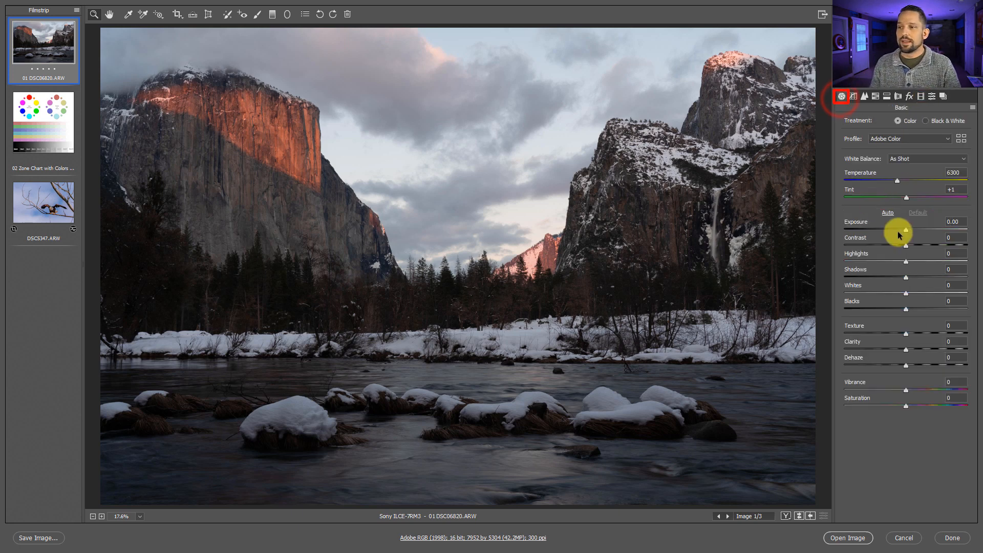
left_click(887, 212)
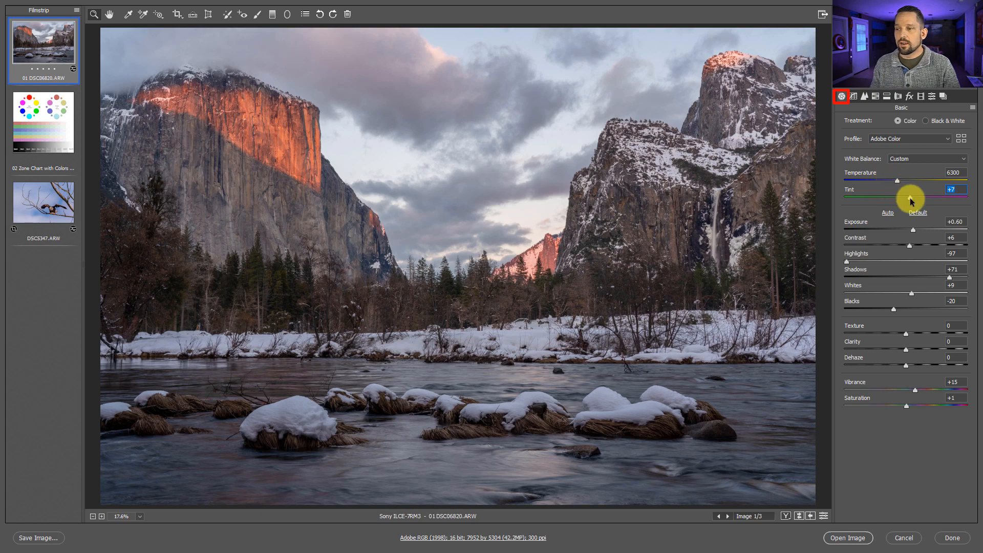
mouse_move(718, 206)
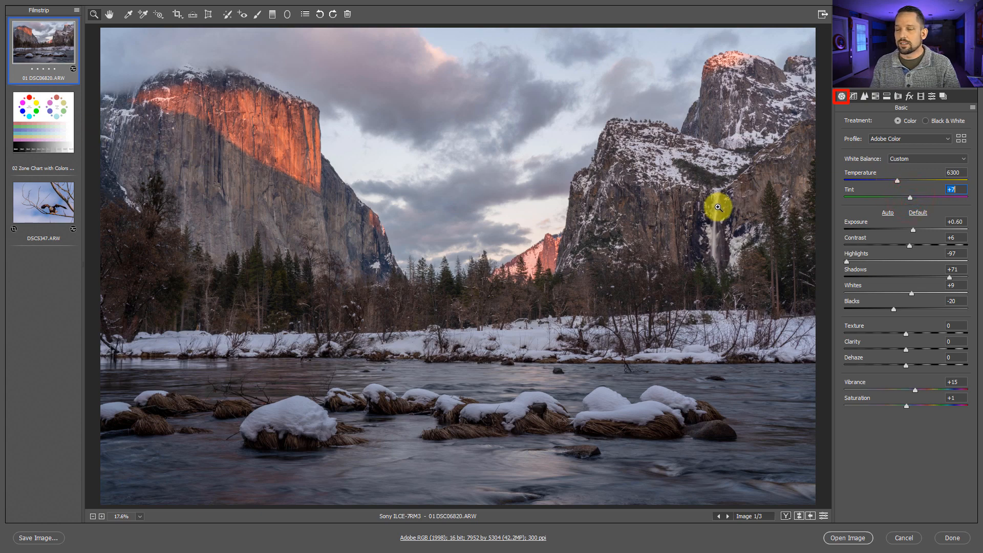
mouse_move(99, 168)
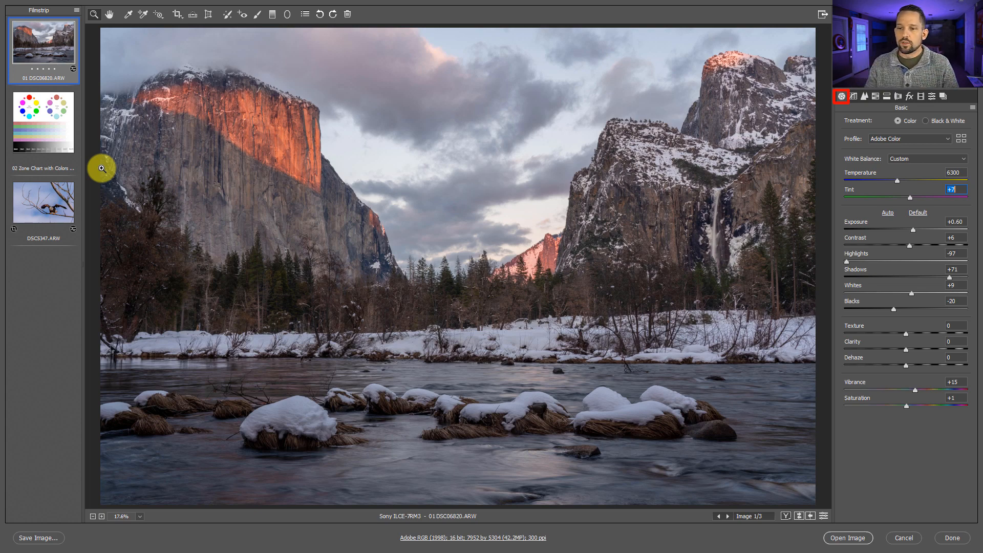
mouse_move(878, 347)
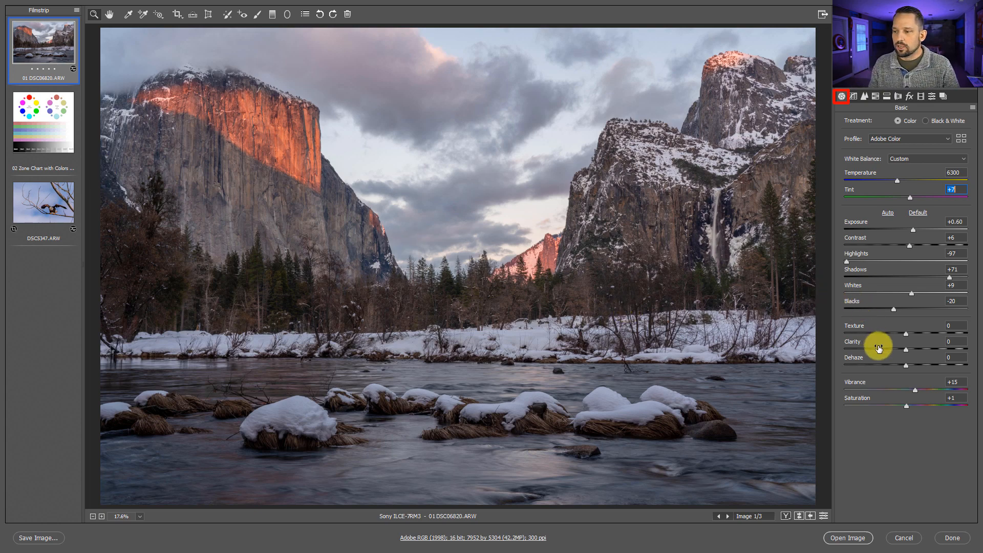
left_click(921, 95)
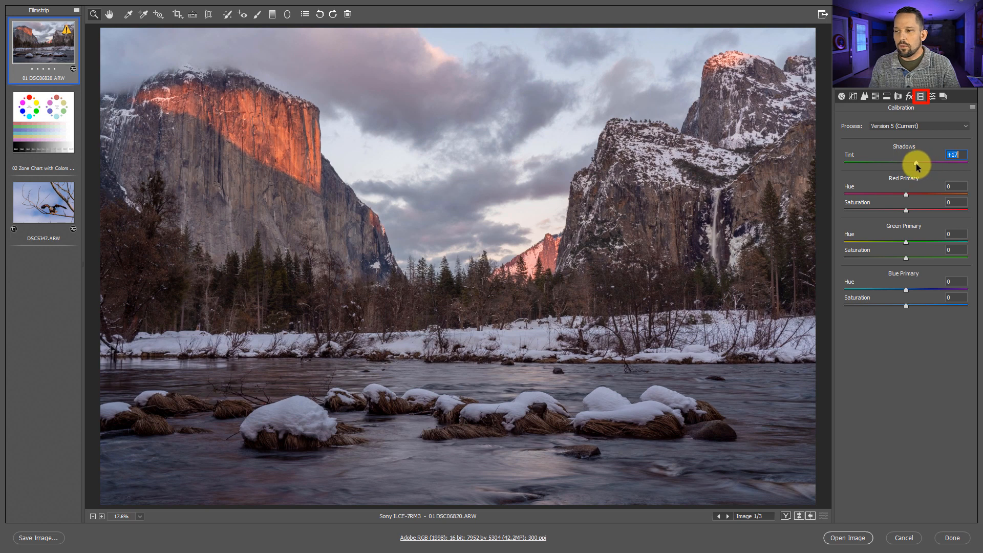
Reset the Calibration Shadows Tint from +17 back to 0.
double_click(955, 155)
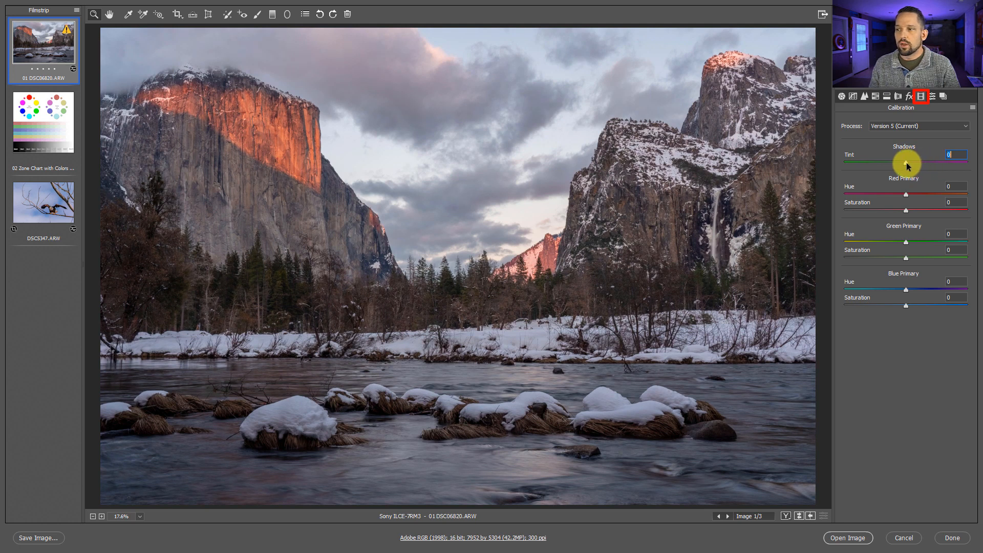
mouse_move(905, 182)
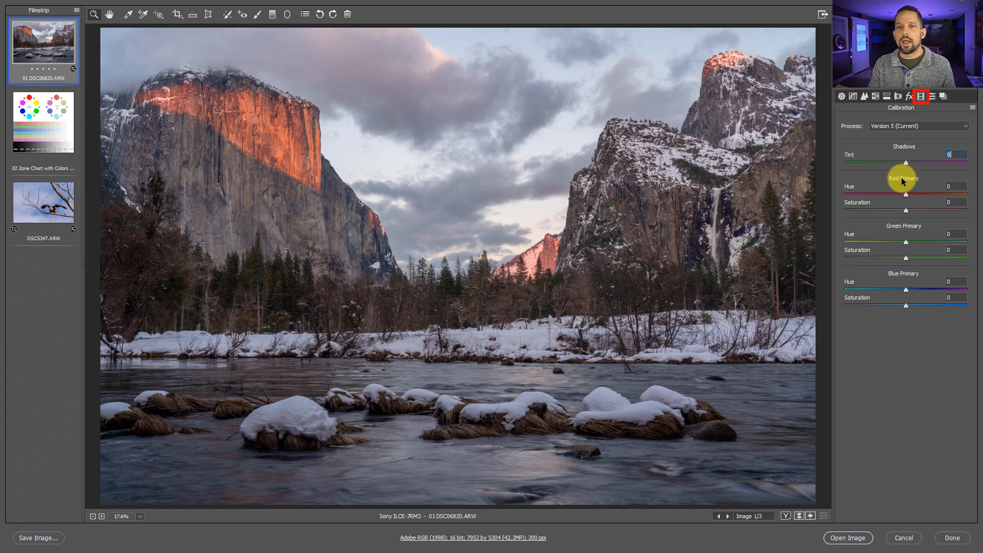
mouse_move(854, 135)
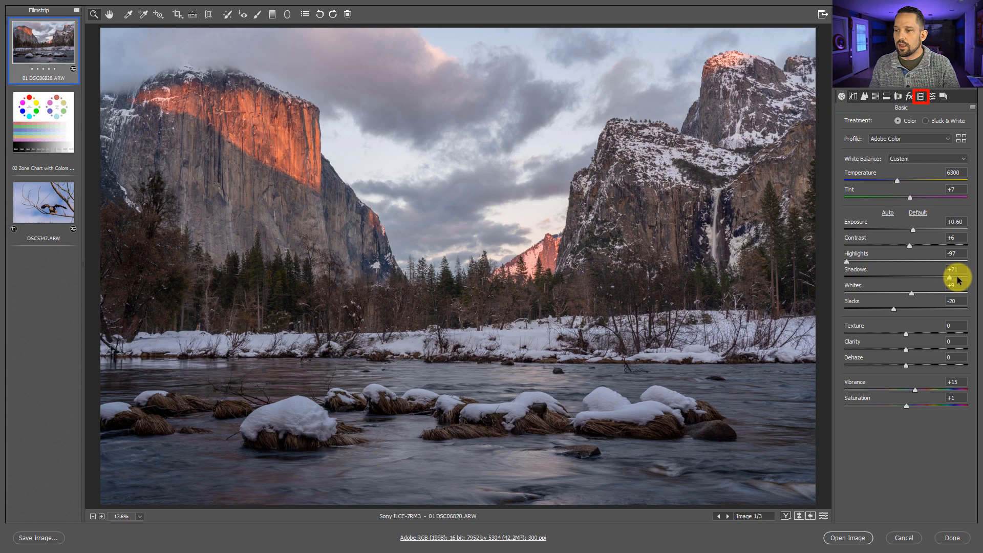
mouse_move(930, 269)
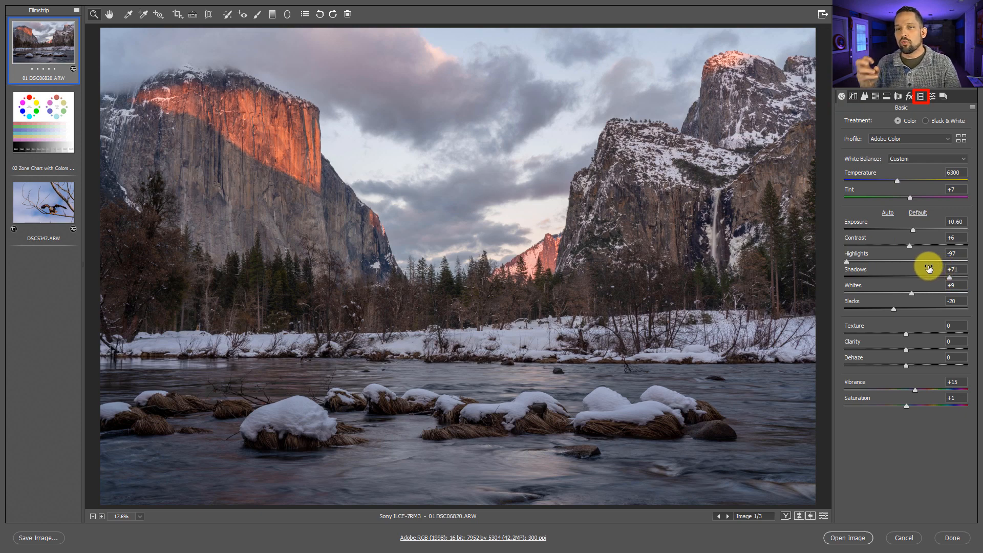
left_click(921, 95)
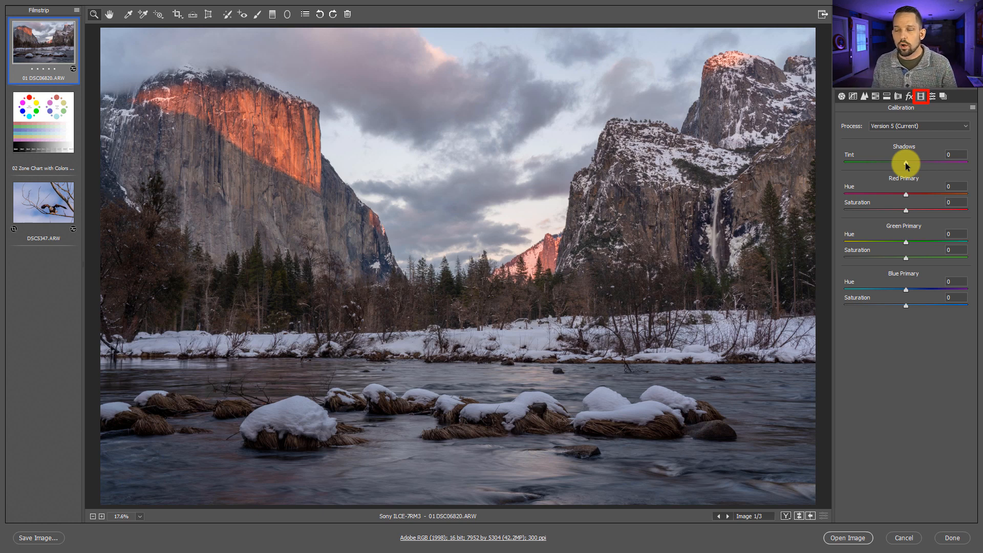
mouse_move(901, 231)
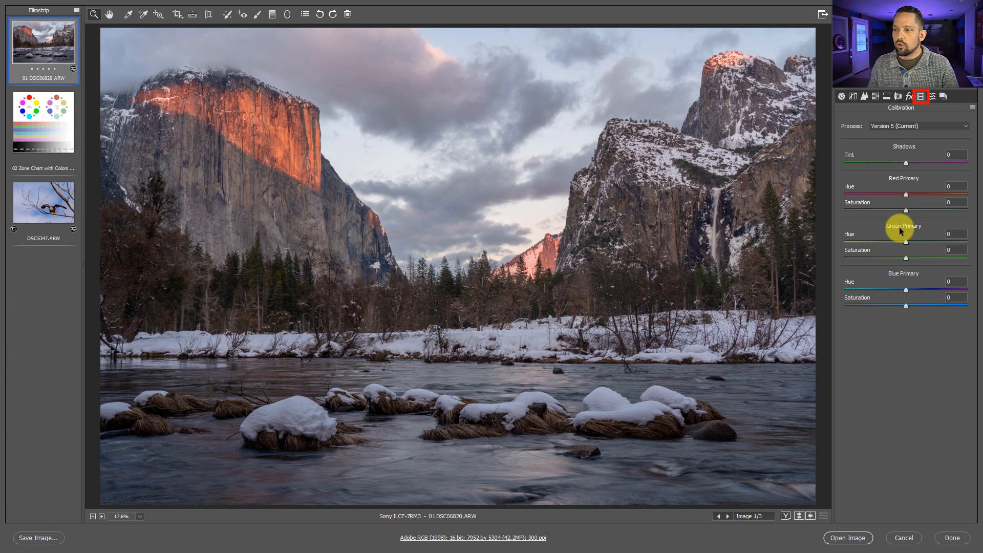
mouse_move(906, 180)
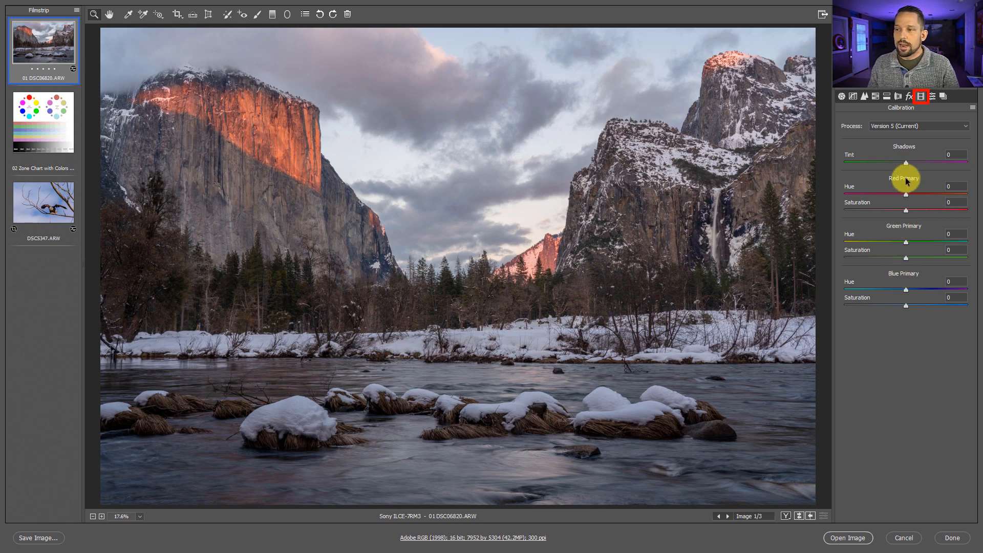
mouse_move(893, 185)
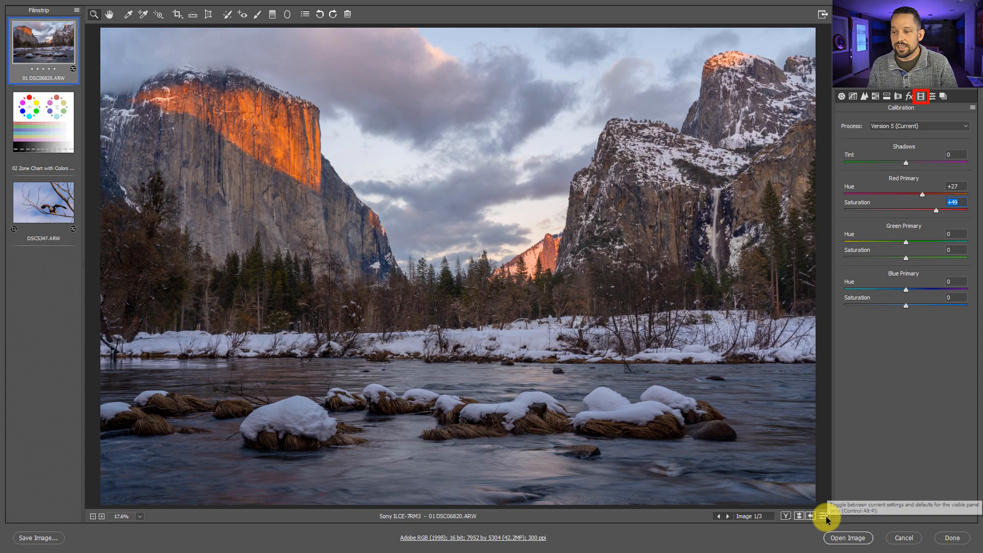
Compare Red Primary Hue +24, Saturation +36 and Green Saturation +8 against defaults.
left_click(823, 515)
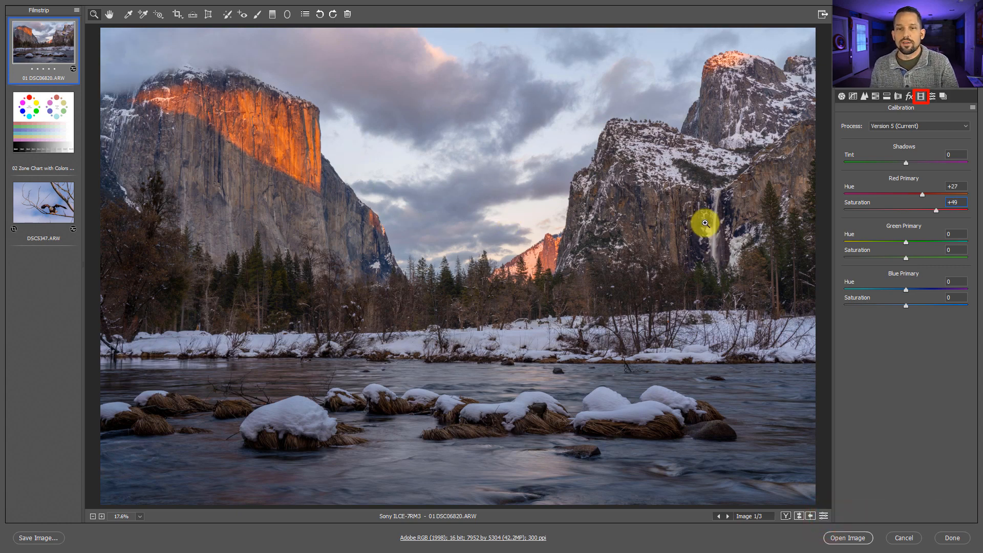
mouse_move(934, 213)
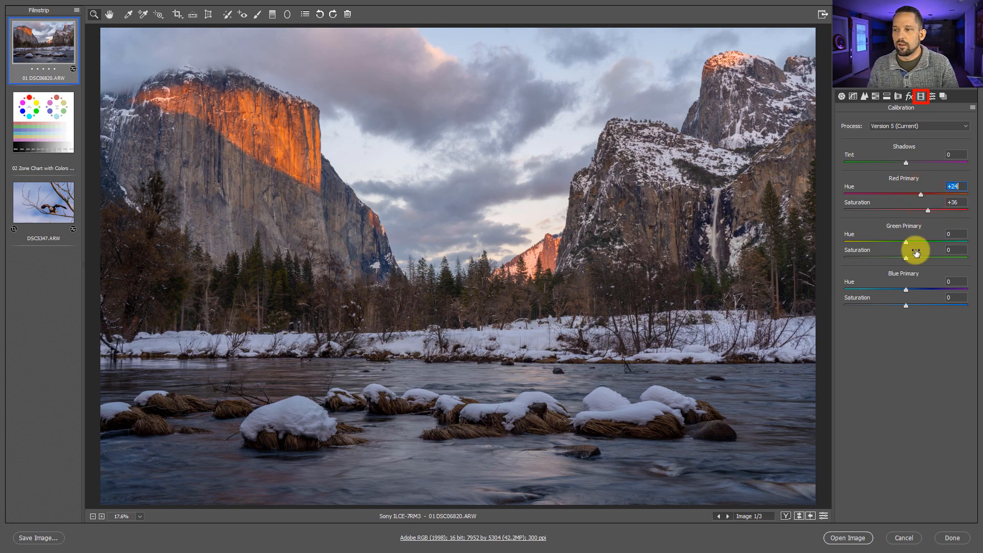
mouse_move(905, 256)
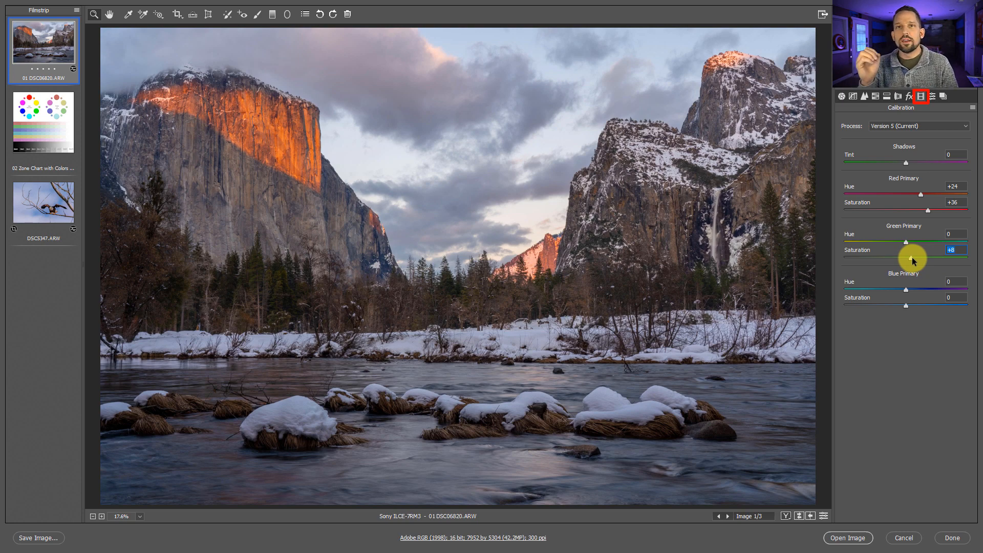
mouse_move(266, 134)
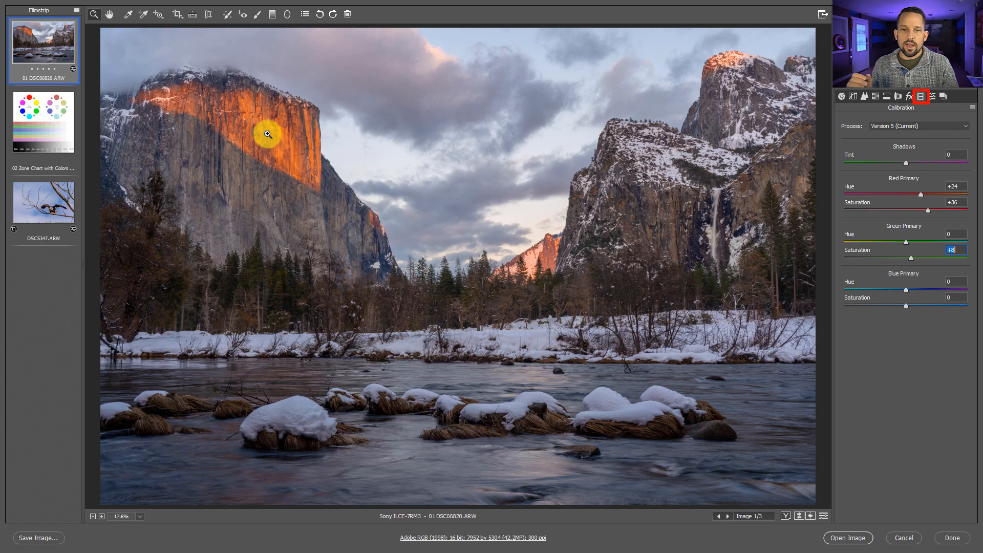
mouse_move(293, 141)
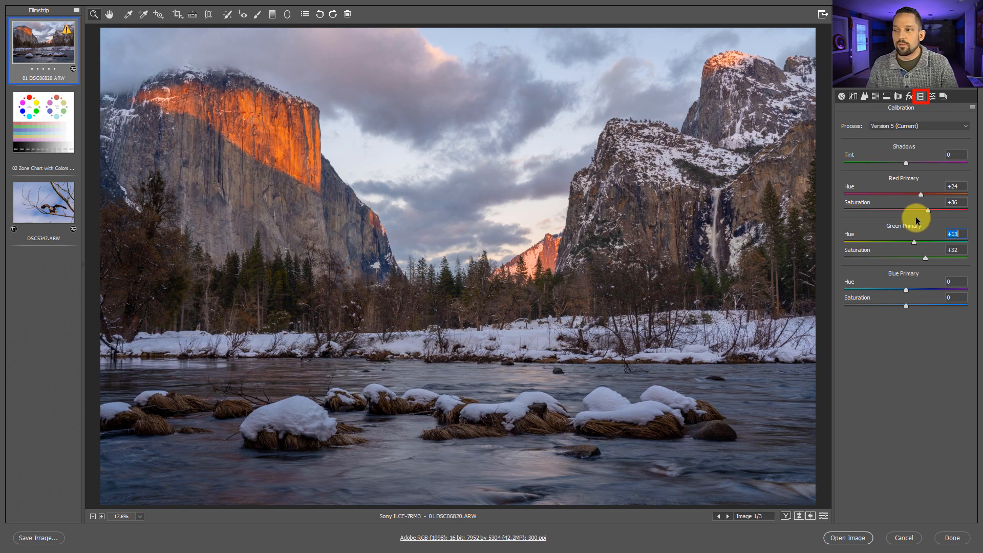
mouse_move(904, 281)
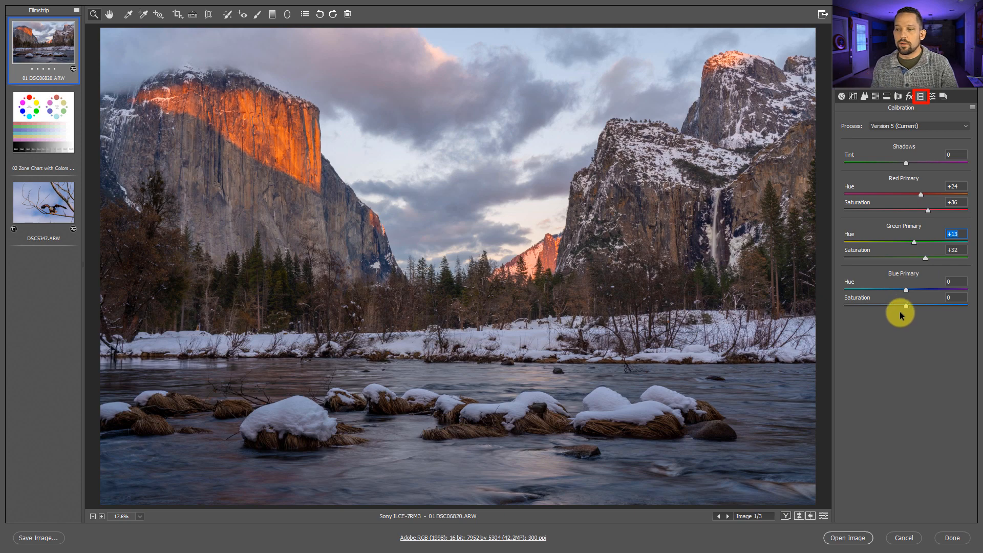
mouse_move(894, 307)
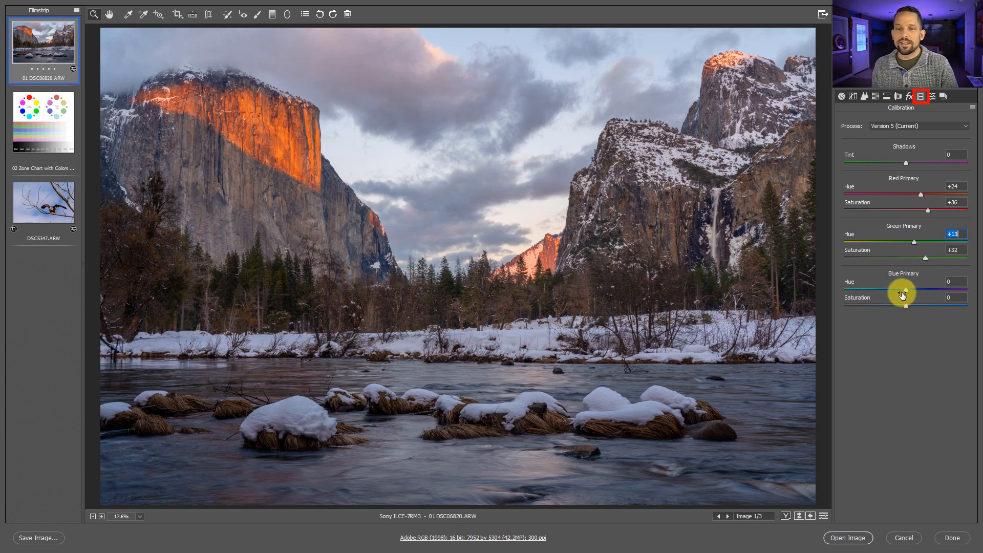
mouse_move(896, 251)
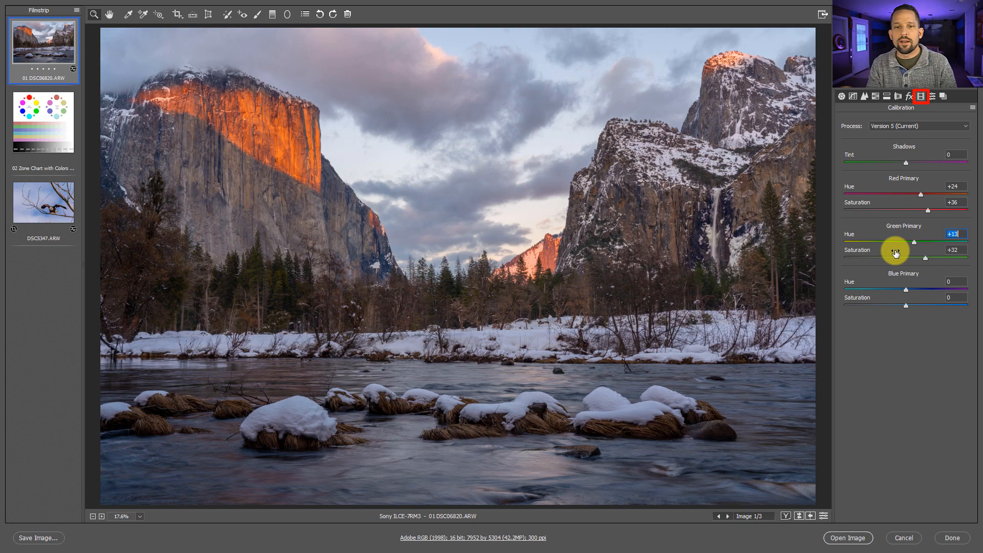
mouse_move(890, 274)
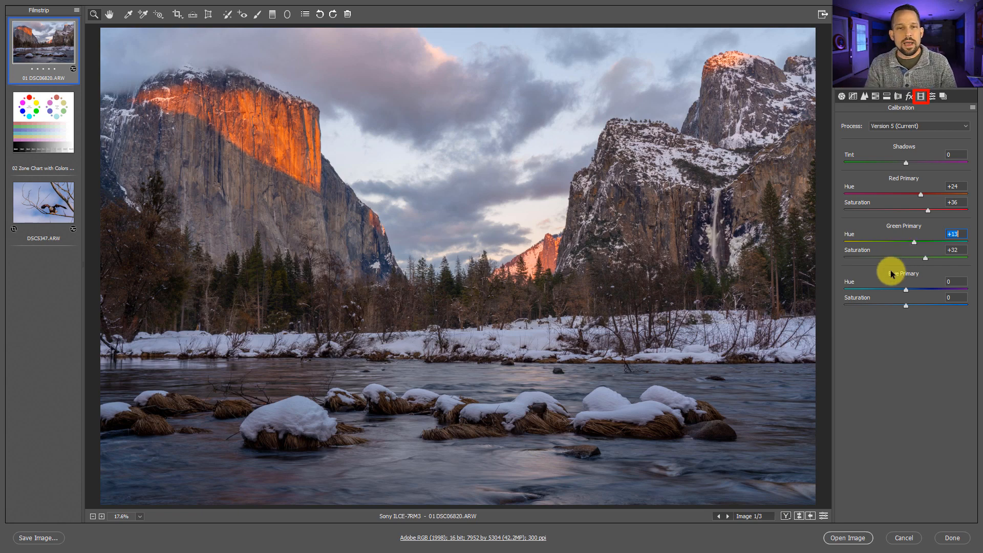
mouse_move(889, 299)
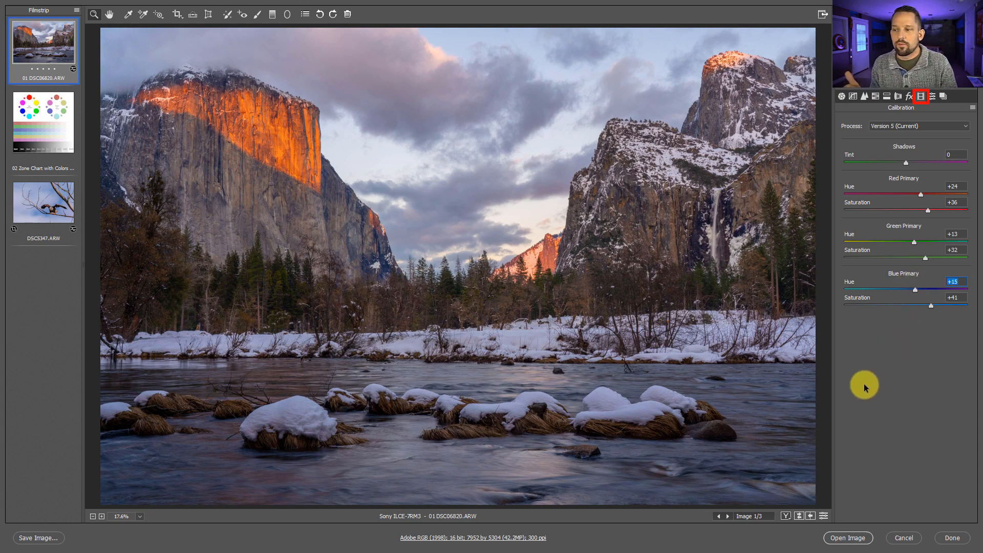
Set Blue Primary Hue +15 and Saturation +41, then preview Calibration at defaults.
left_click(810, 516)
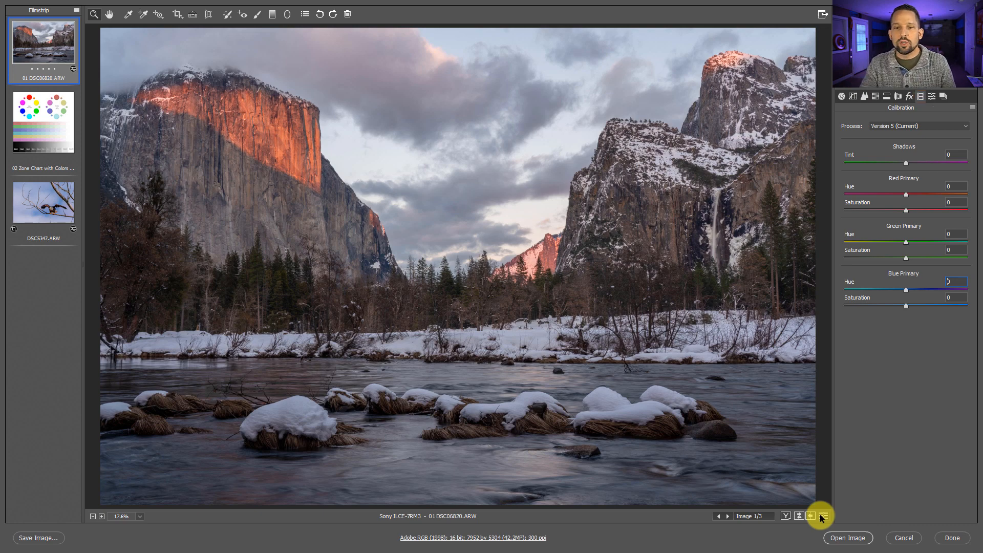
Toggle Calibration defaults and back, then set red to +9/+17 and green to +9/+15.
left_click(810, 516)
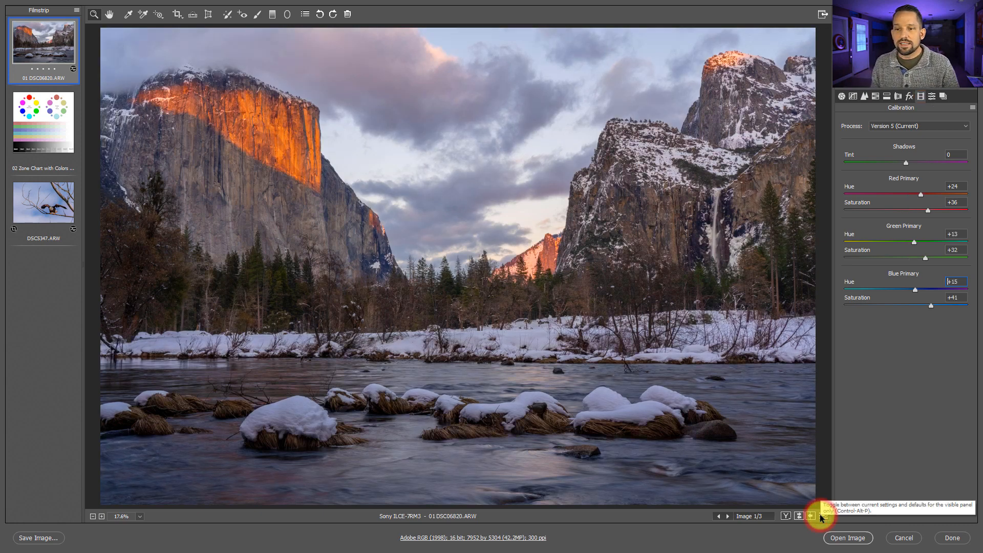
left_click(810, 515)
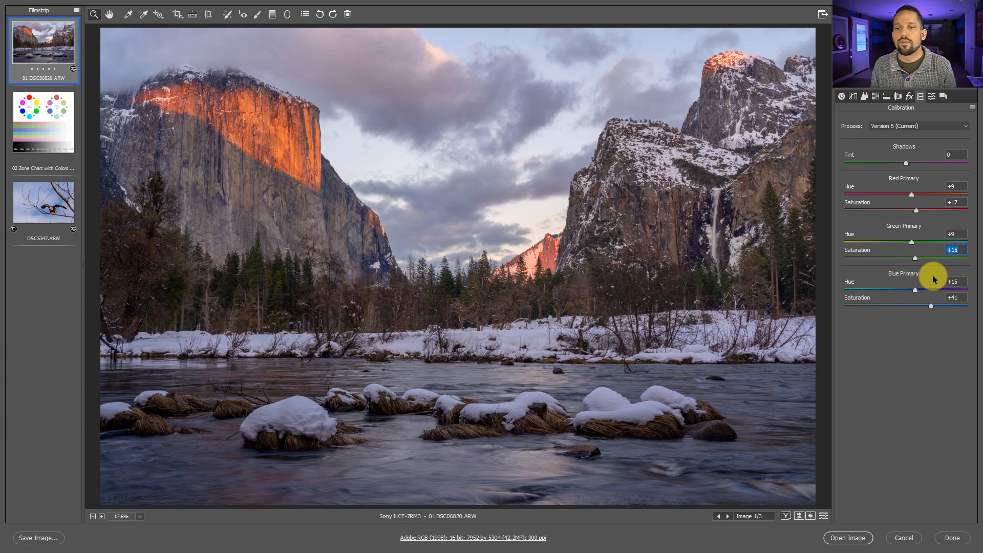
mouse_move(873, 334)
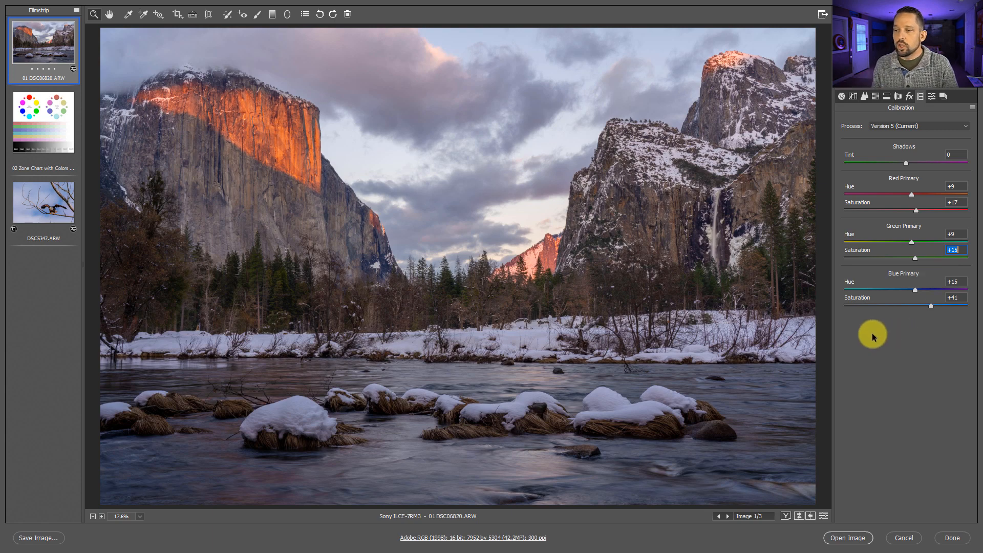
mouse_move(838, 421)
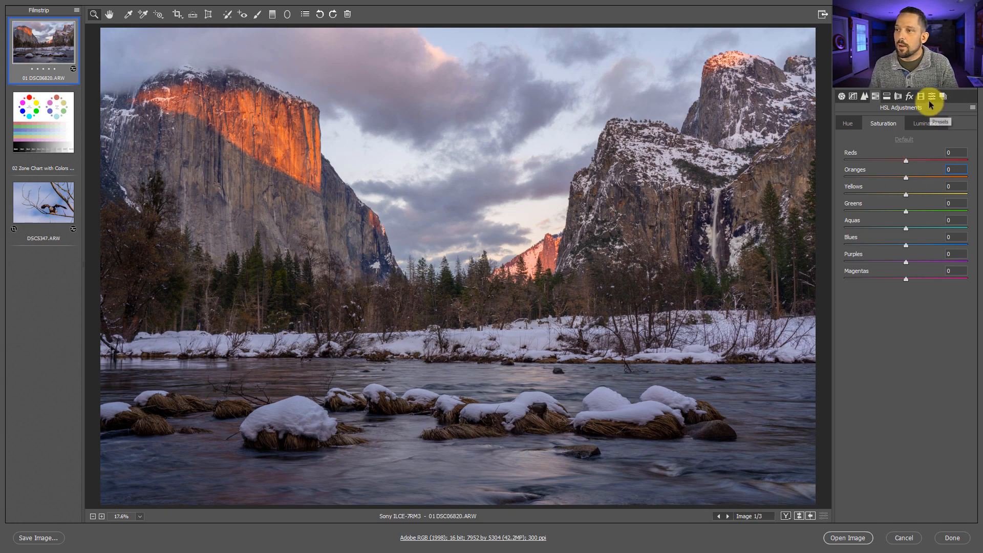
left_click(942, 96)
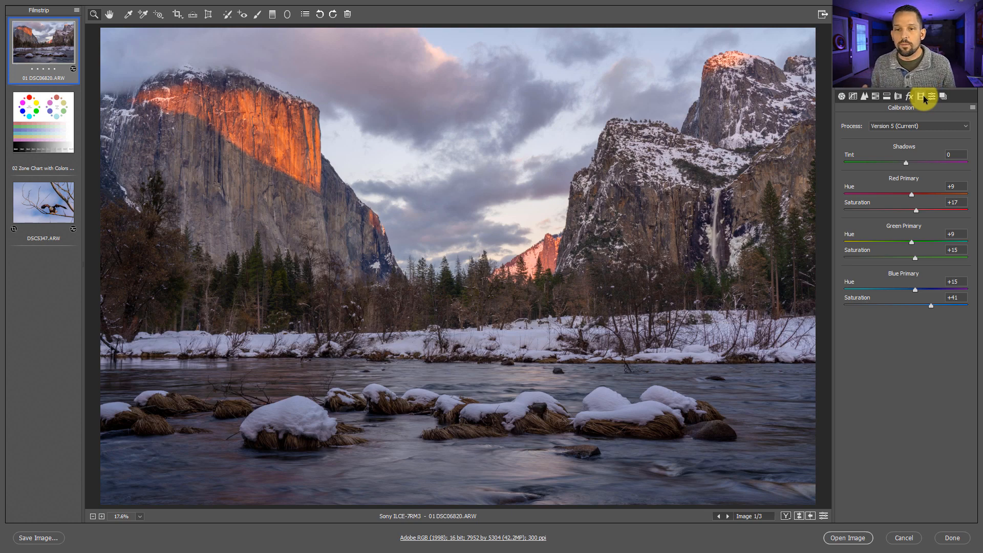
Select the zone chart image and bring up the HSL Adjustments panel.
left_click(43, 121)
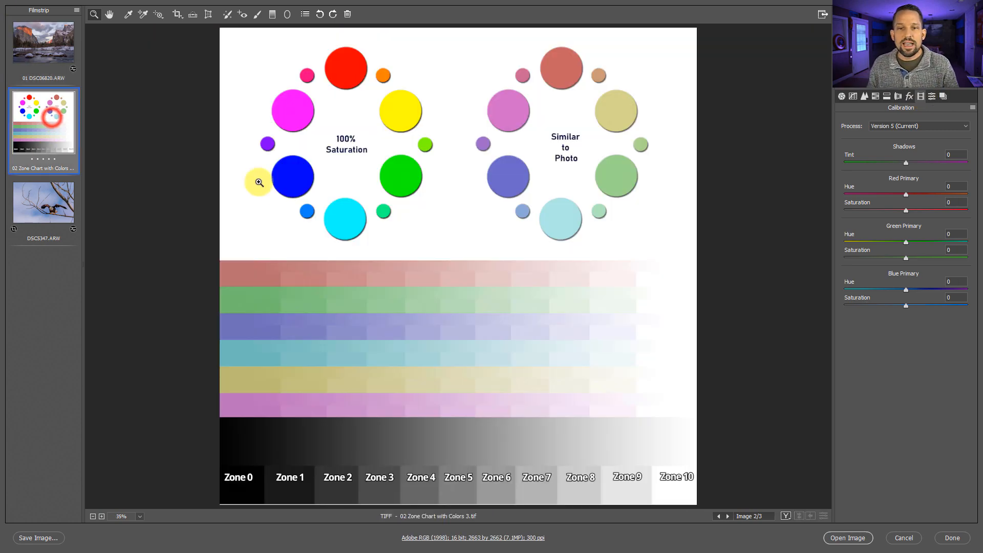
mouse_move(623, 237)
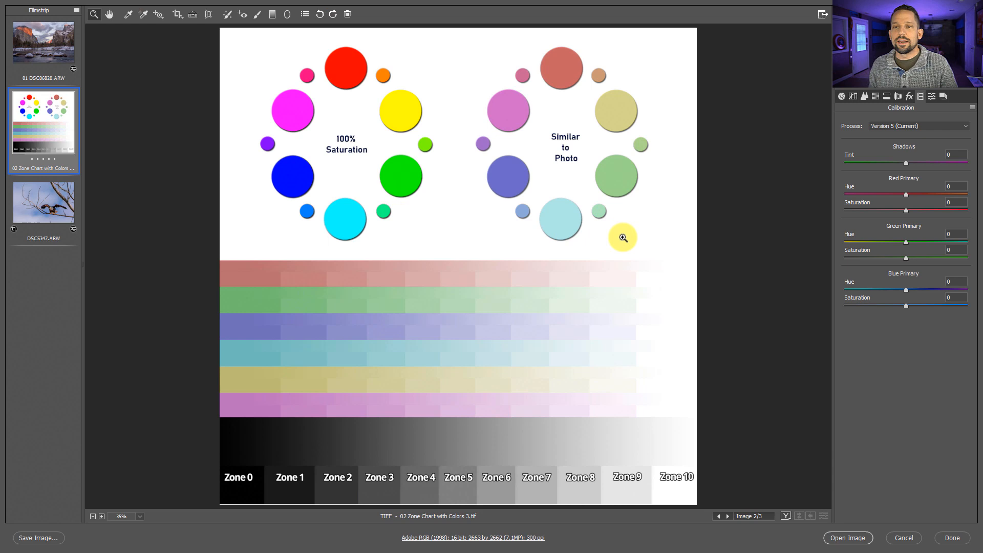
mouse_move(776, 198)
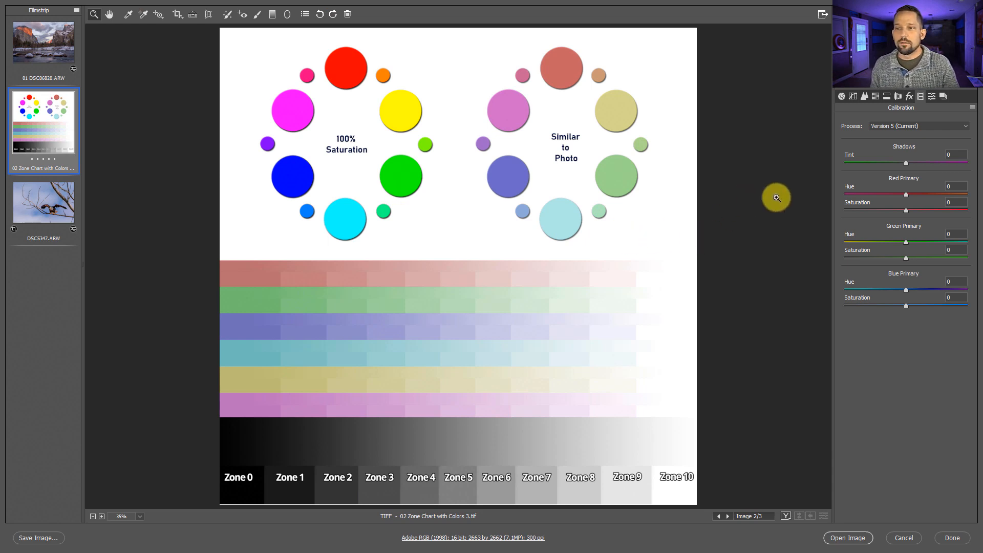
left_click(875, 96)
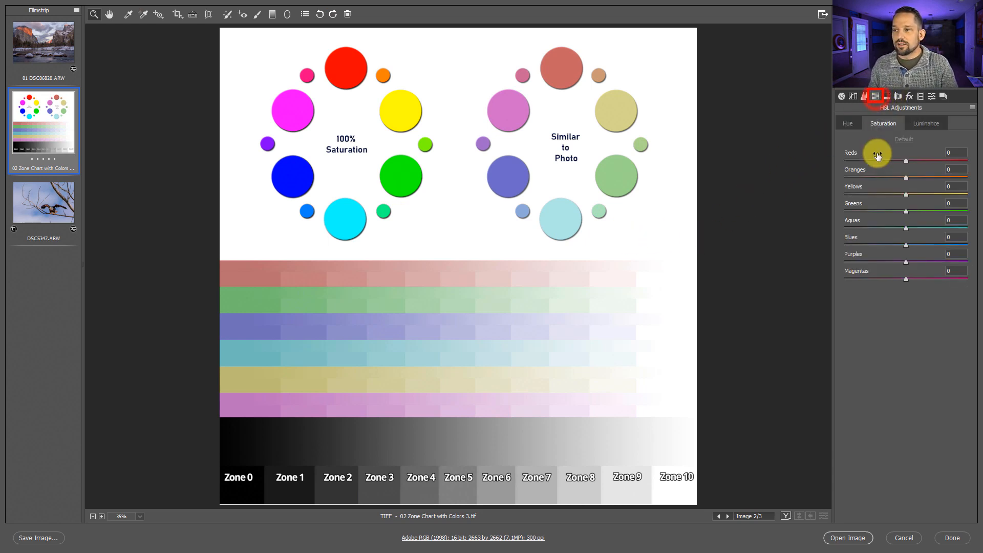
mouse_move(884, 118)
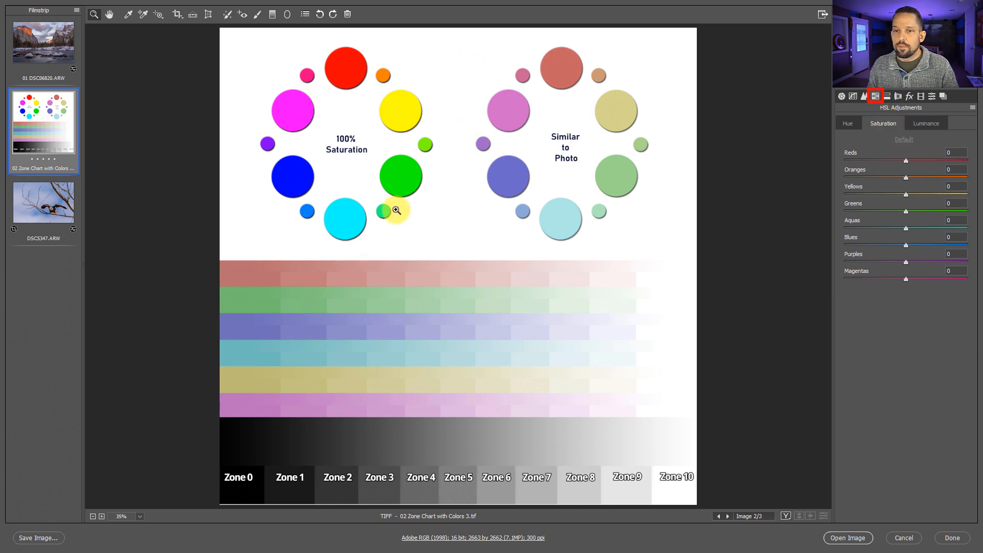
mouse_move(316, 244)
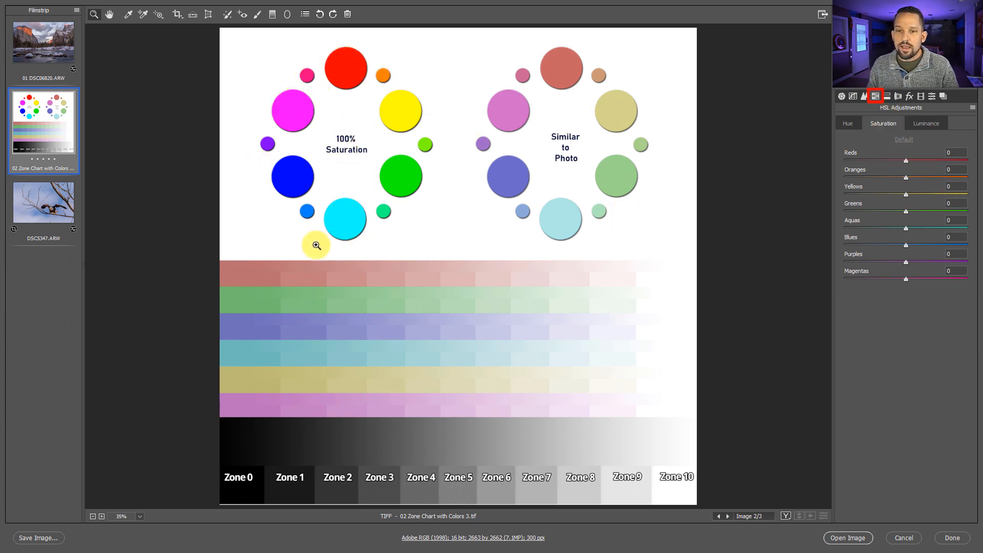
mouse_move(383, 195)
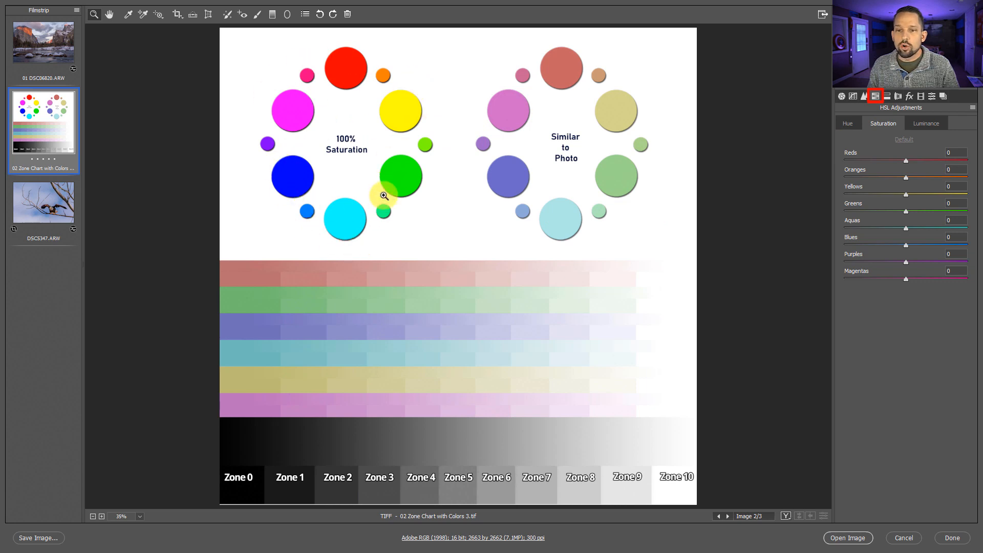
mouse_move(513, 203)
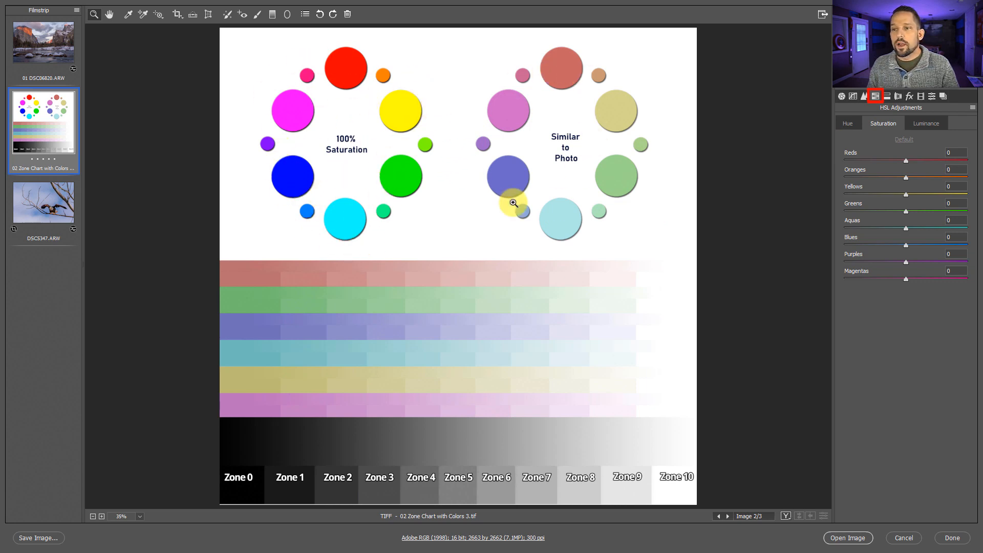
mouse_move(528, 181)
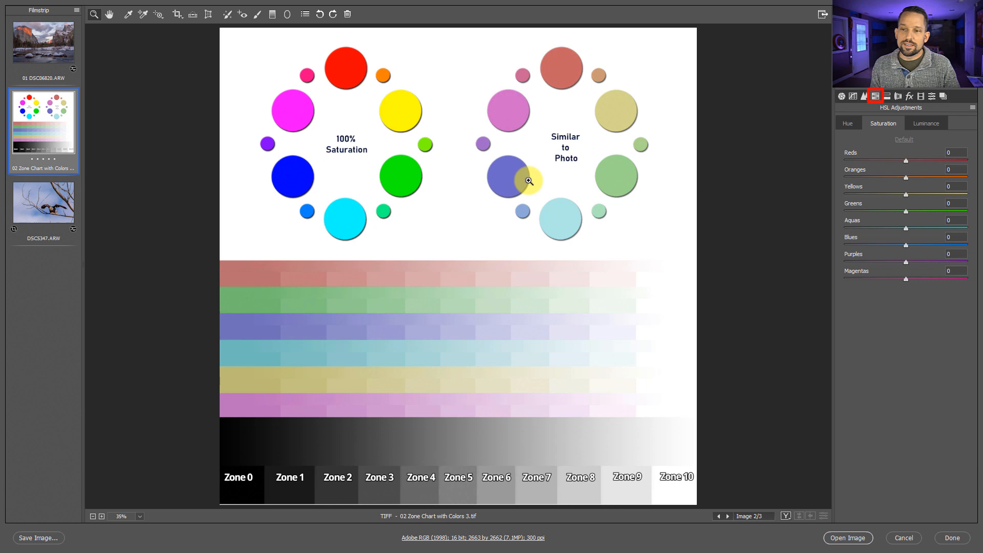
mouse_move(605, 188)
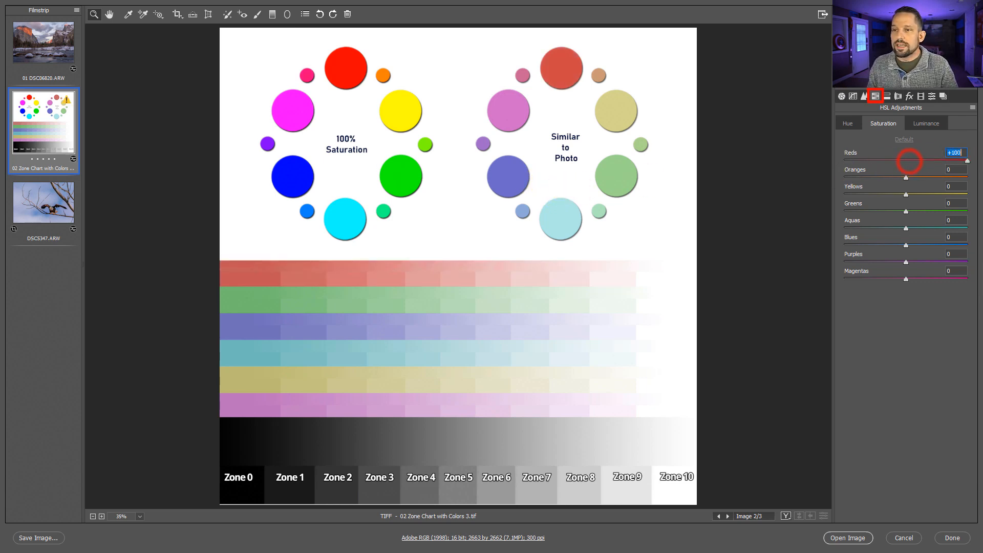
mouse_move(583, 66)
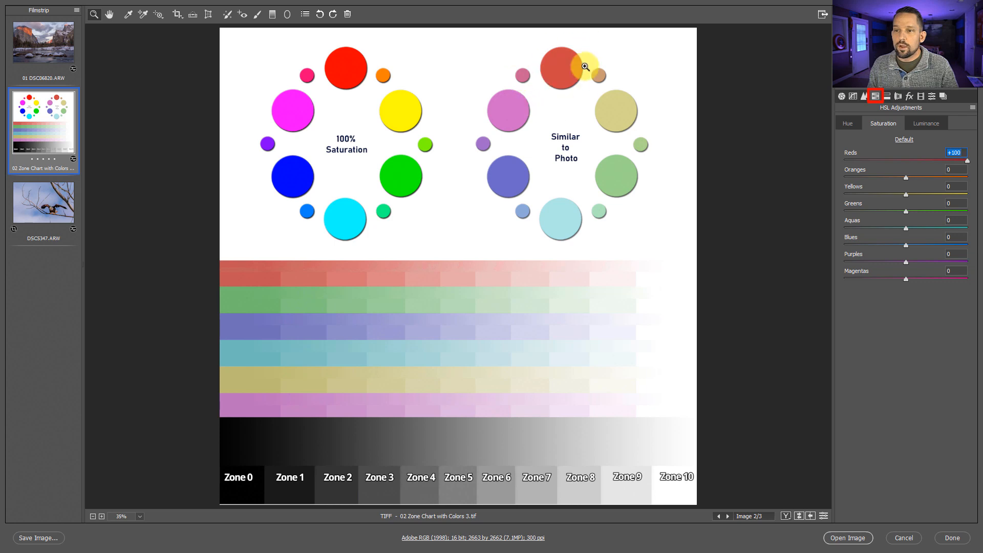
mouse_move(577, 102)
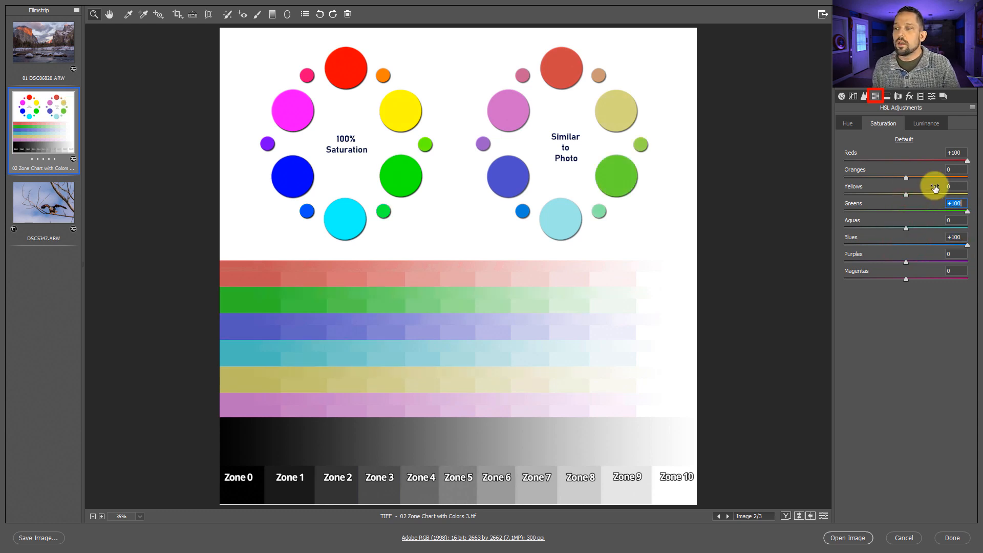
mouse_move(910, 96)
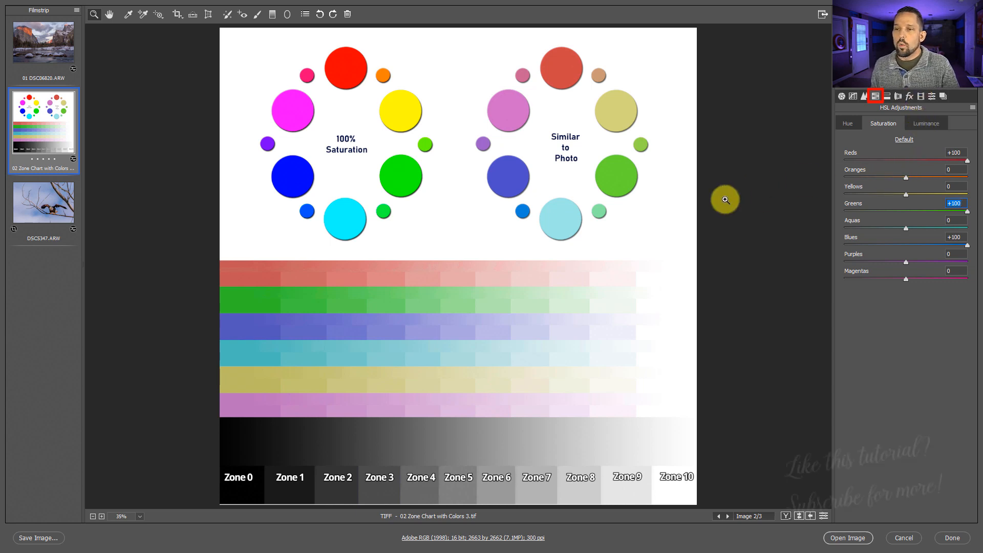
mouse_move(684, 218)
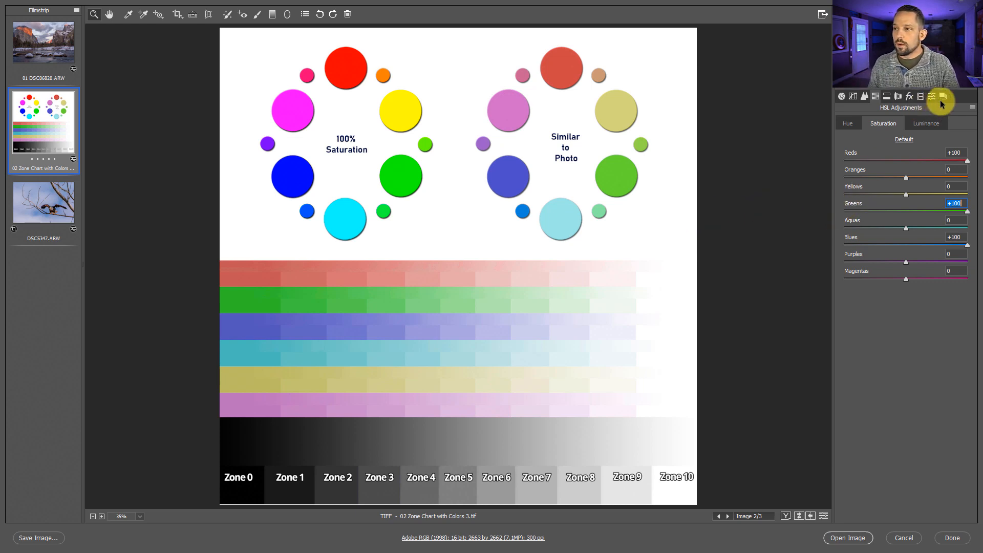
Create a new snapshot of the zone chart named 'HSL + in HSL'.
left_click(943, 95)
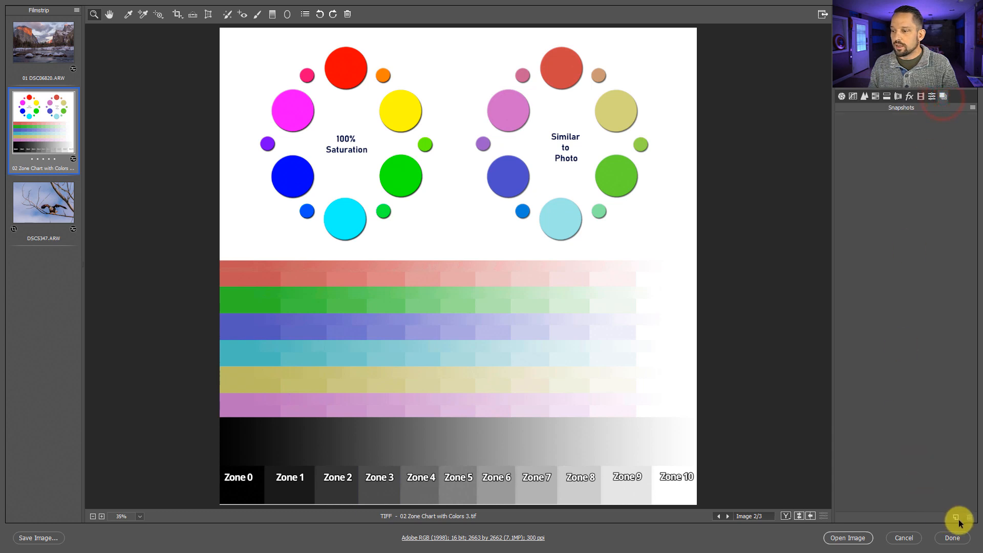
left_click(957, 520)
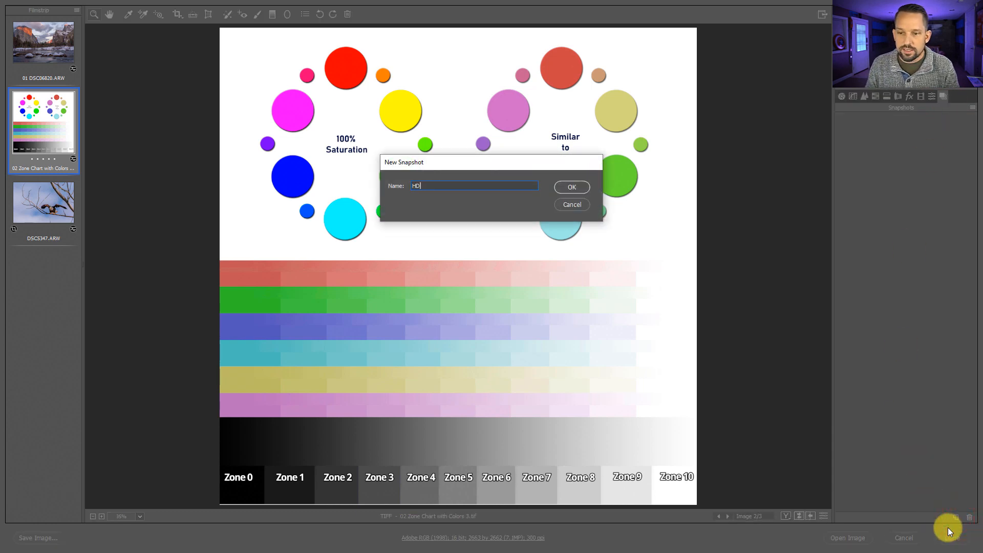
type("HSL +")
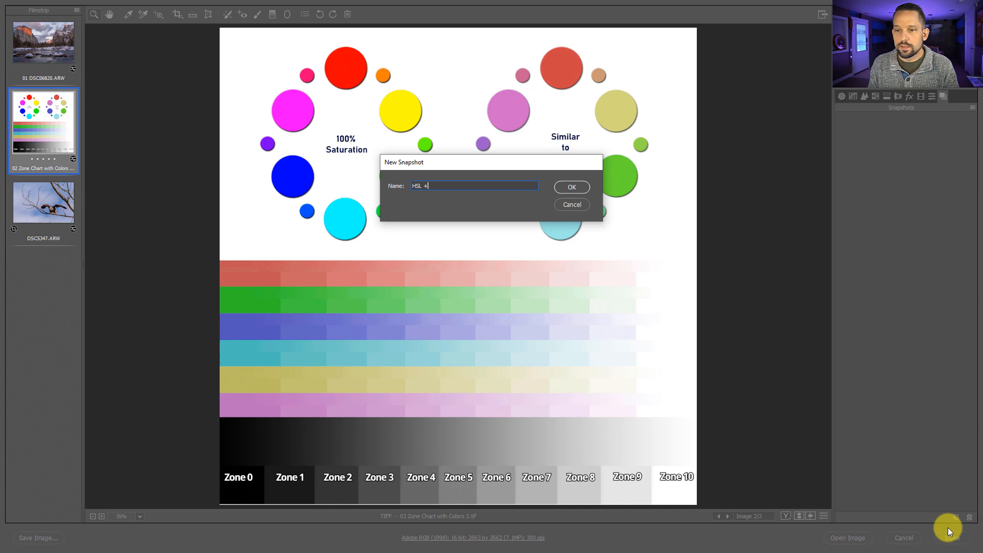
type("in HSL")
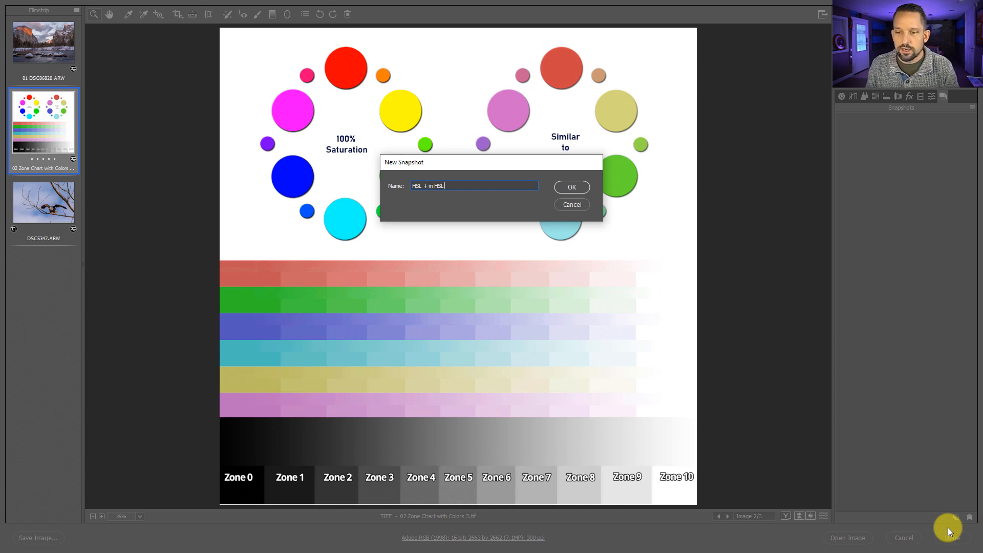
mouse_move(517, 199)
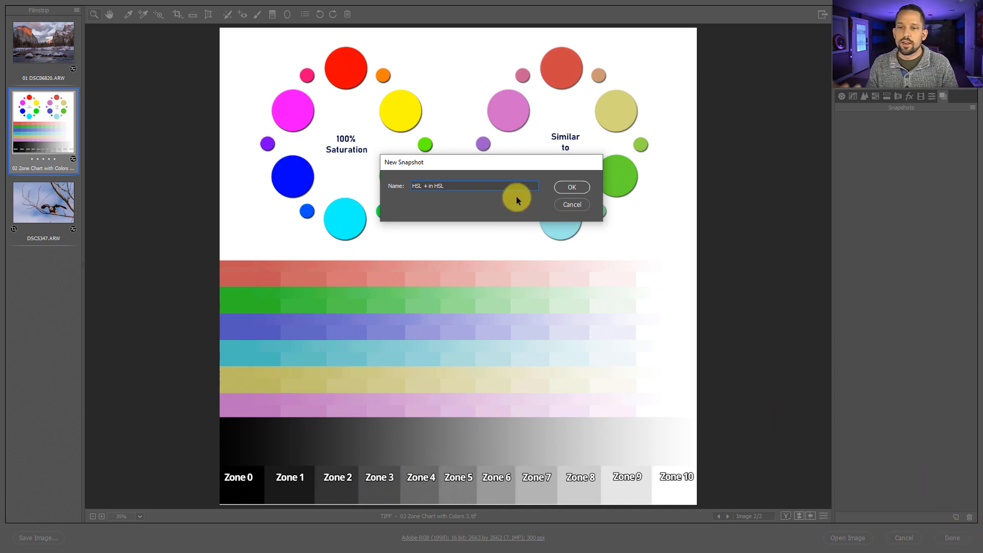
left_click(570, 187)
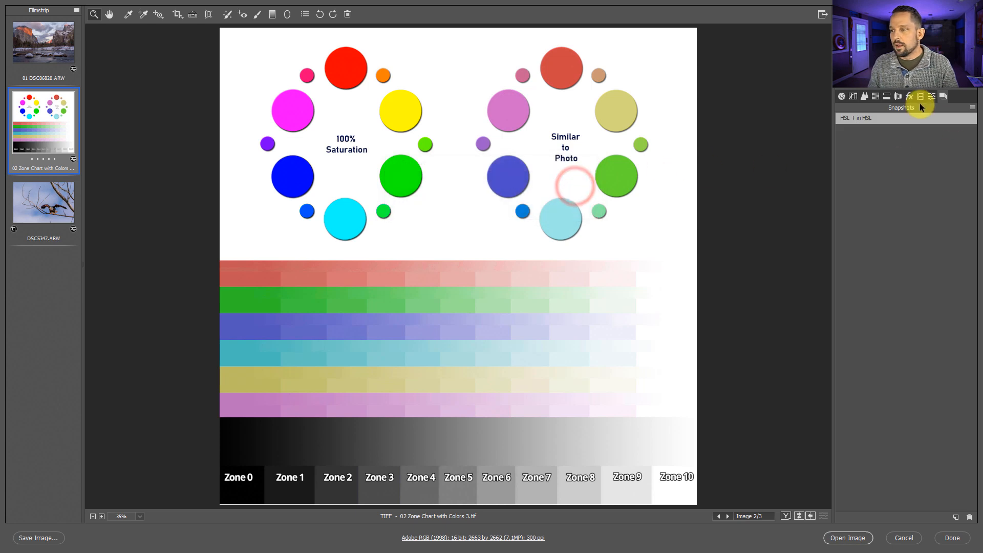
mouse_move(493, 155)
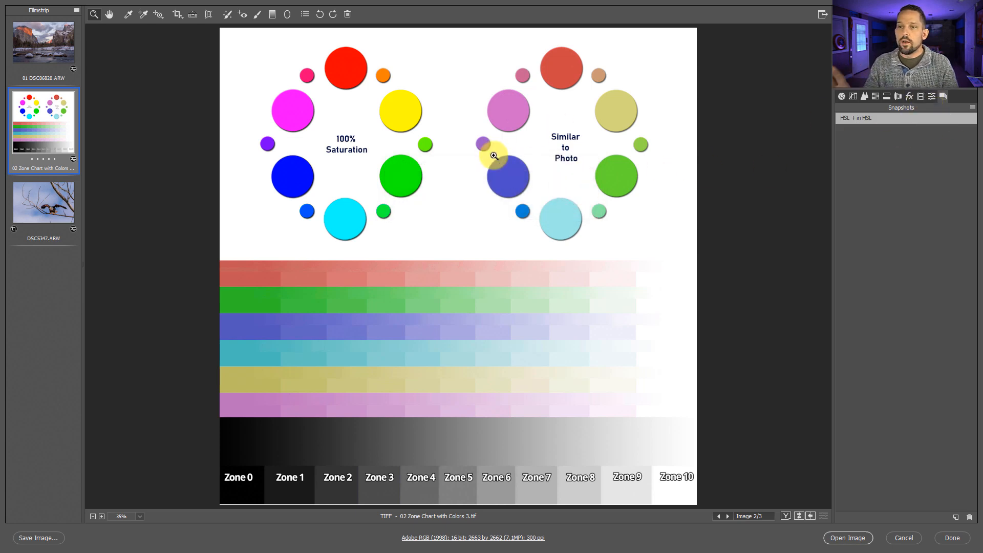
left_click(972, 107)
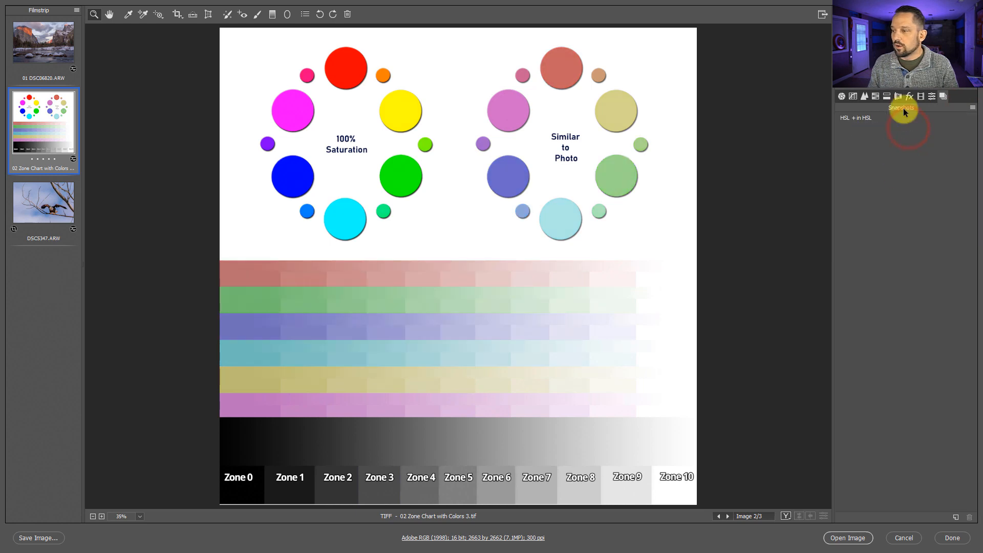
Set the Calibration Red, Green and Blue Primary Saturation each to +100.
left_click(942, 96)
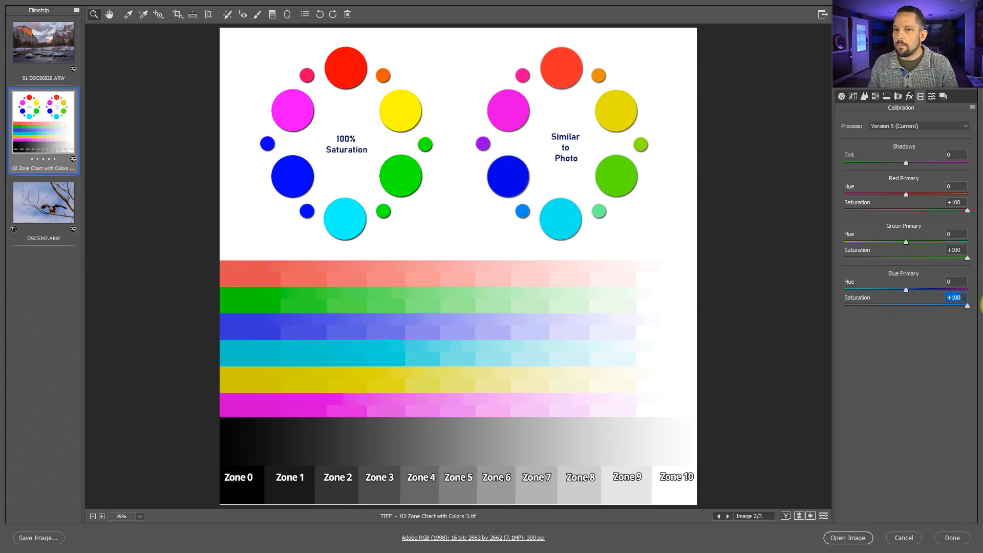
mouse_move(518, 79)
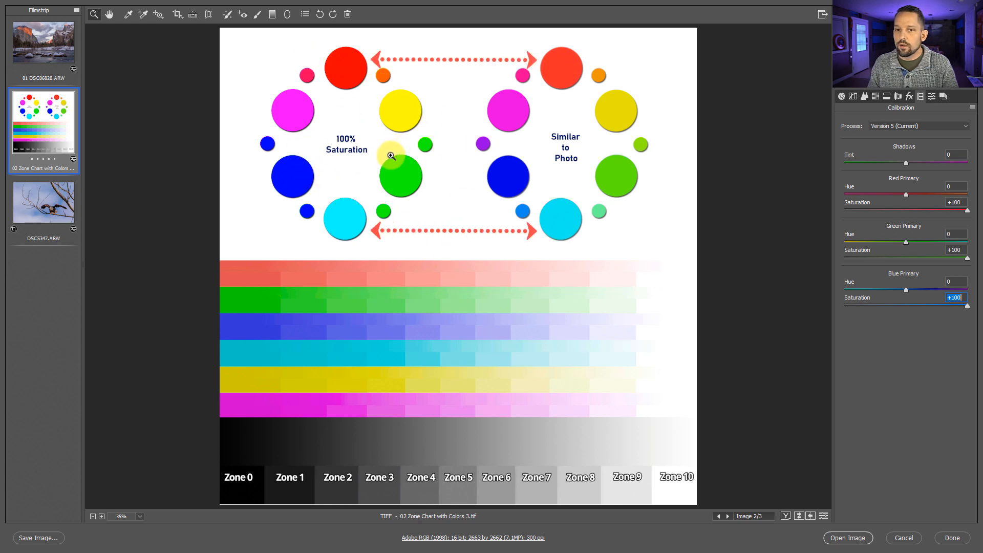
mouse_move(419, 101)
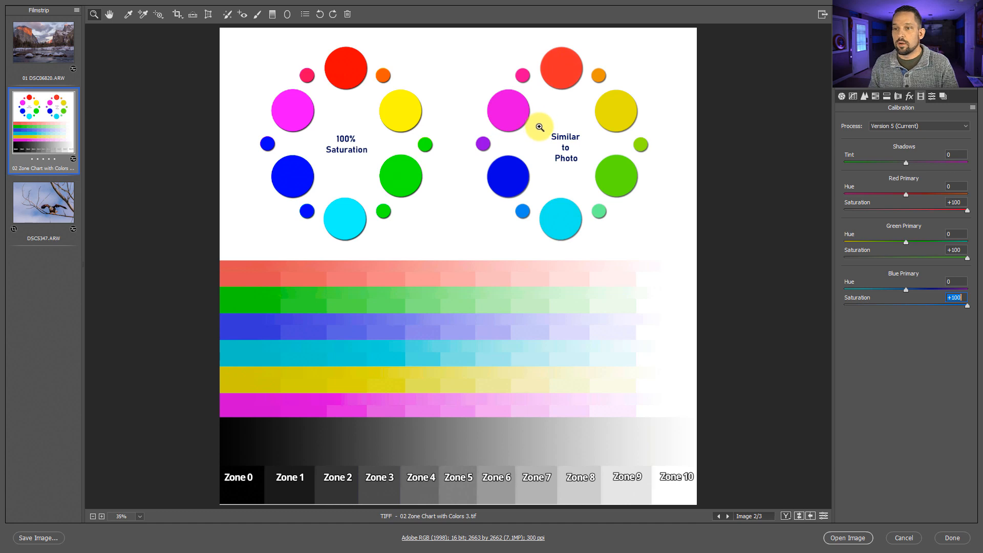
mouse_move(941, 95)
type("HSL")
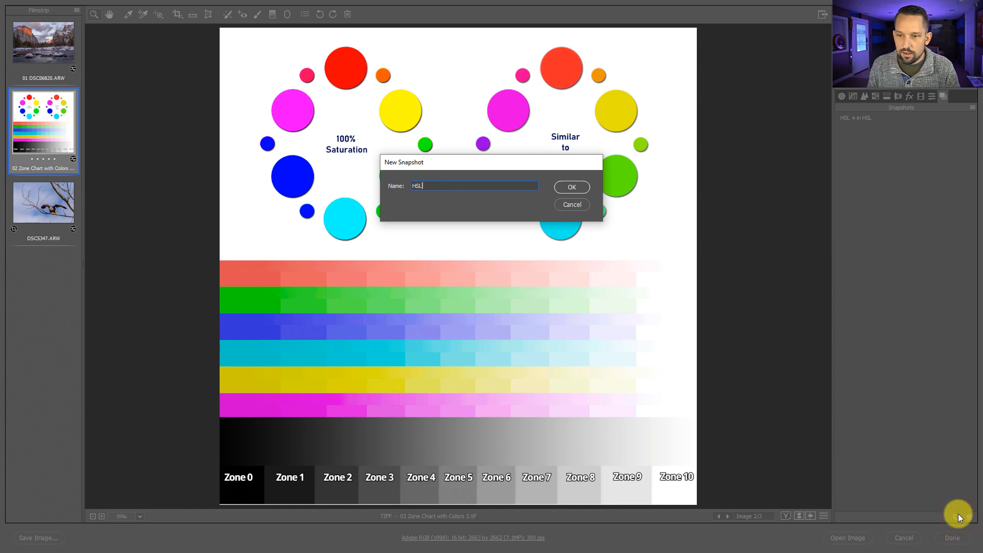
Save the vivid chart as snapshot 'HSL + in Cal' and the reset chart as 'Default'.
type("+ in")
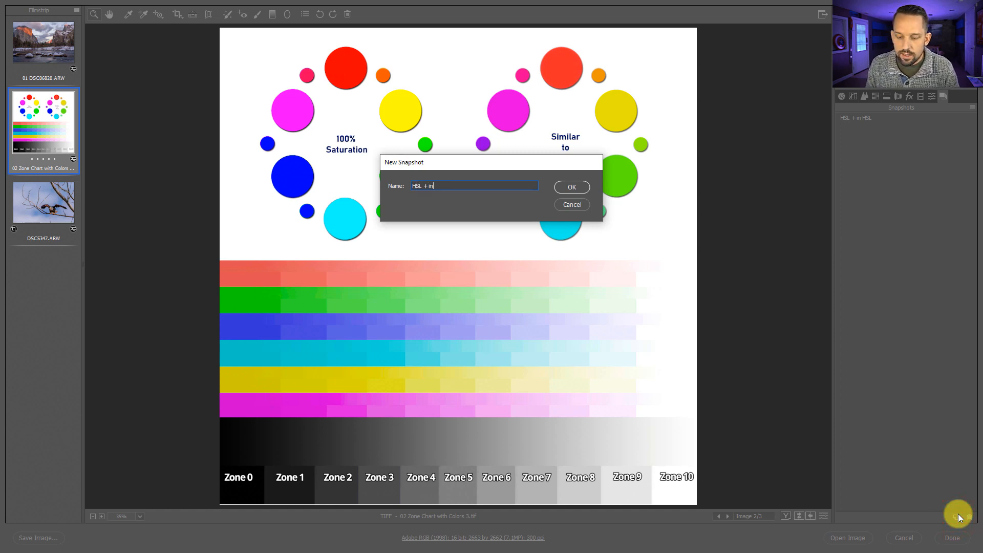
type("Cal")
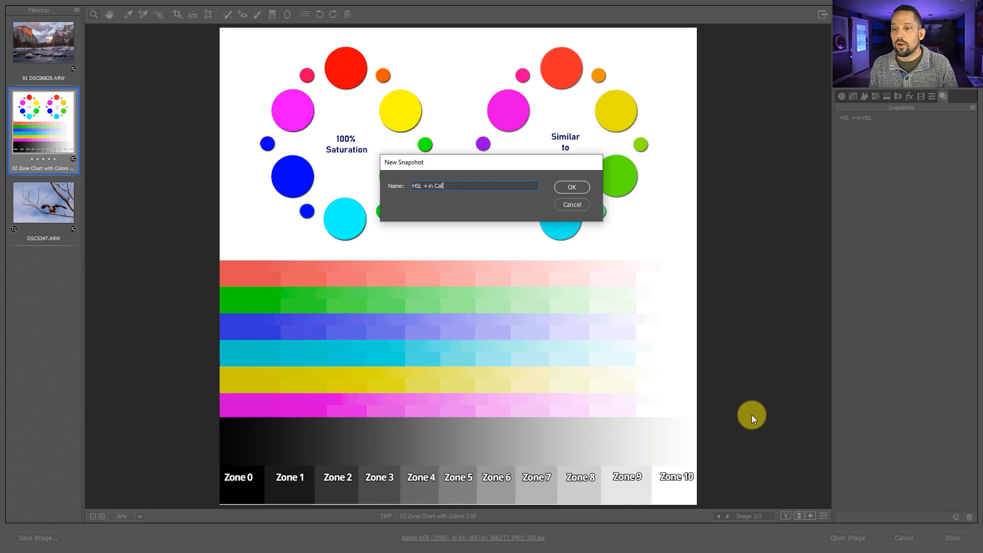
left_click(570, 187)
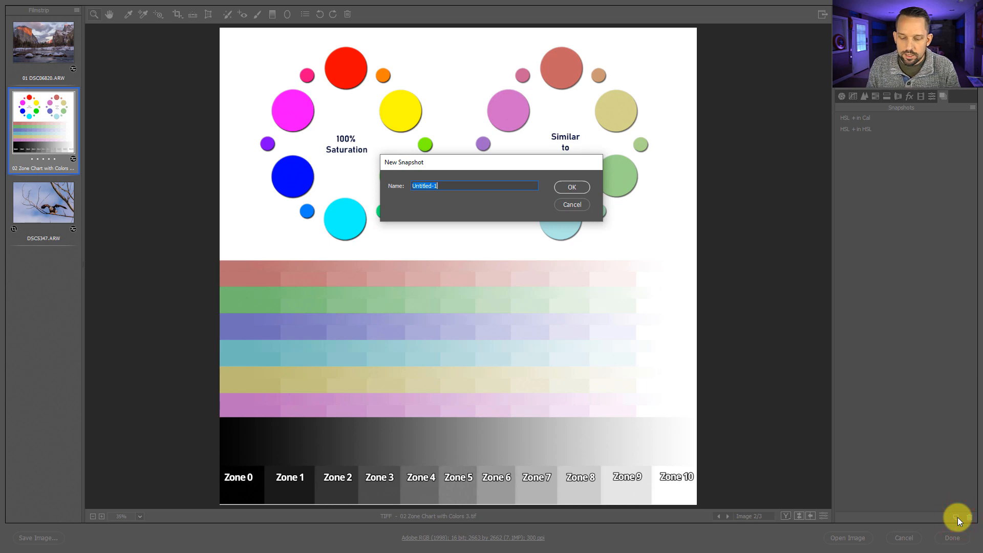
left_click(569, 187)
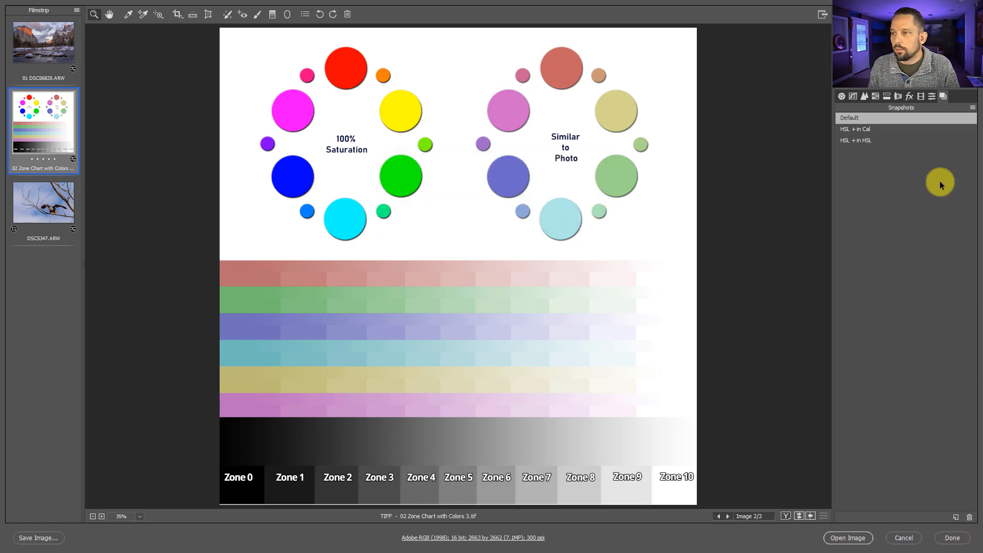
left_click(849, 118)
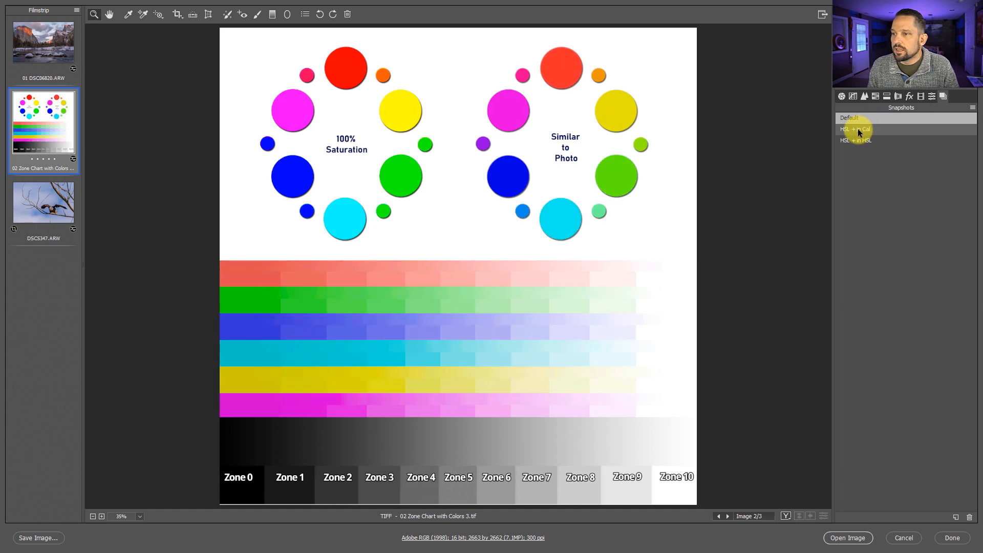
left_click(854, 140)
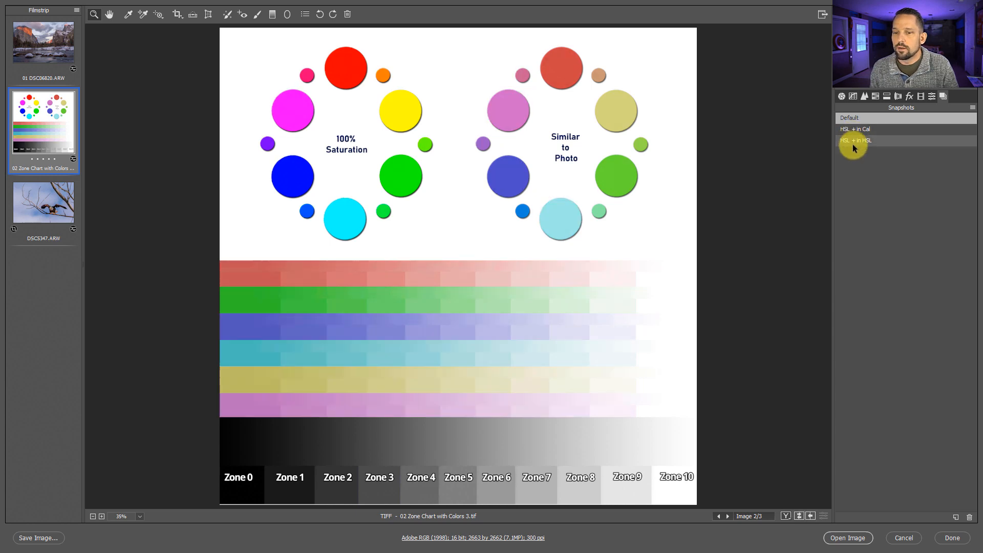
left_click(865, 129)
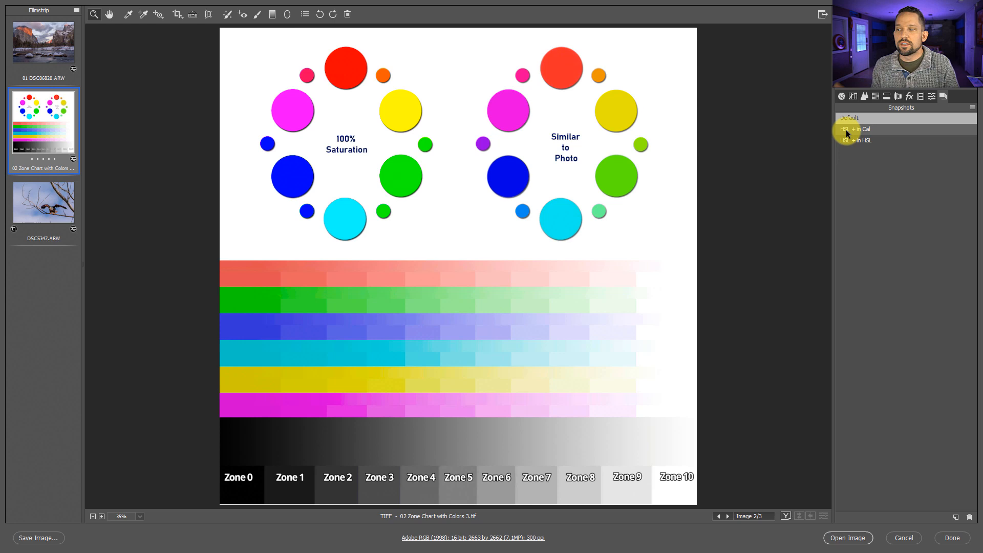
left_click(858, 129)
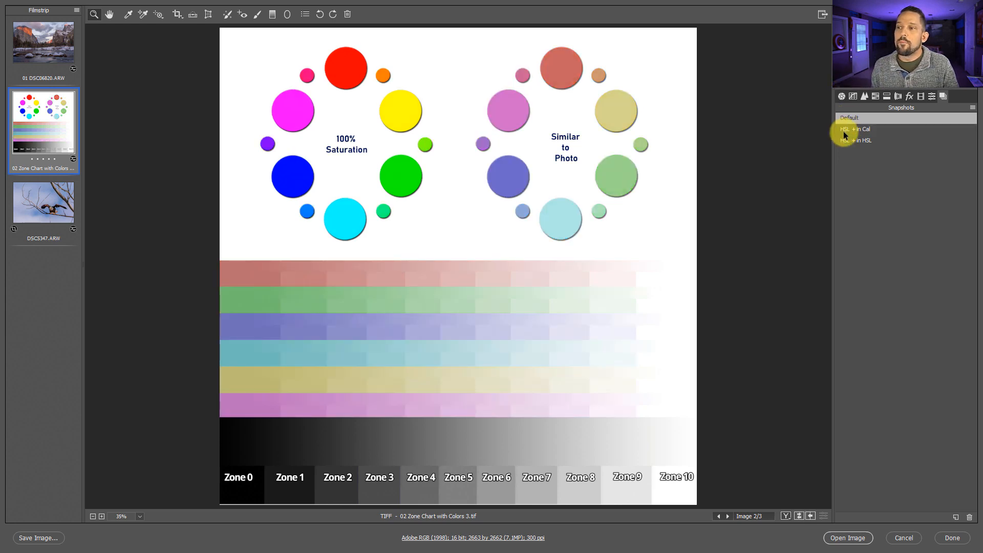
left_click(849, 117)
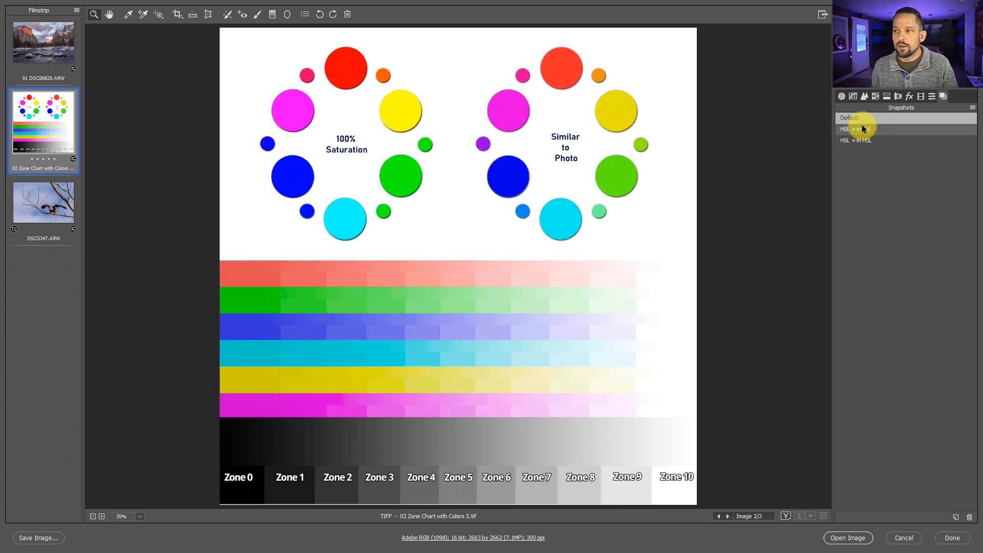
left_click(859, 140)
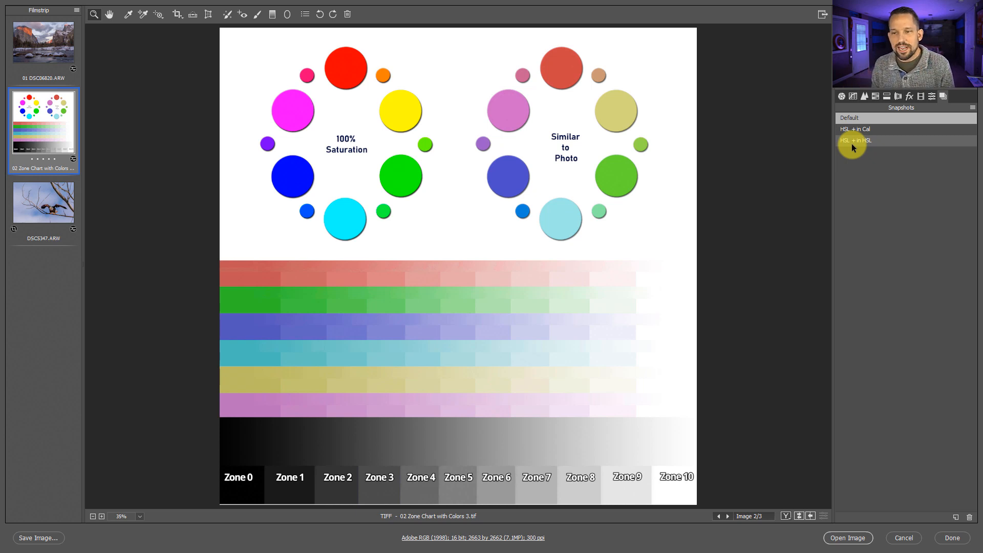
left_click(855, 129)
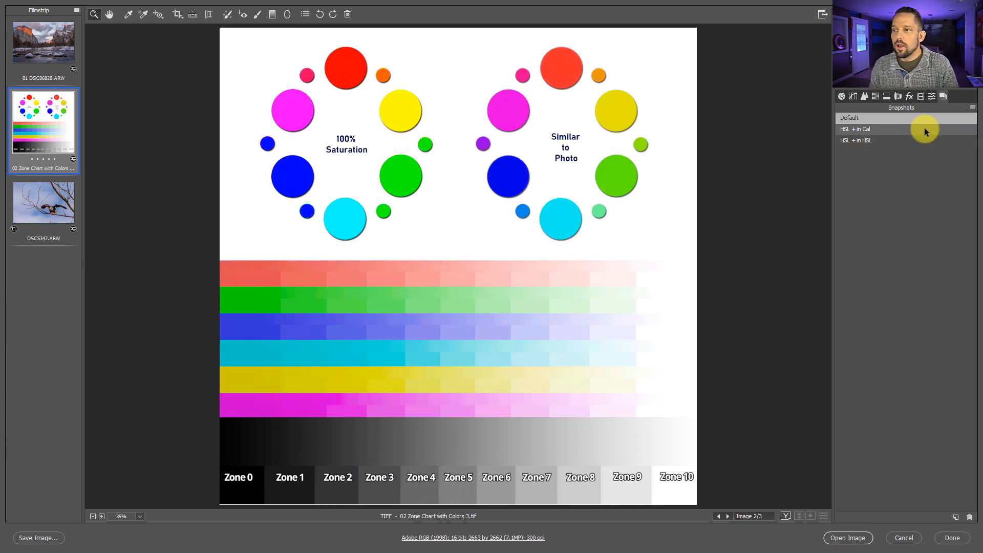
left_click(909, 96)
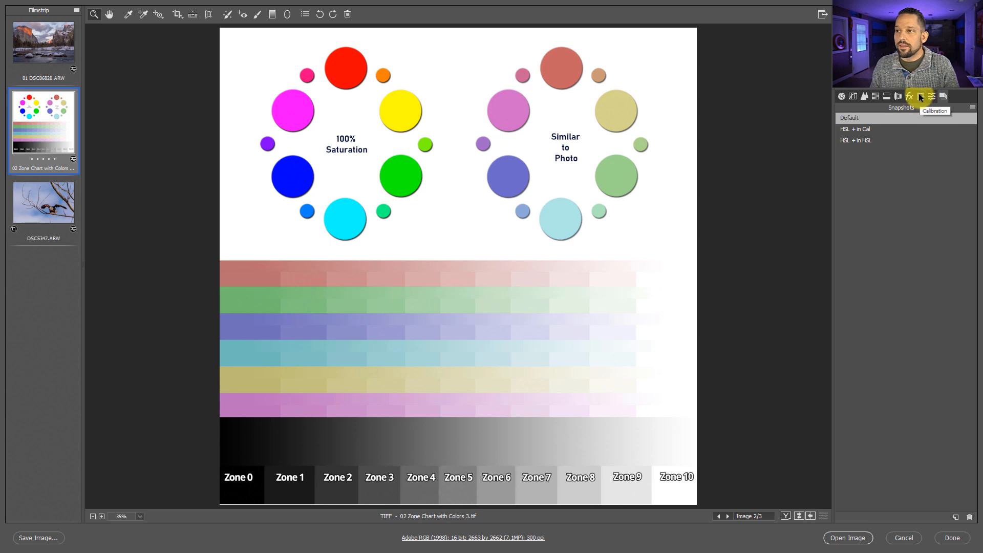
Bring up the Calibration settings panel for the zone chart.
left_click(921, 96)
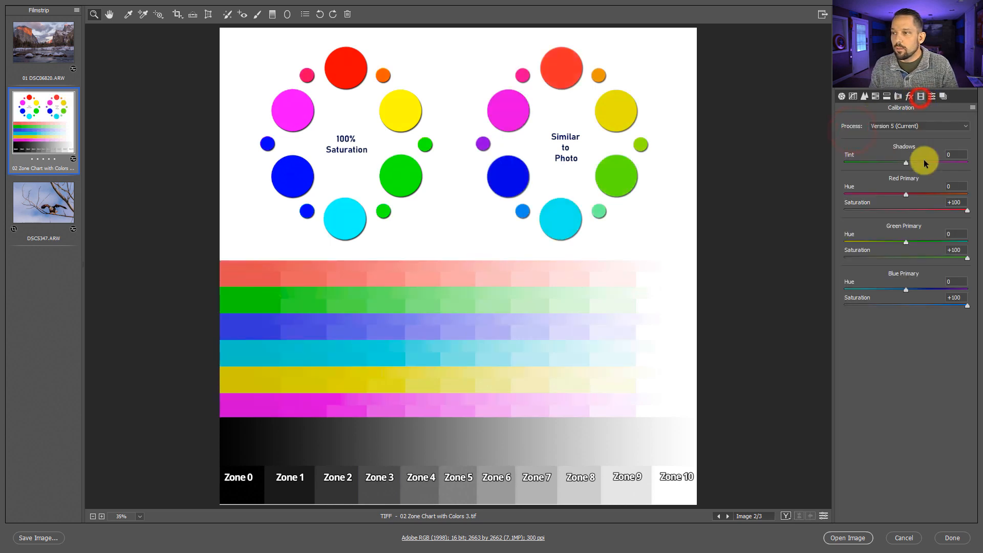
mouse_move(661, 130)
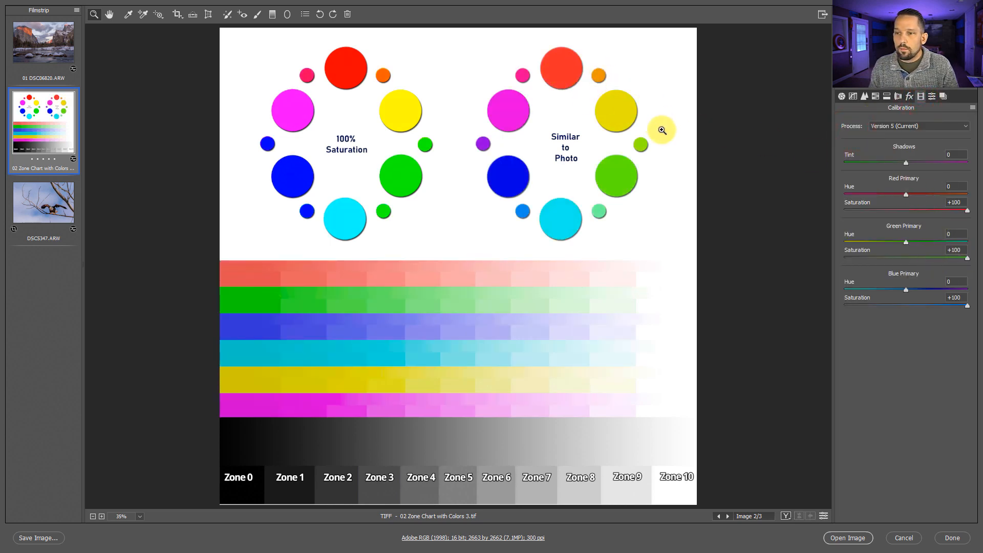
mouse_move(461, 102)
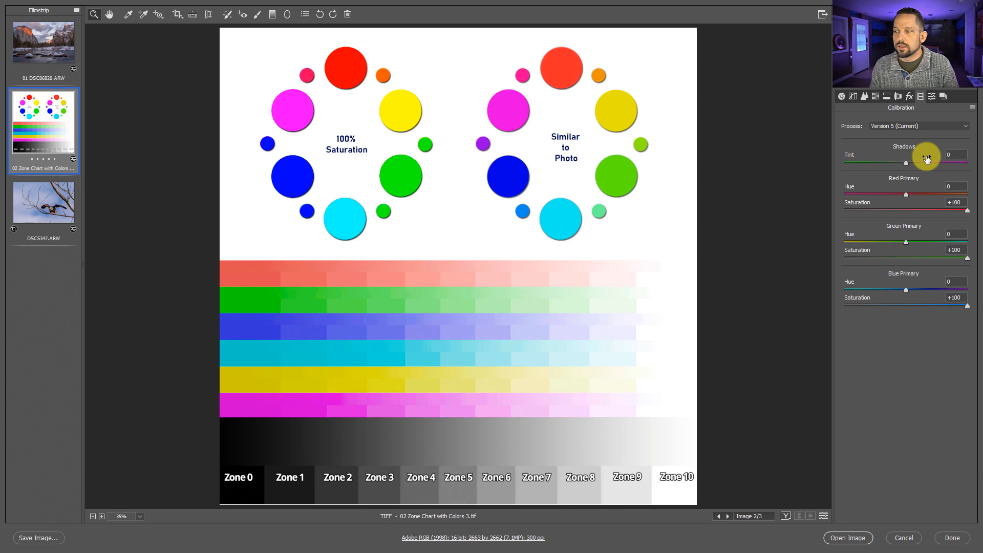
mouse_move(902, 281)
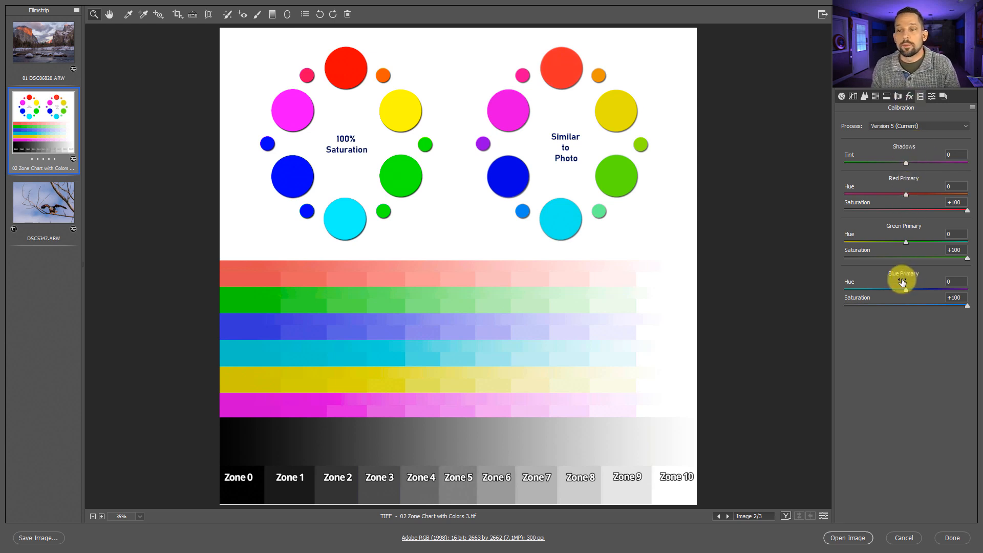
mouse_move(816, 243)
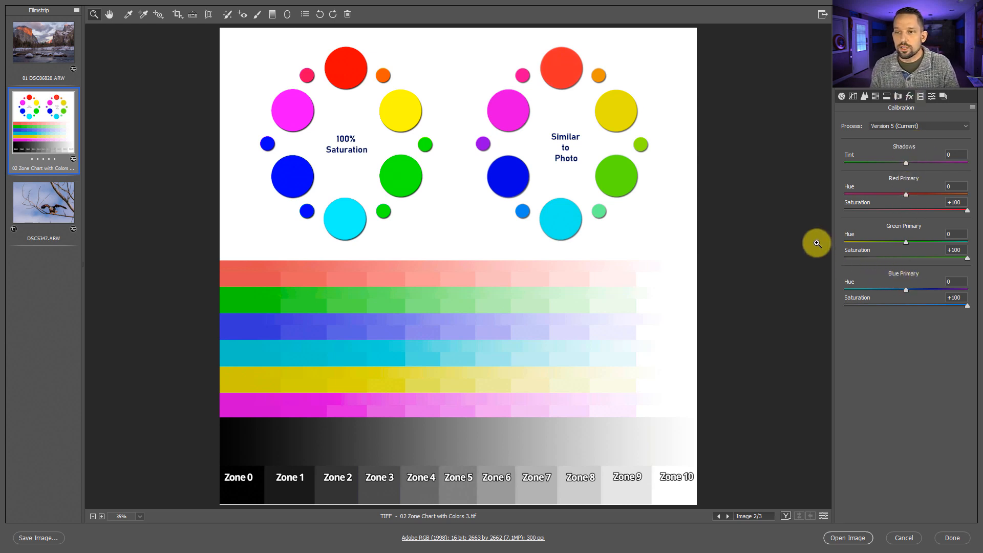
mouse_move(921, 213)
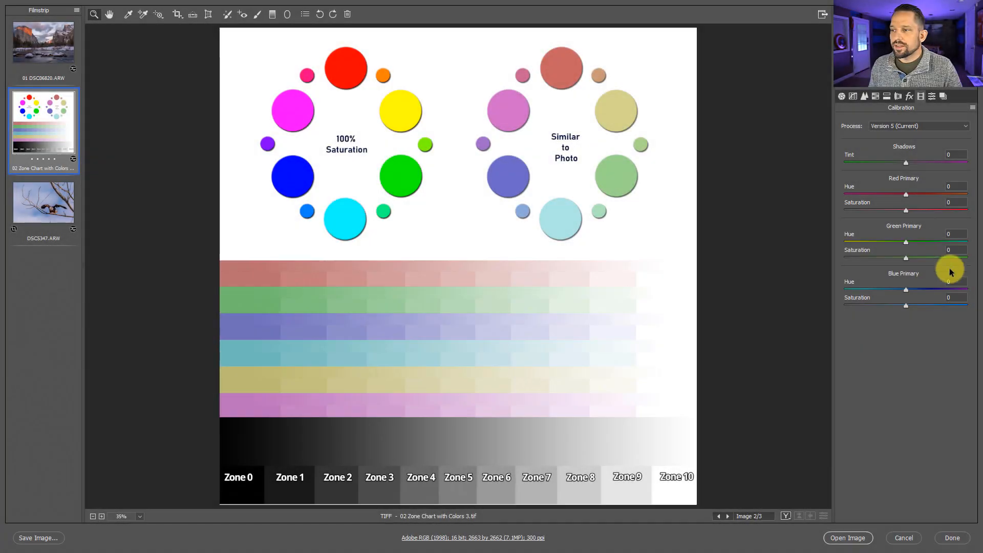
mouse_move(841, 95)
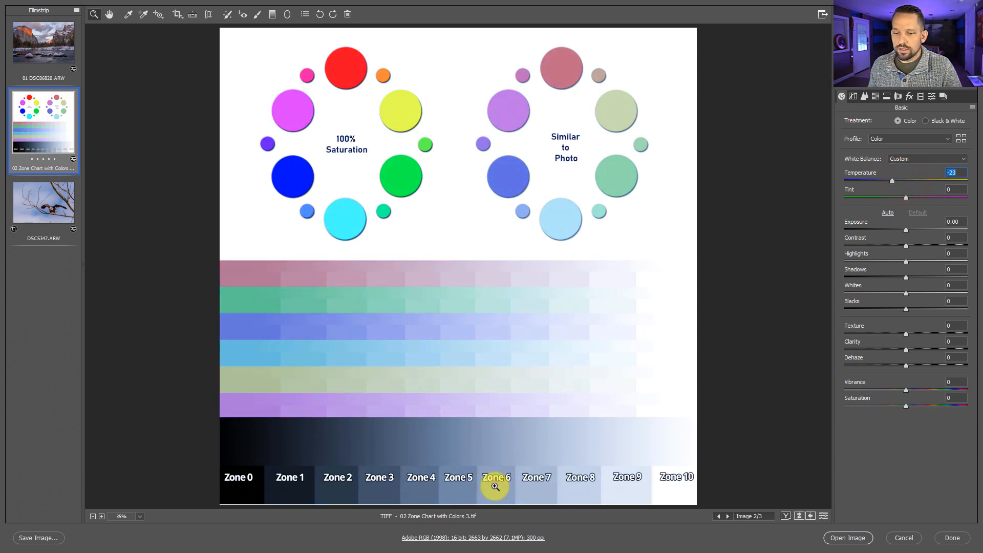
mouse_move(403, 396)
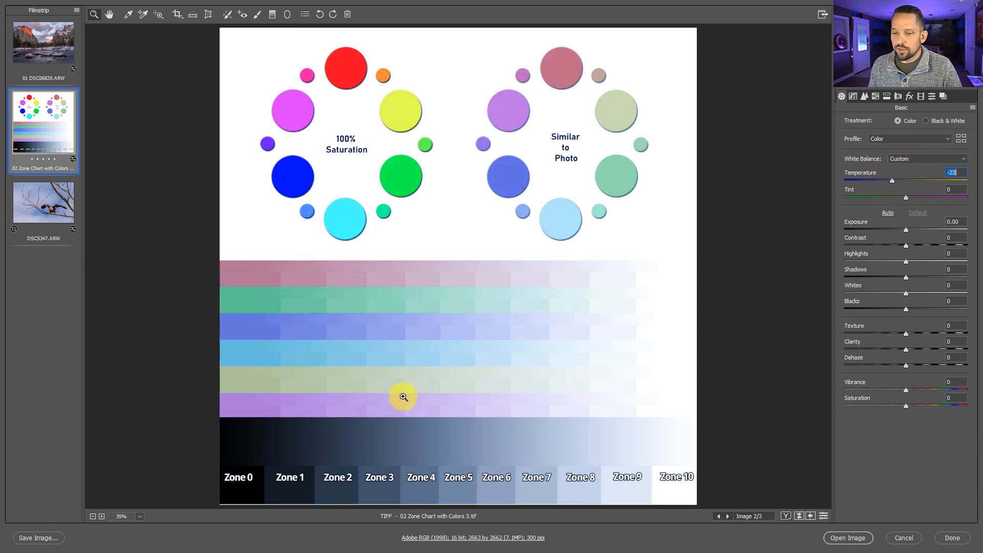
mouse_move(794, 244)
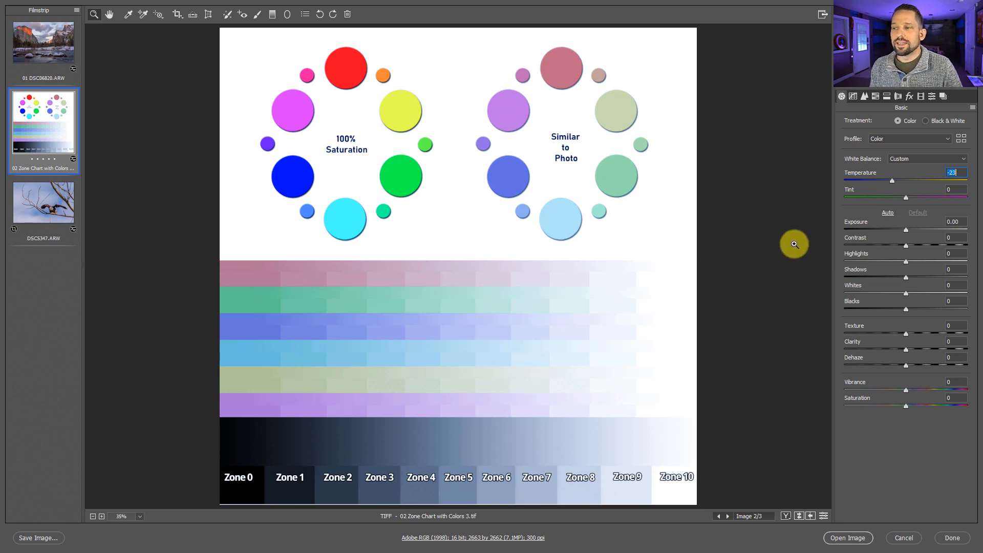
mouse_move(896, 182)
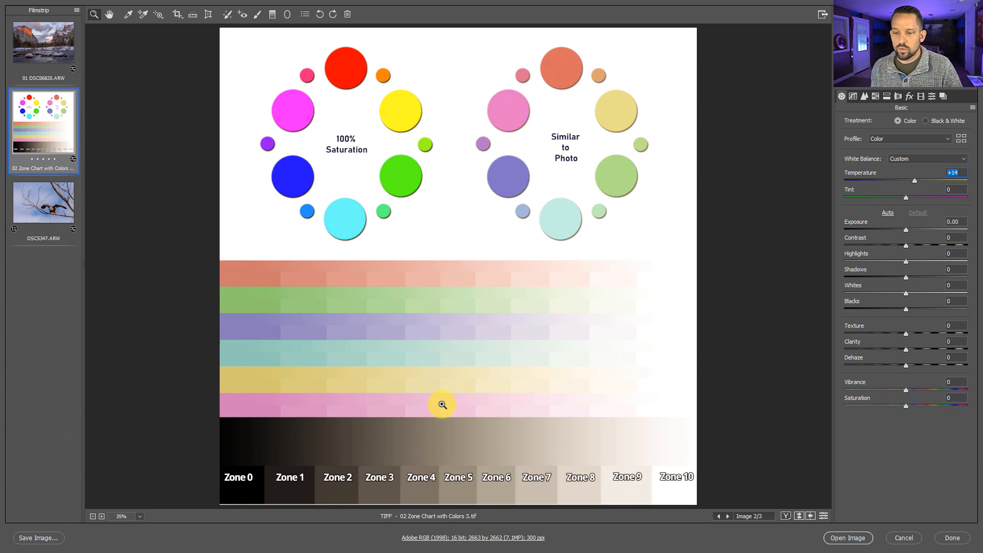
mouse_move(458, 458)
type("0")
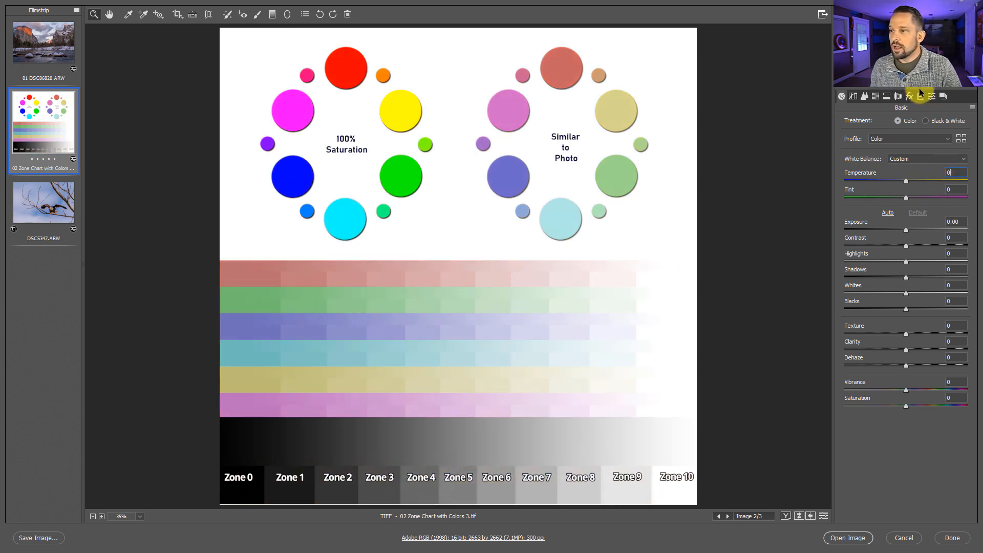
mouse_move(910, 198)
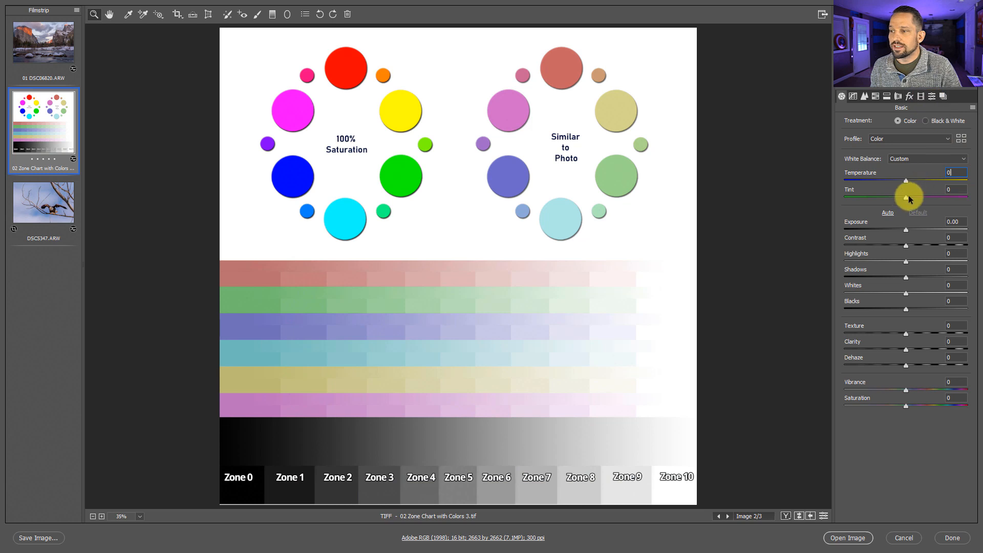
Bring up the Calibration panel to adjust the red, green and blue primary hues.
left_click(919, 95)
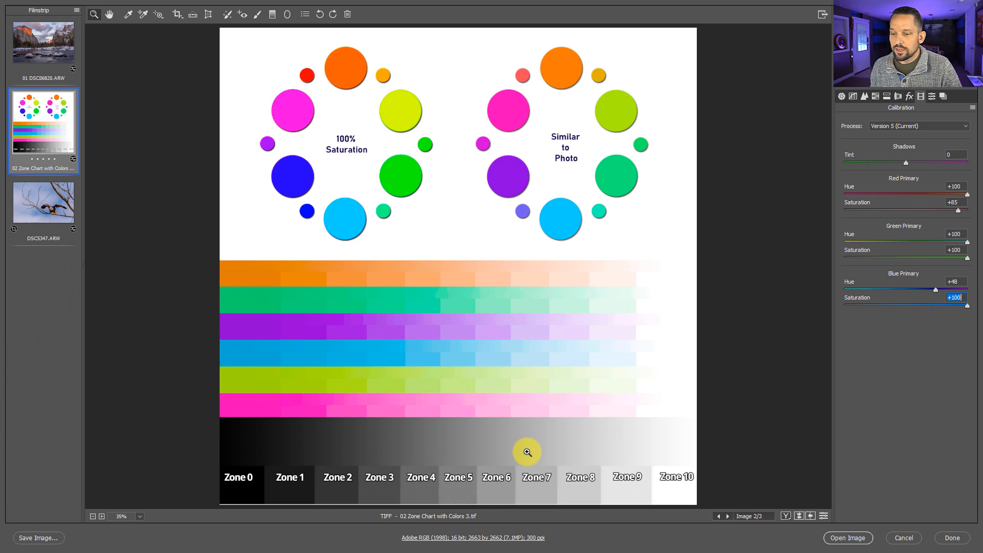
mouse_move(502, 424)
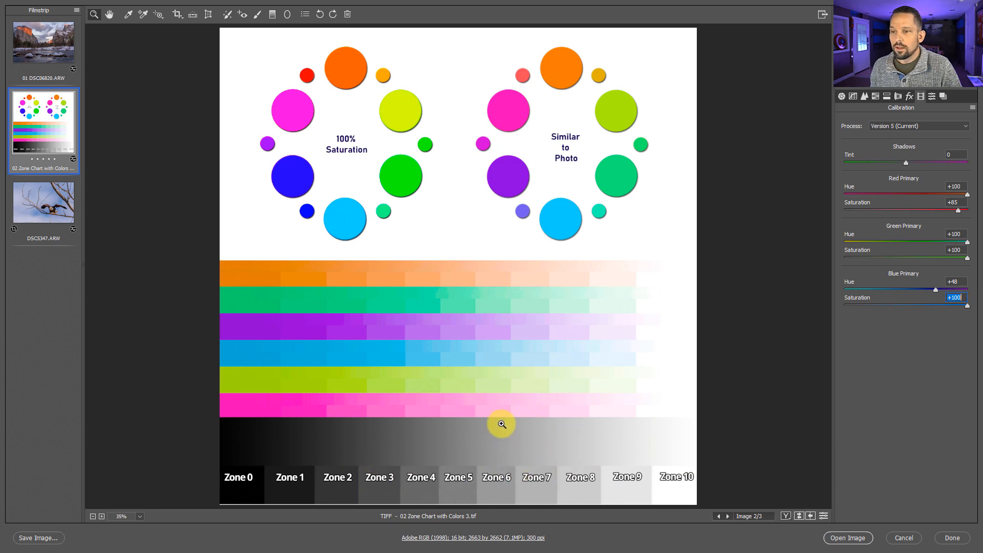
mouse_move(496, 436)
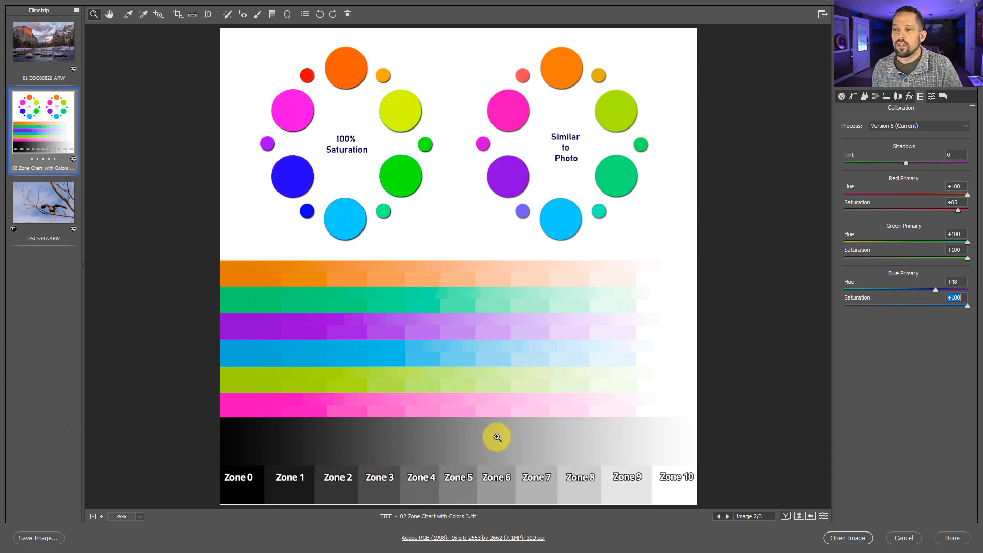
mouse_move(578, 315)
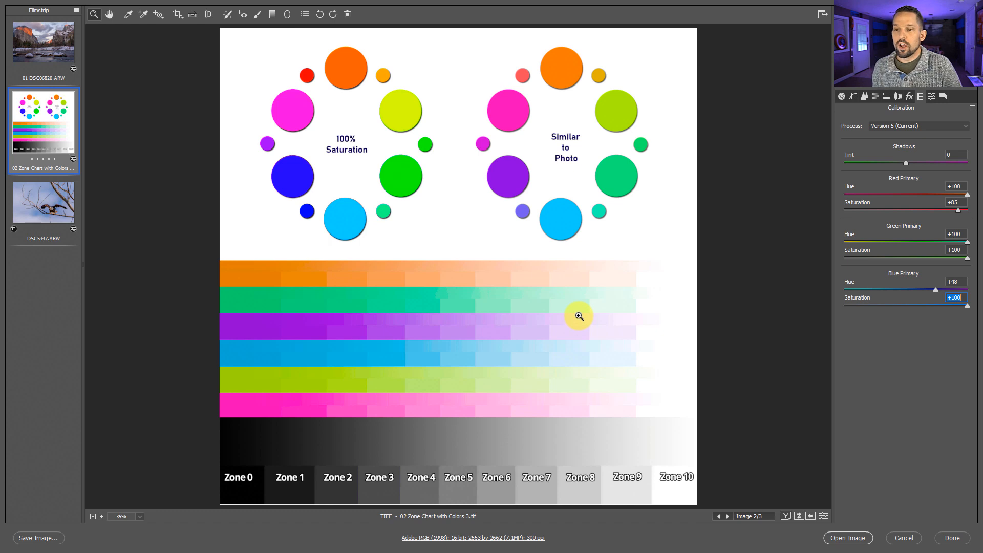
mouse_move(586, 296)
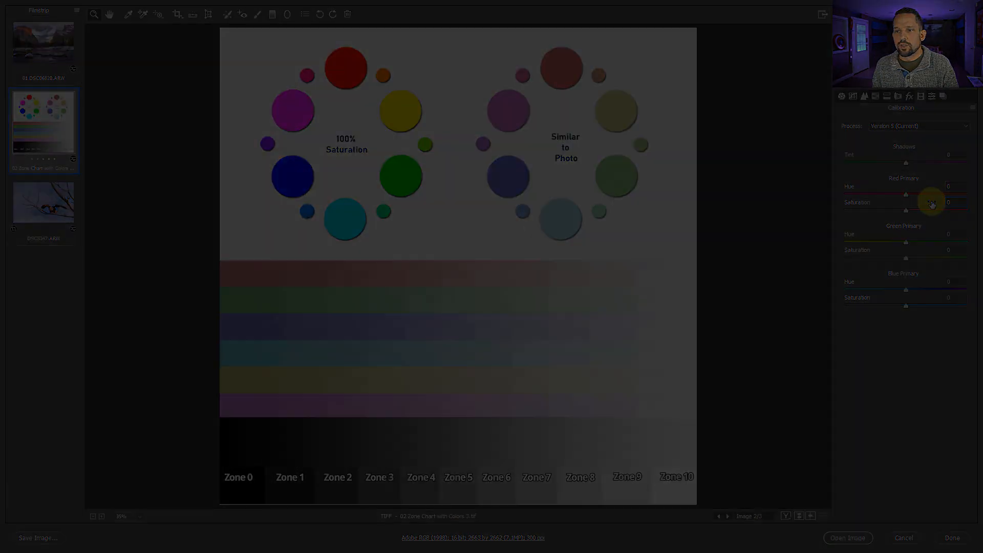
In Photoshop, sample pure red (255/0/0) and the muted red circle (175/98/98).
left_click(848, 537)
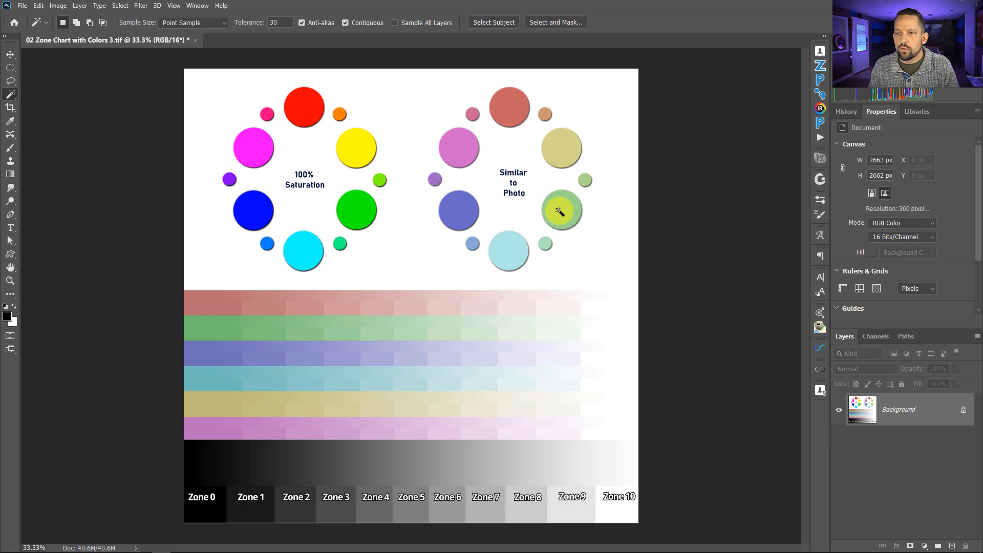
mouse_move(531, 182)
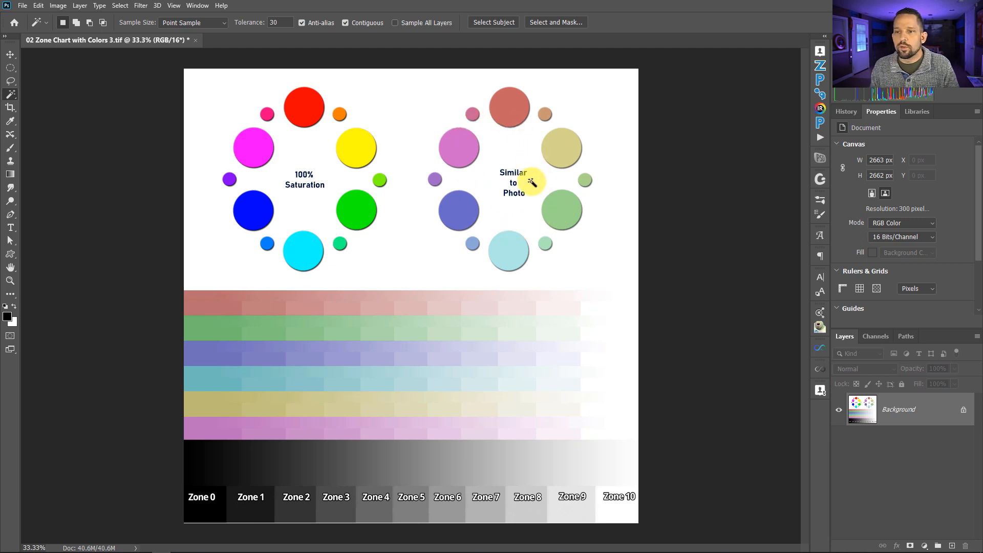
mouse_move(567, 219)
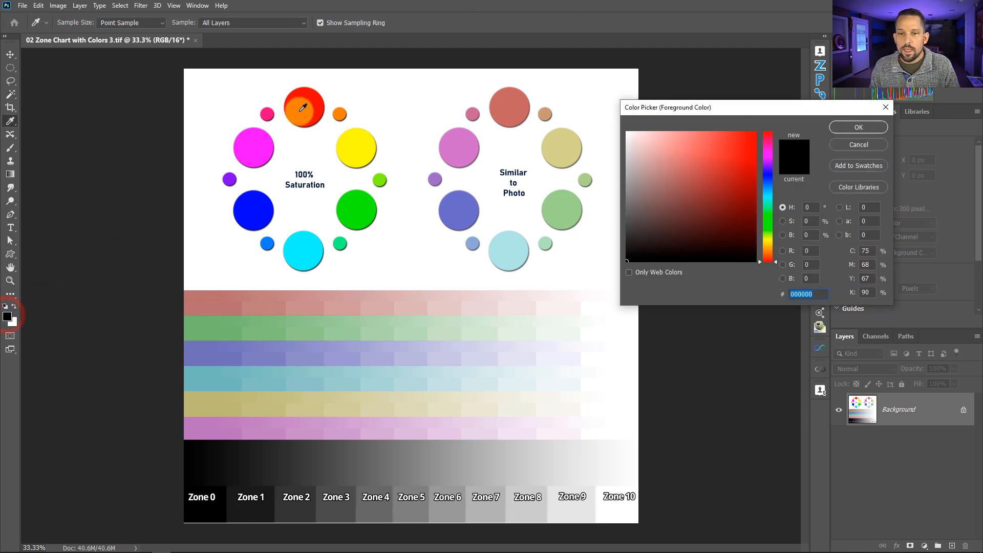
left_click(303, 112)
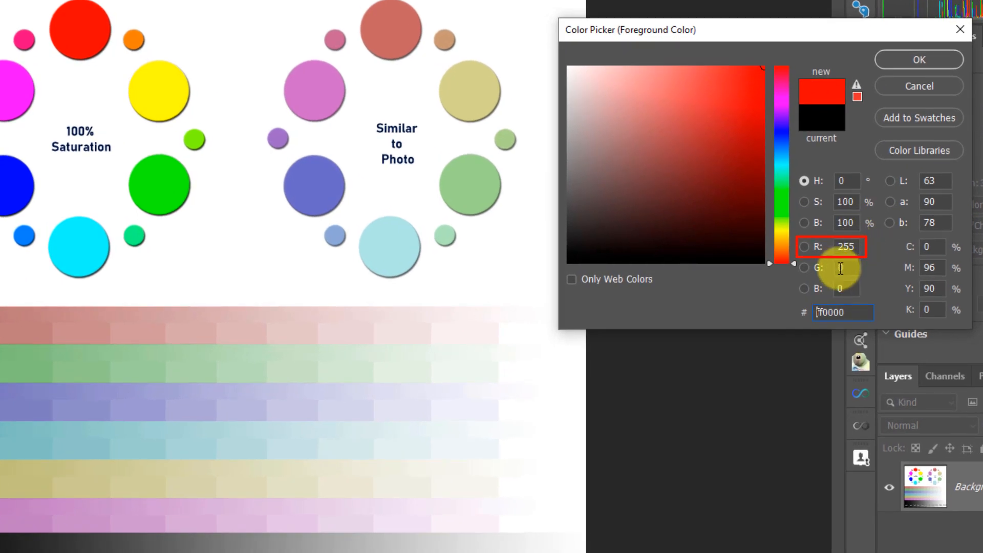
mouse_move(919, 86)
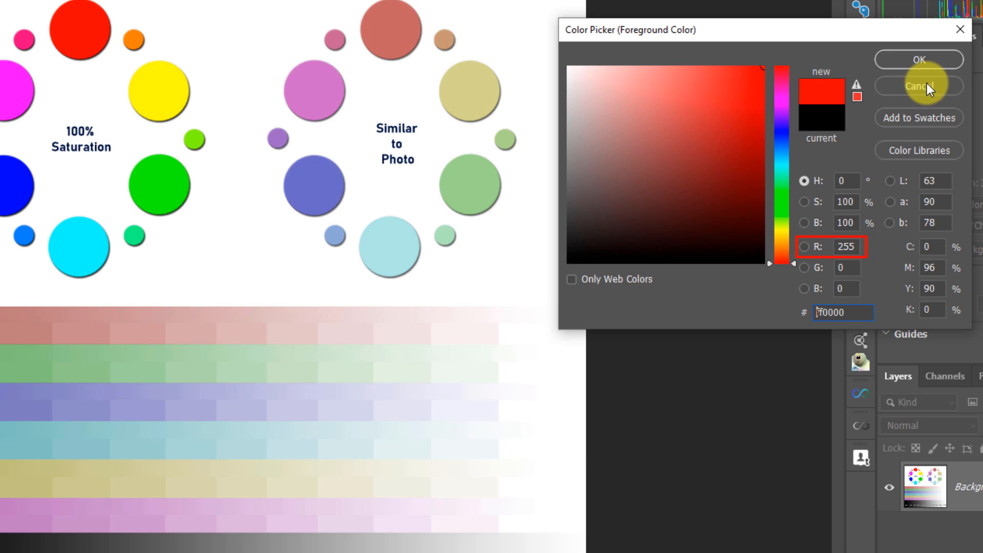
left_click(390, 29)
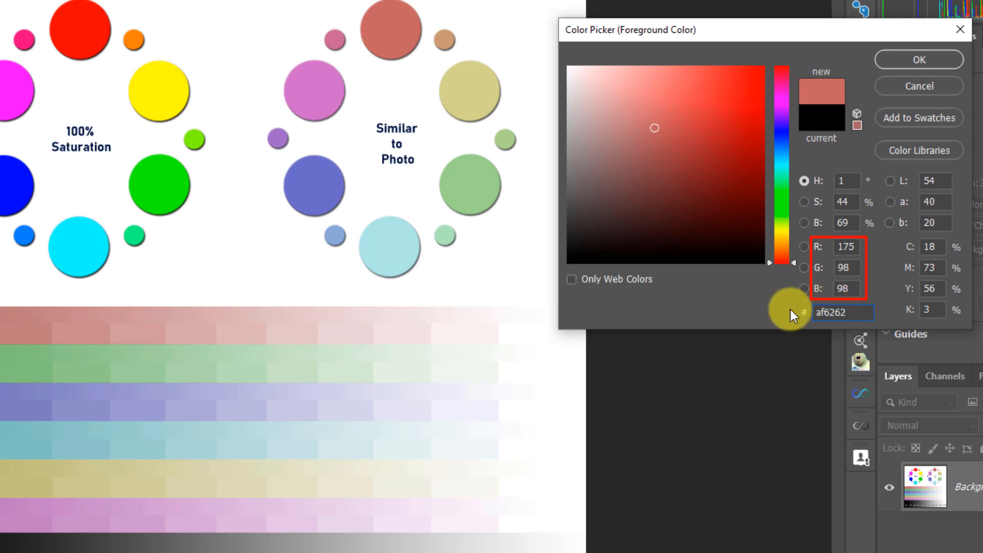
left_click(843, 313)
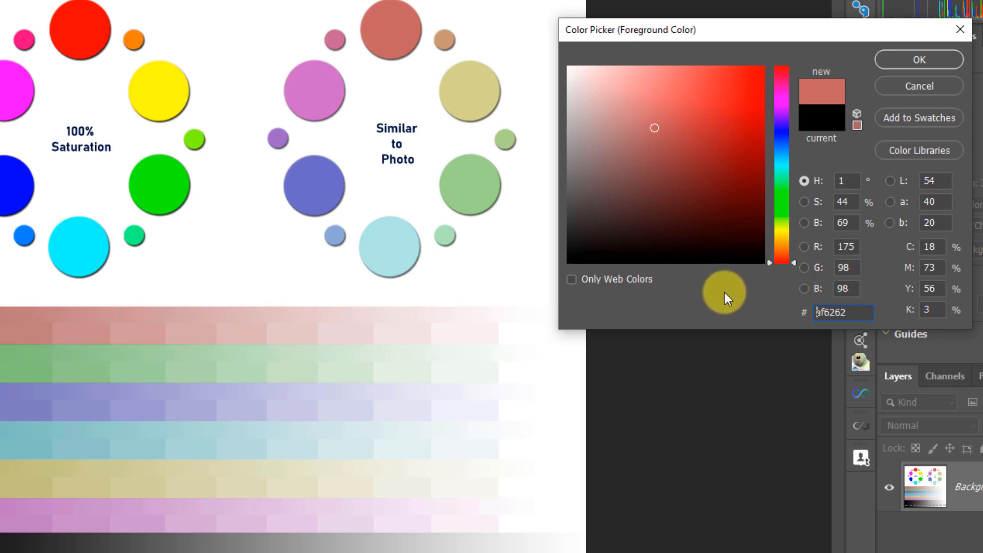
mouse_move(735, 294)
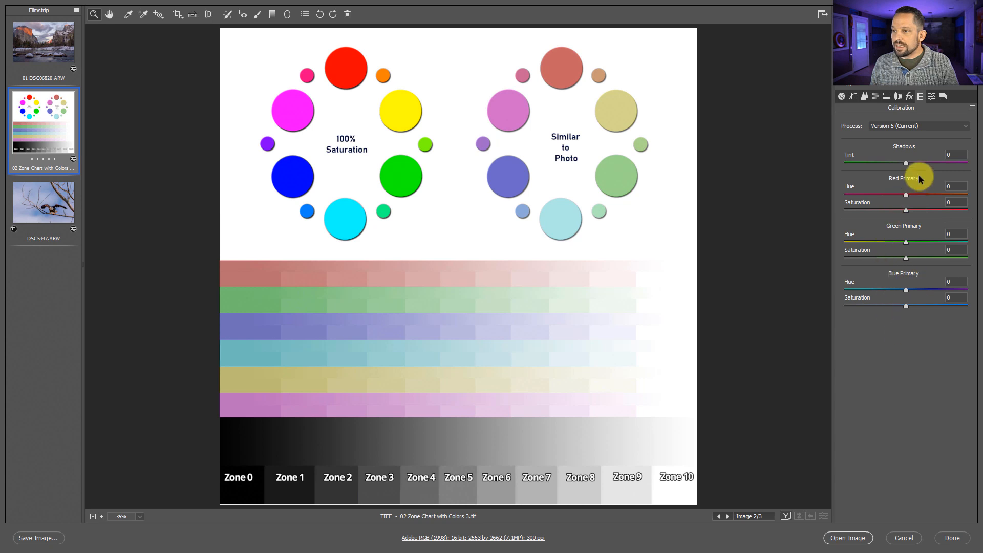
mouse_move(906, 197)
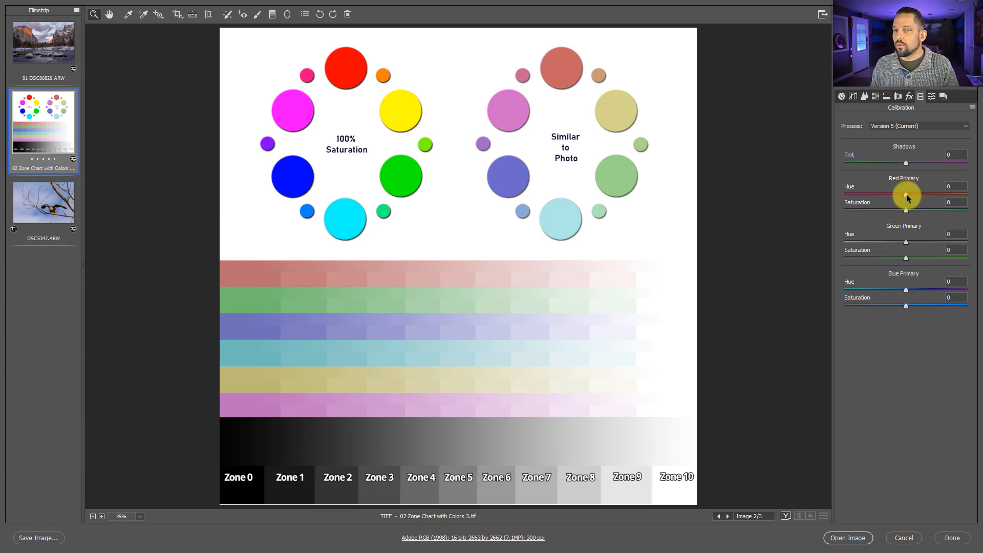
mouse_move(905, 244)
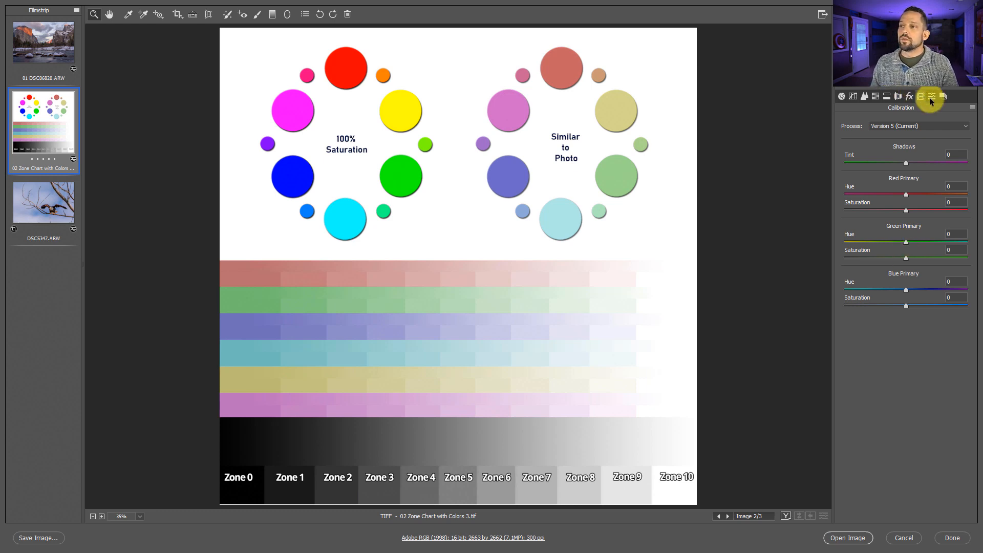
mouse_move(933, 188)
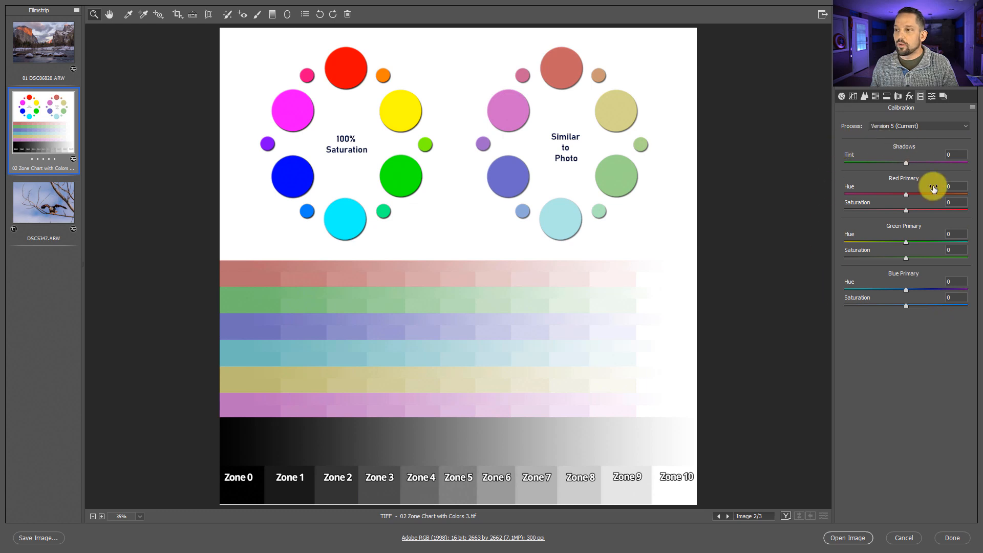
mouse_move(914, 243)
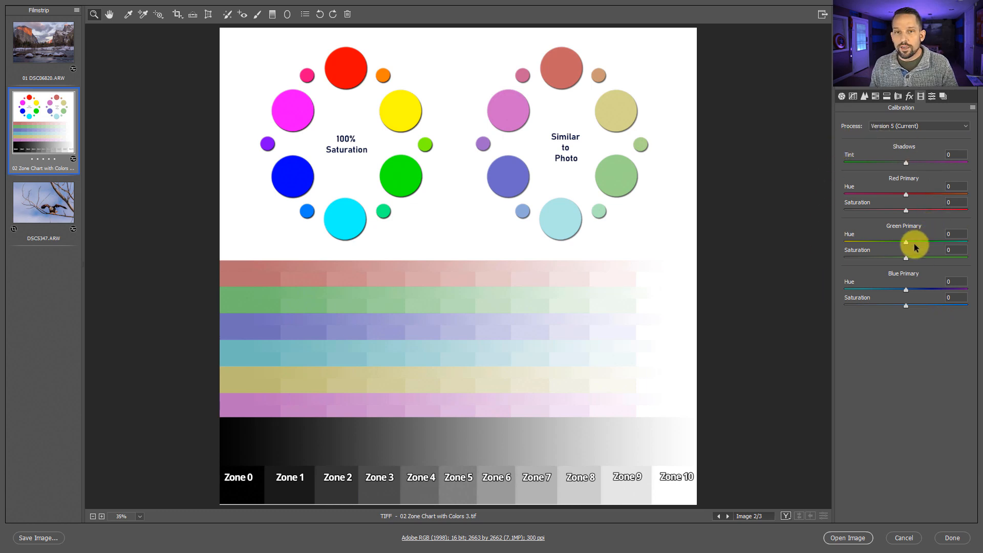
mouse_move(894, 326)
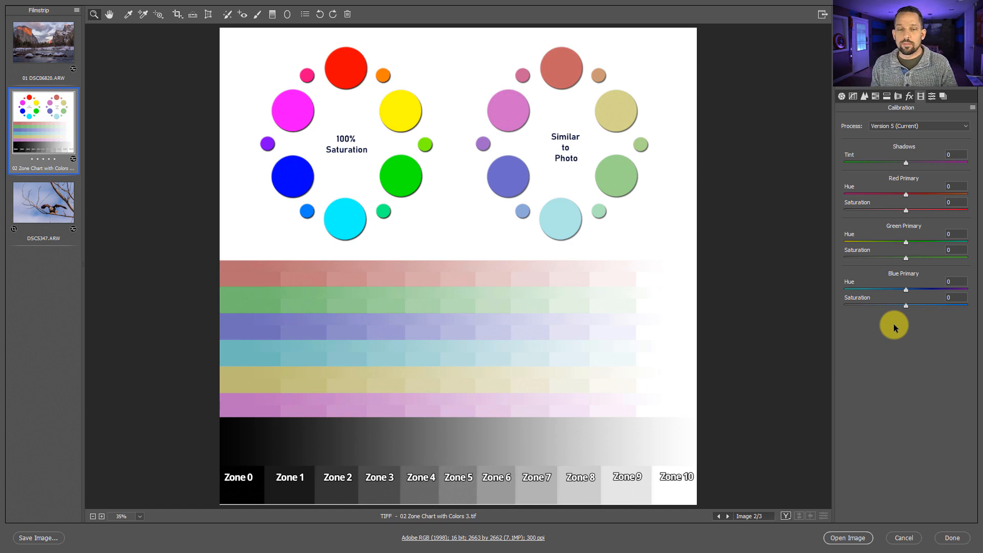
mouse_move(928, 135)
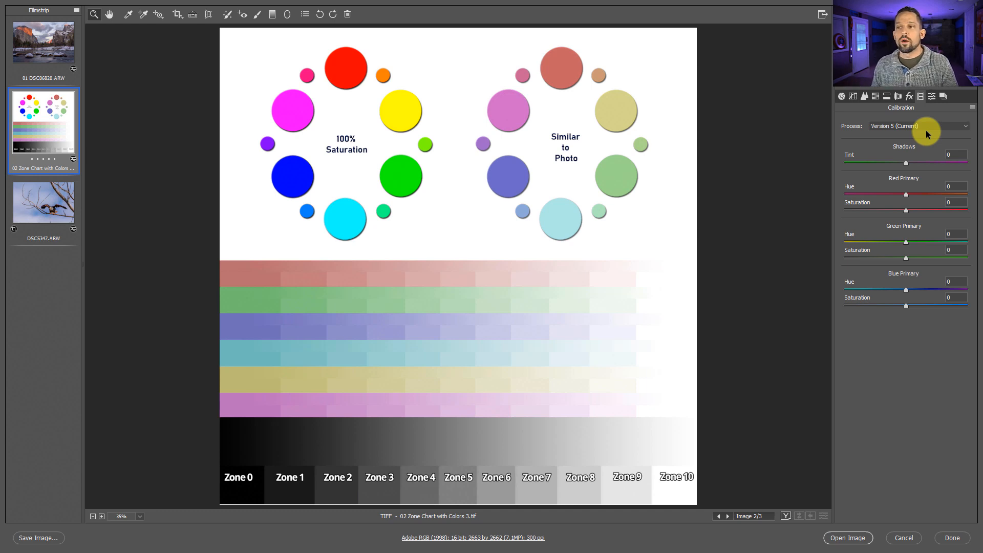
mouse_move(922, 144)
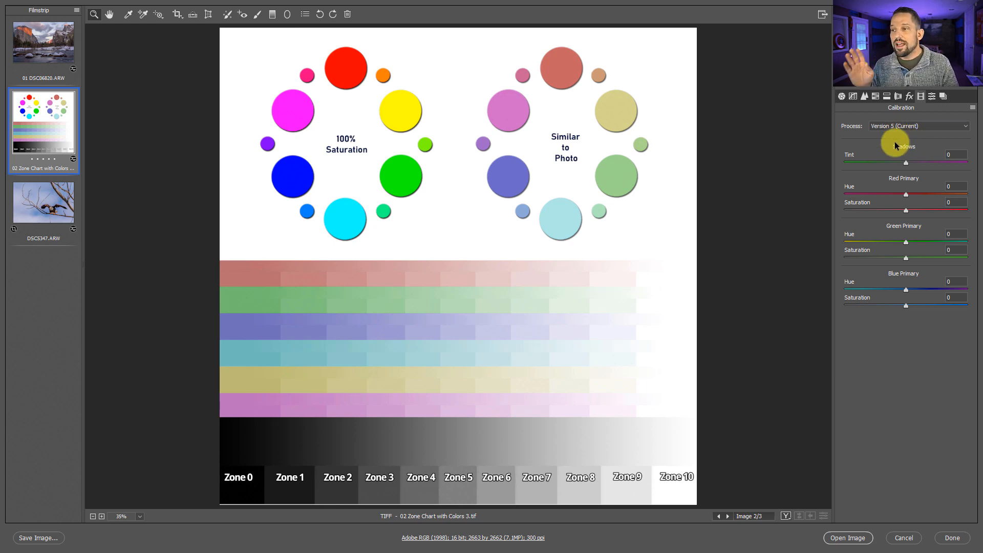
mouse_move(876, 151)
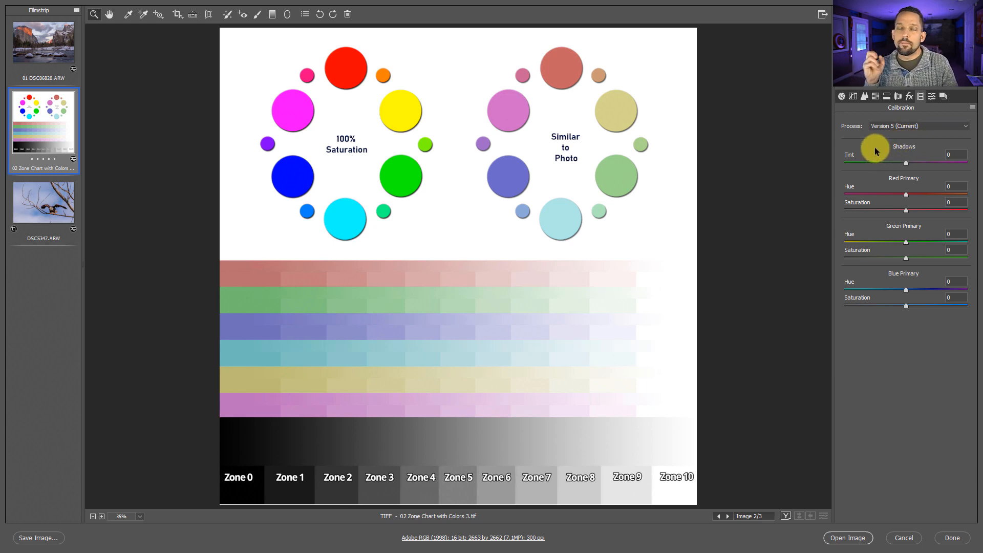
mouse_move(62, 47)
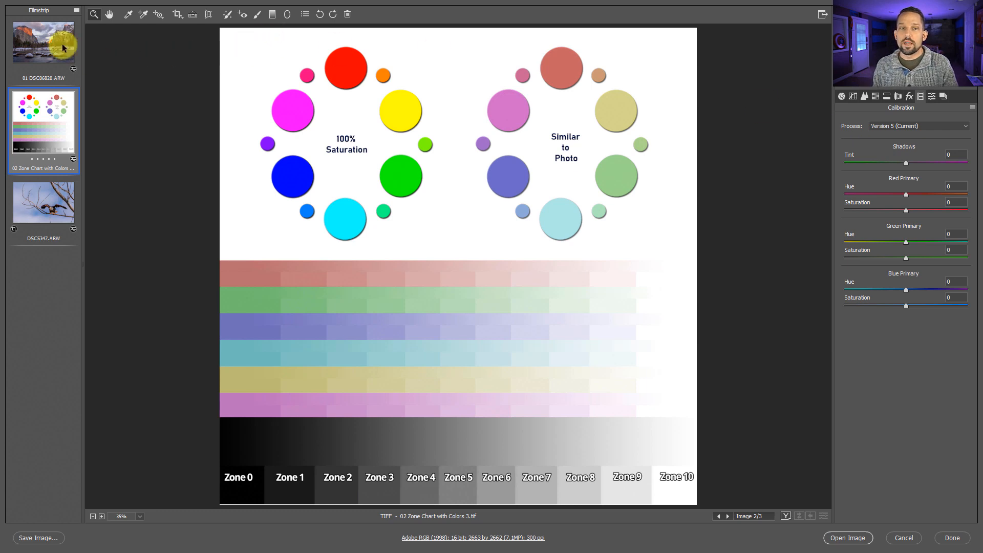
Select the 01 DSC06820.ARW Yosemite valley thumbnail in the Filmstrip.
left_click(43, 41)
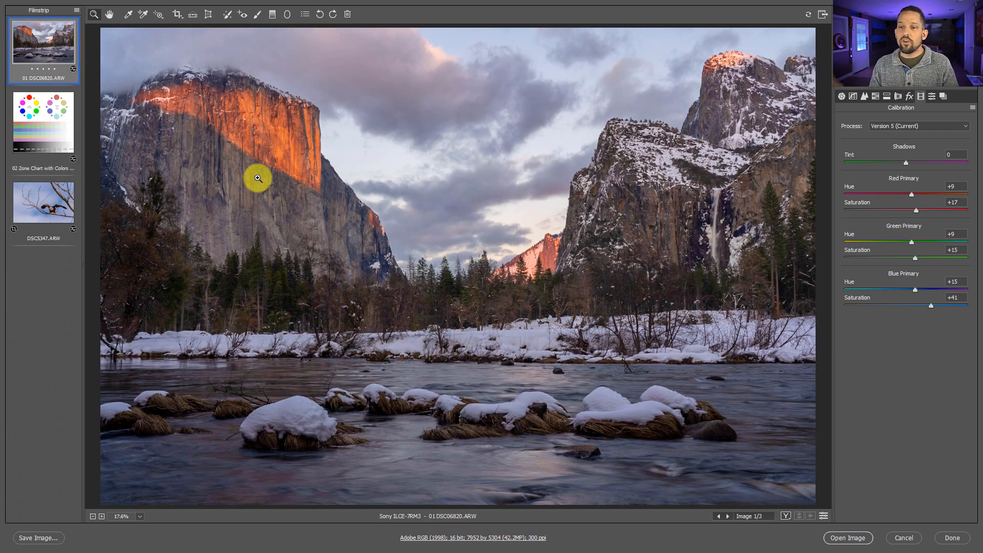
mouse_move(321, 168)
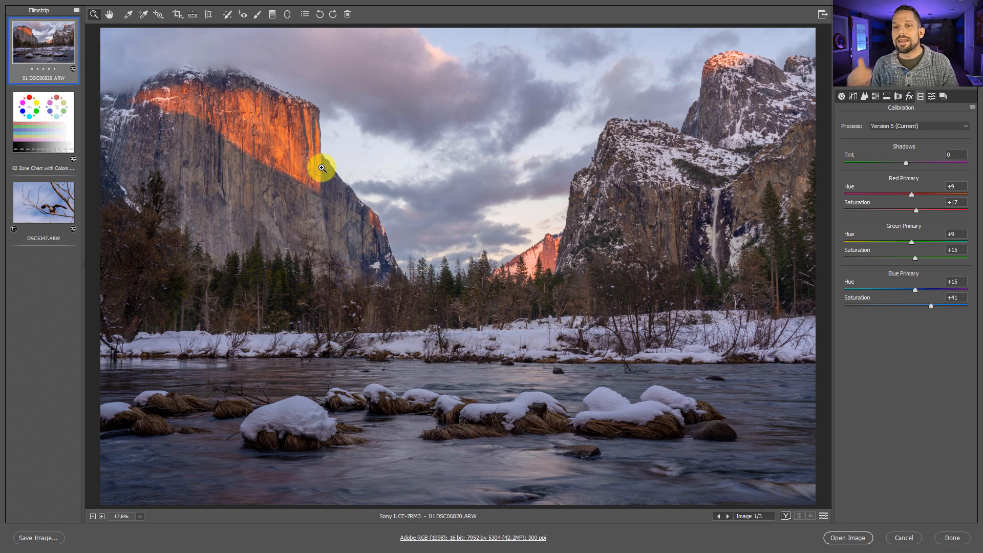
mouse_move(254, 181)
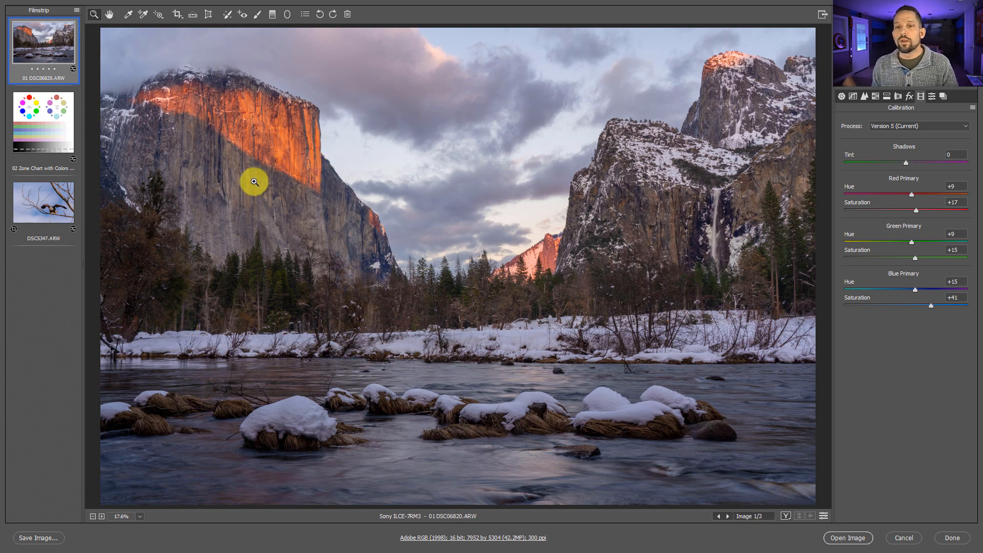
mouse_move(66, 203)
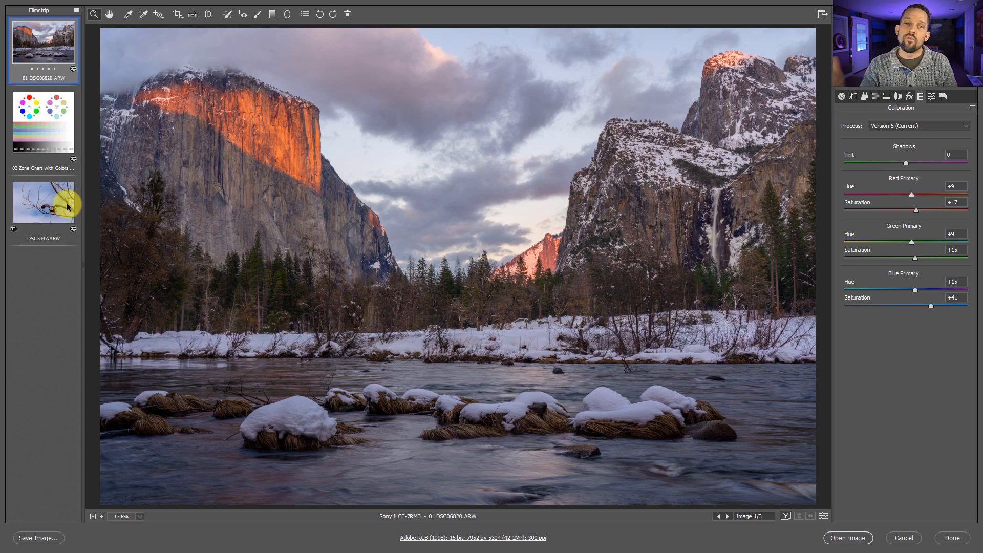
Open the eagle photo and toggle its calibration between custom edits and defaults.
left_click(42, 203)
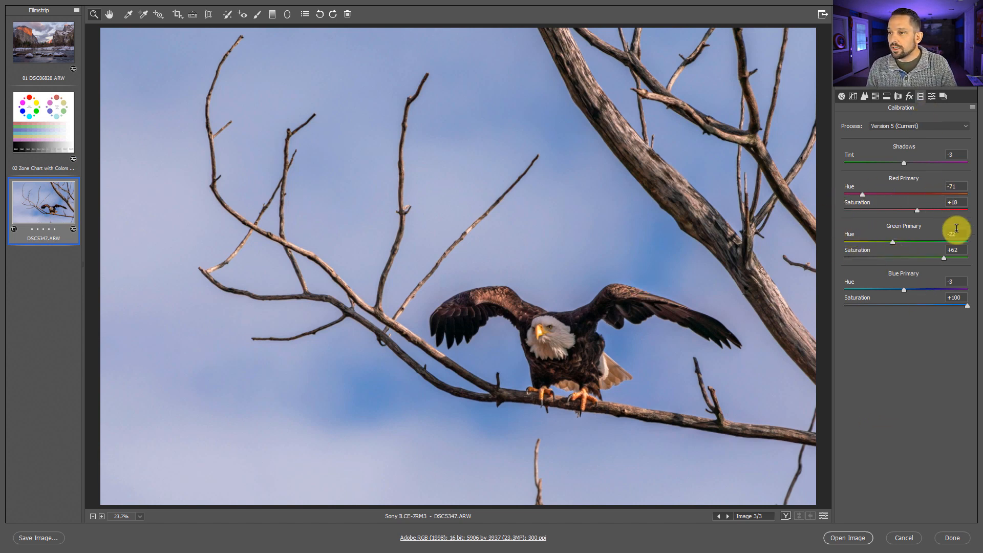
mouse_move(901, 266)
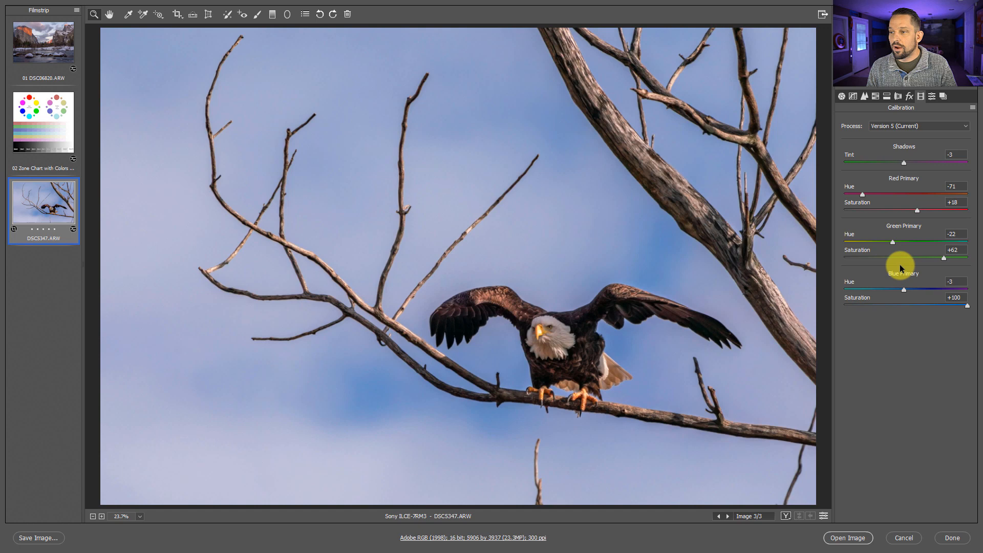
mouse_move(823, 515)
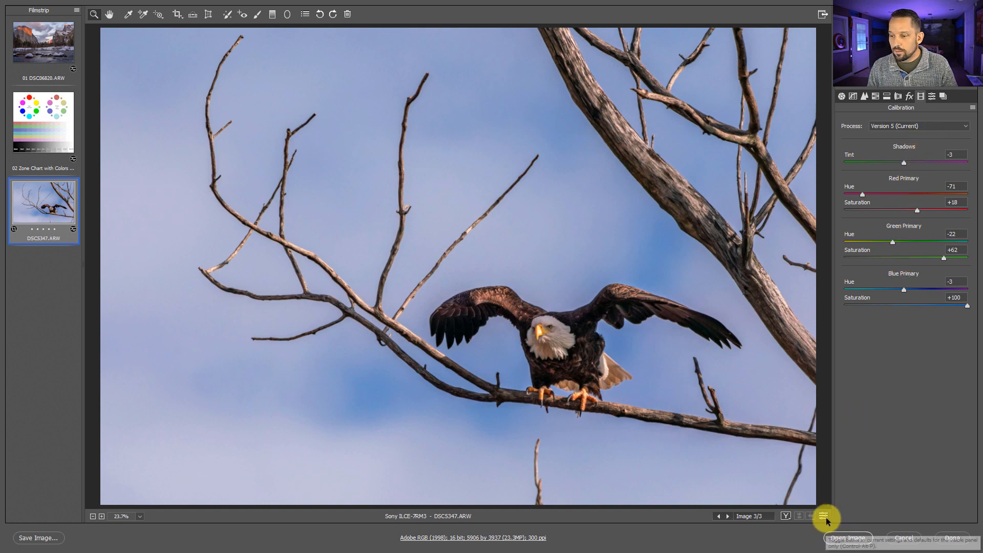
left_click(823, 516)
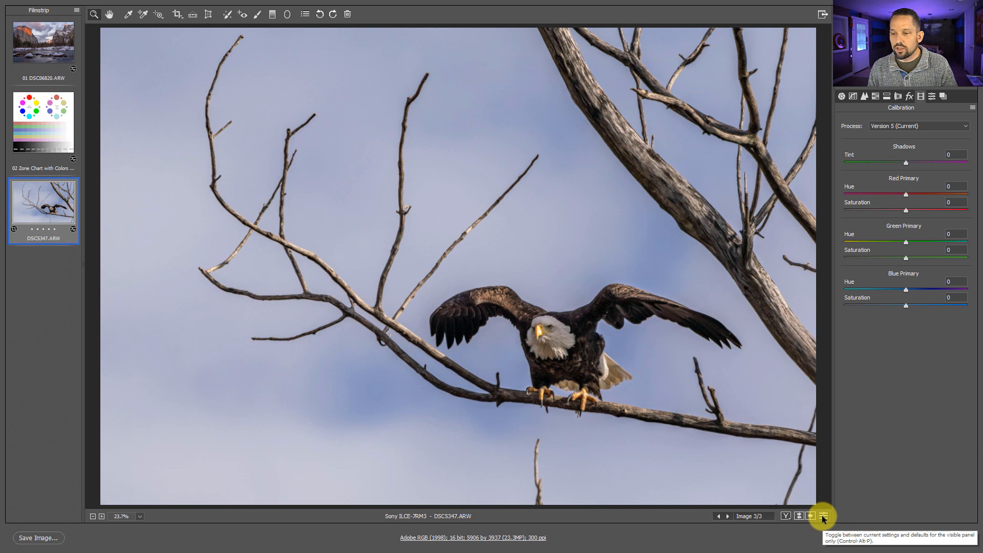
left_click(823, 515)
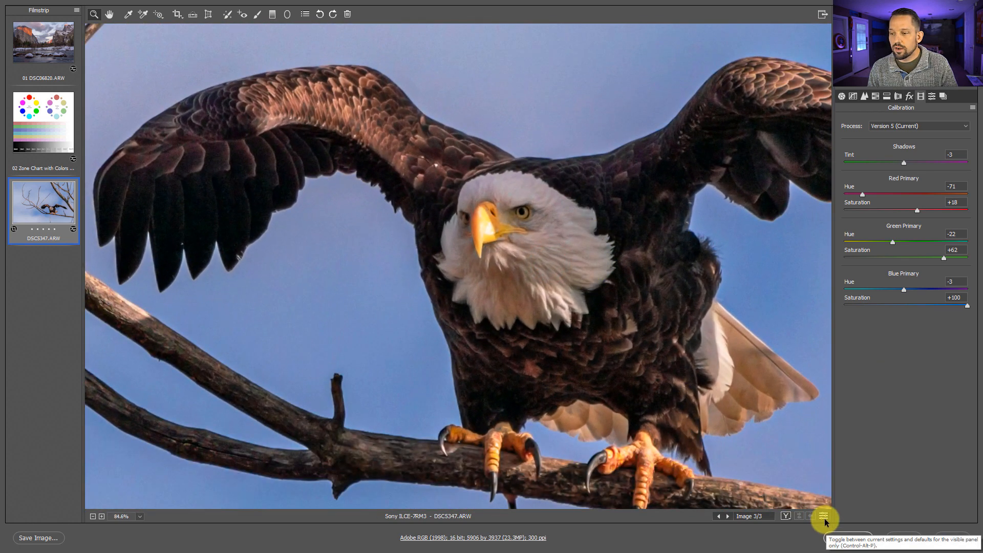
left_click(823, 516)
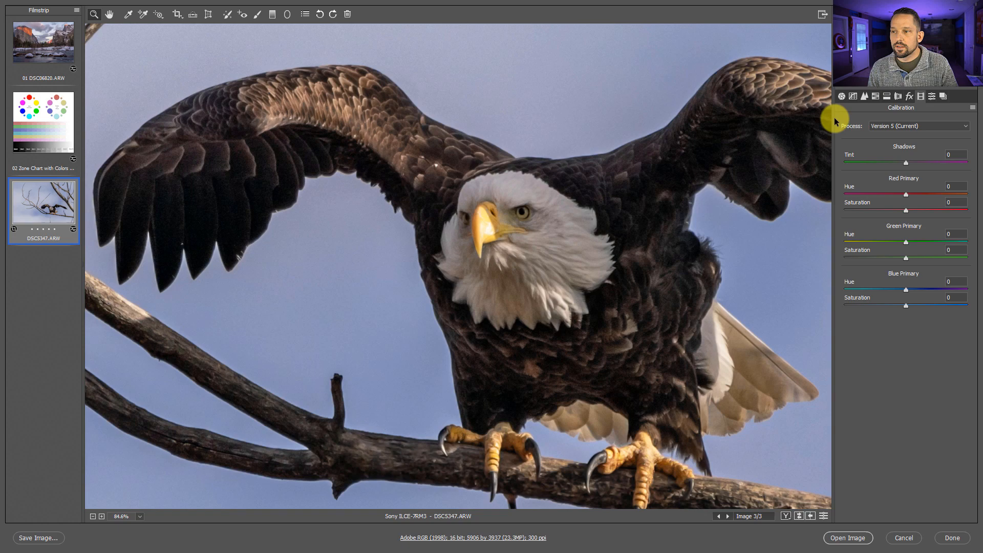
mouse_move(821, 514)
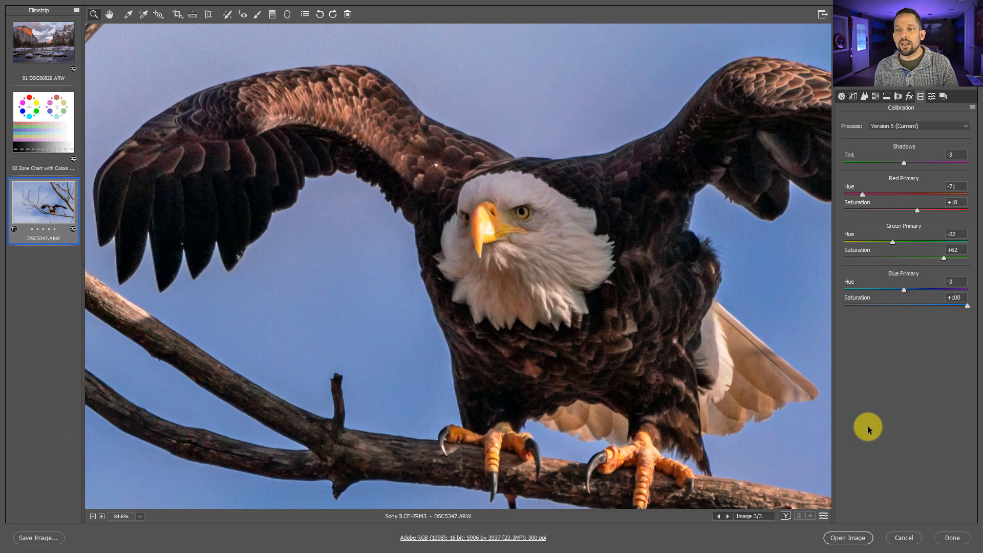
mouse_move(755, 382)
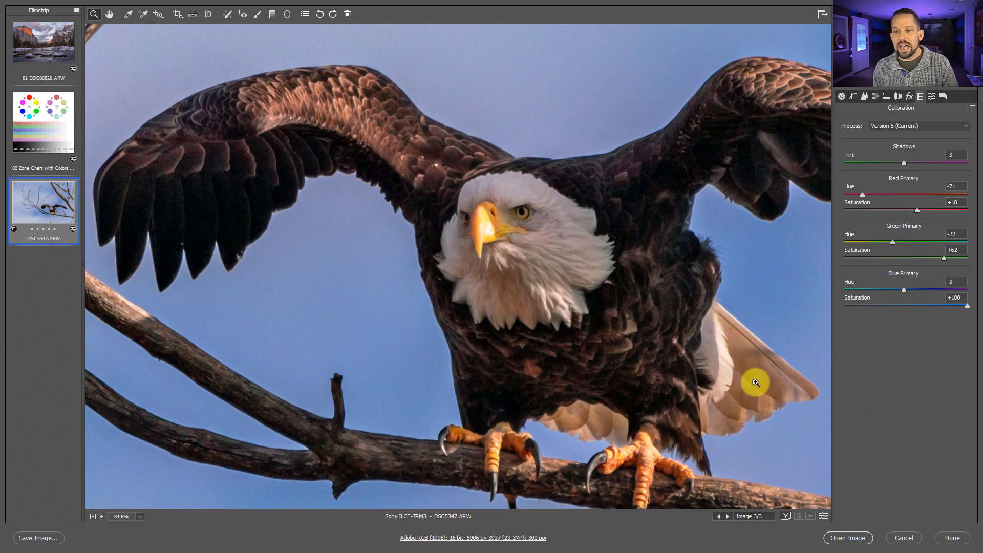
mouse_move(624, 282)
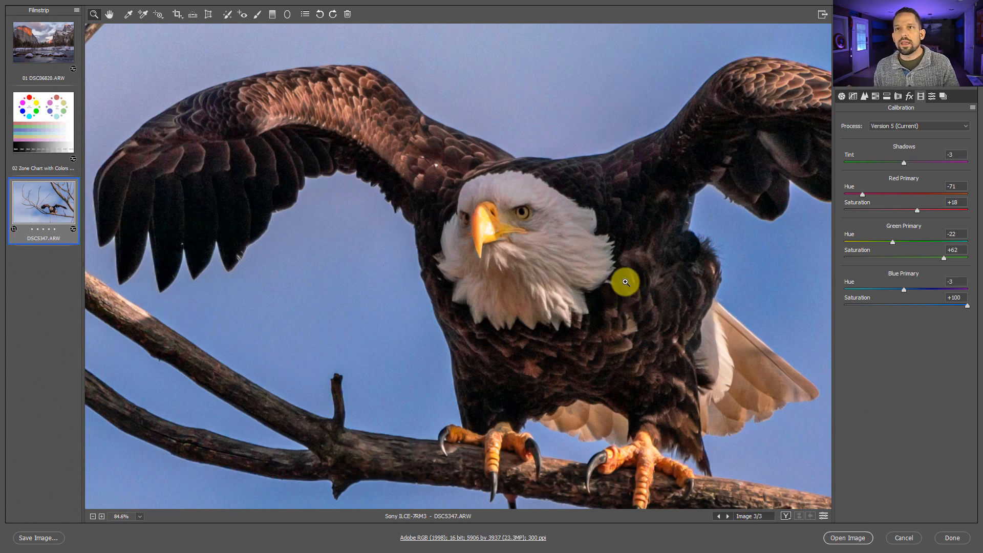